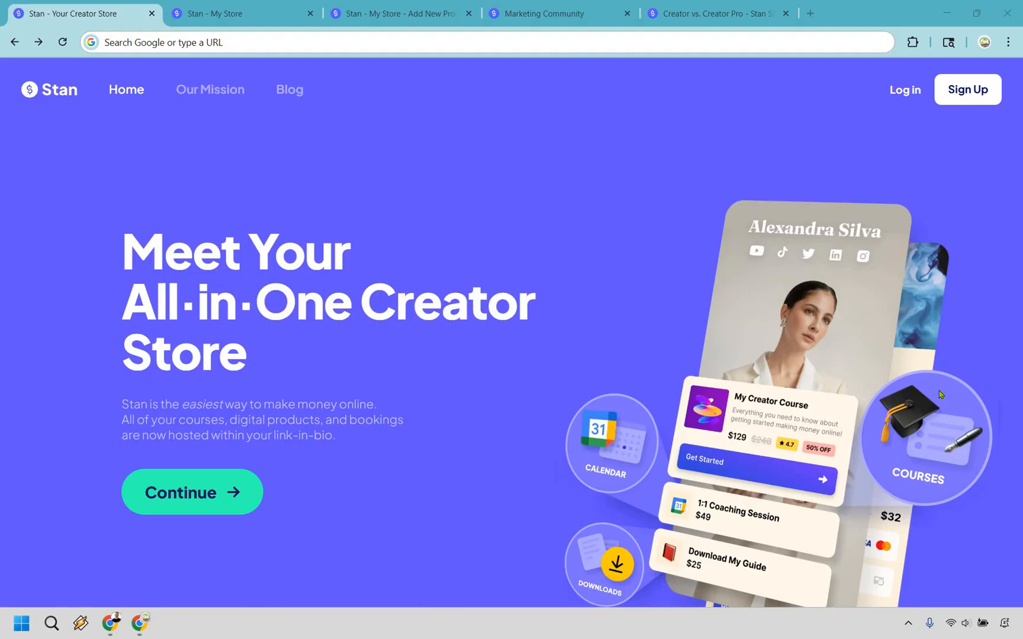
mouse_move(845, 72)
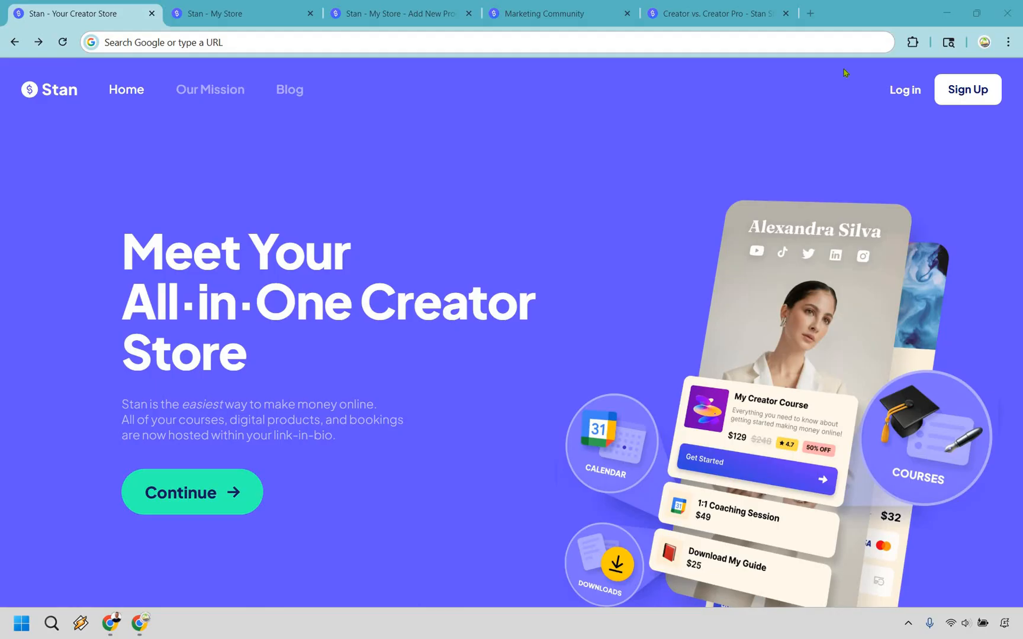
- Switch to the 'Stan - My Store' tab showing the Marketing Island dashboard
left_click(241, 13)
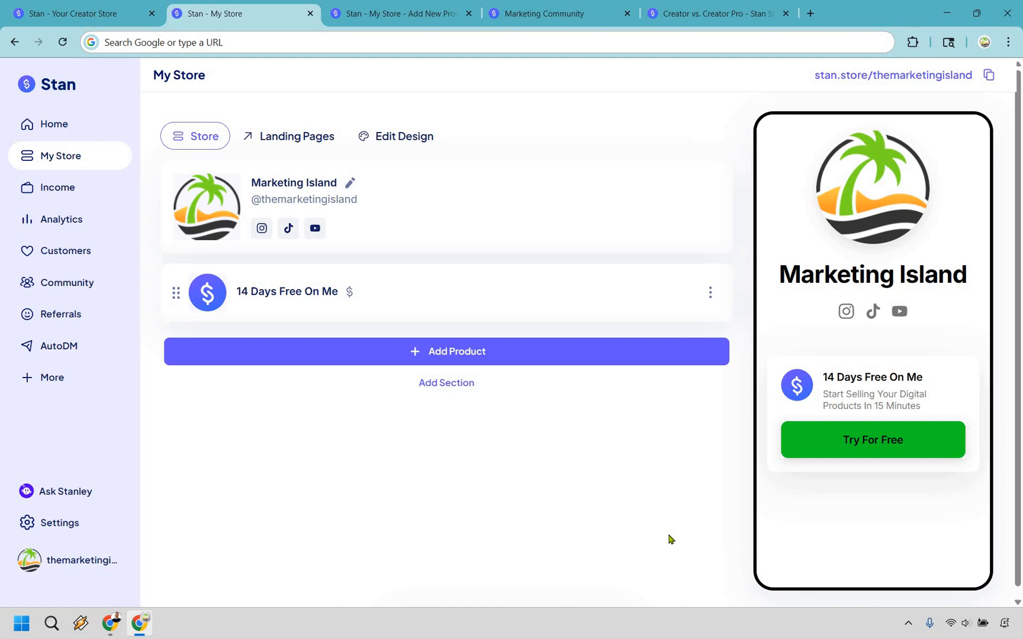
mouse_move(567, 359)
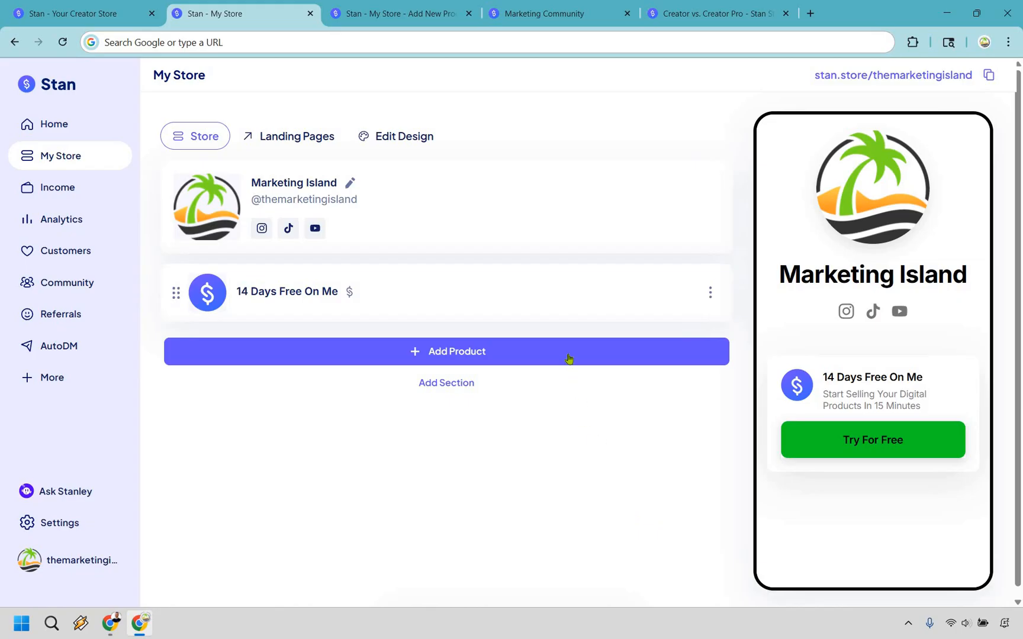
- Add a new product to reach the Choose Product type page
left_click(447, 352)
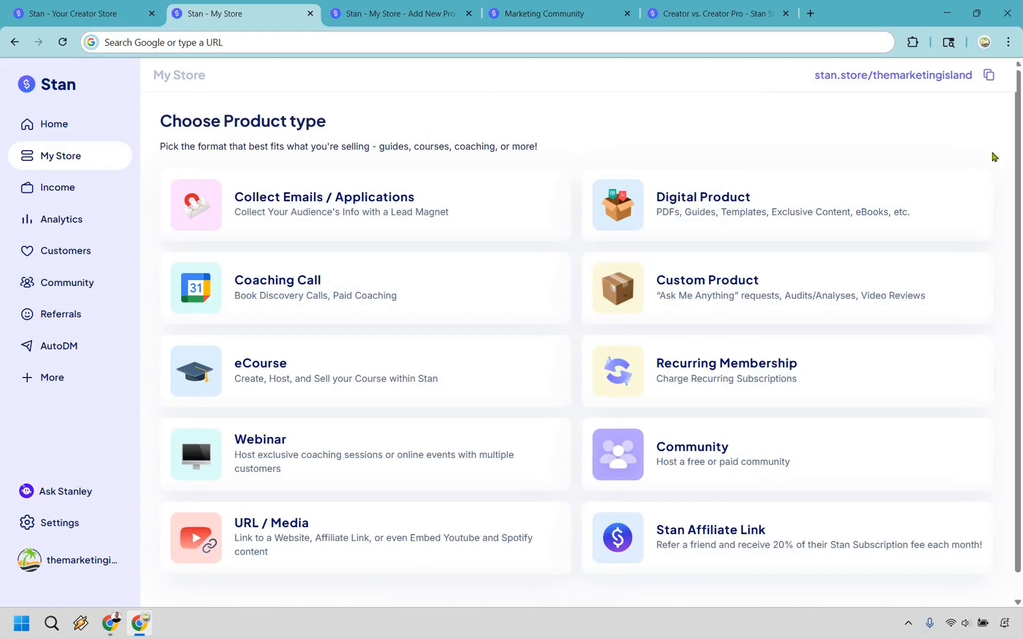
mouse_move(698, 224)
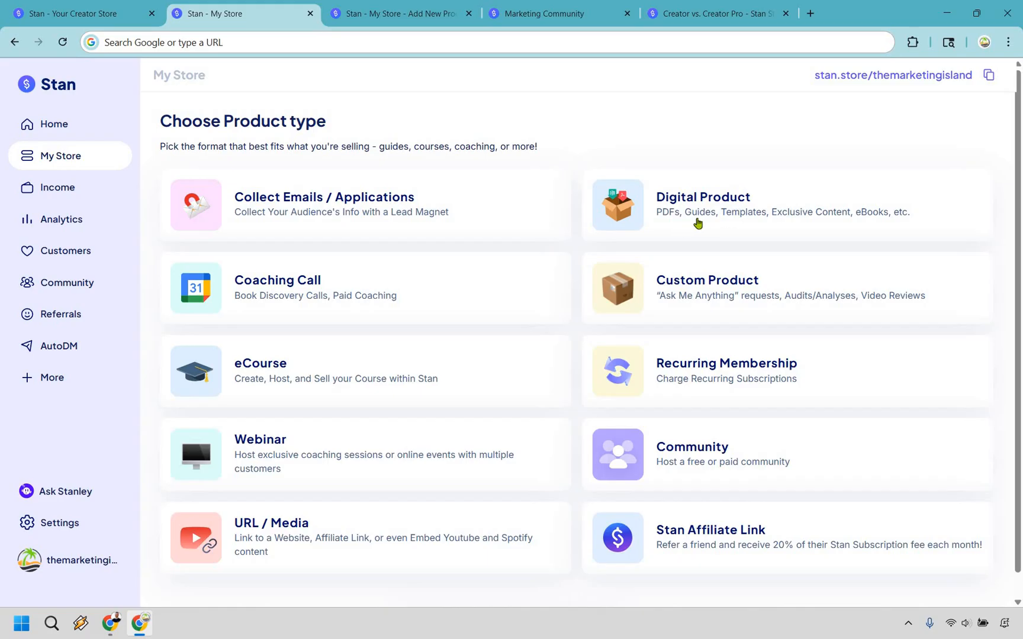
mouse_move(481, 204)
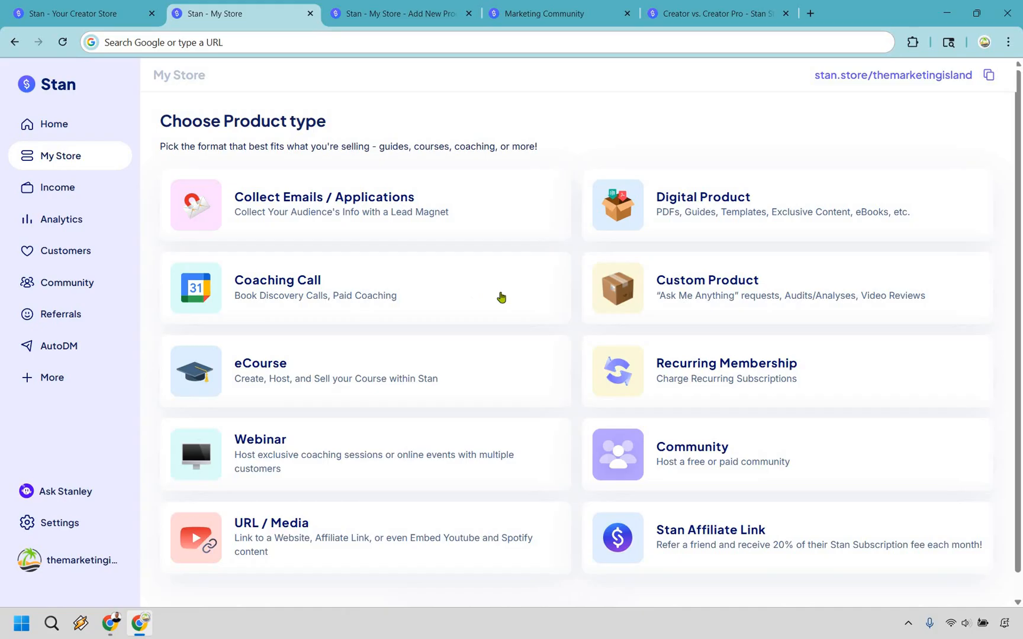
mouse_move(449, 379)
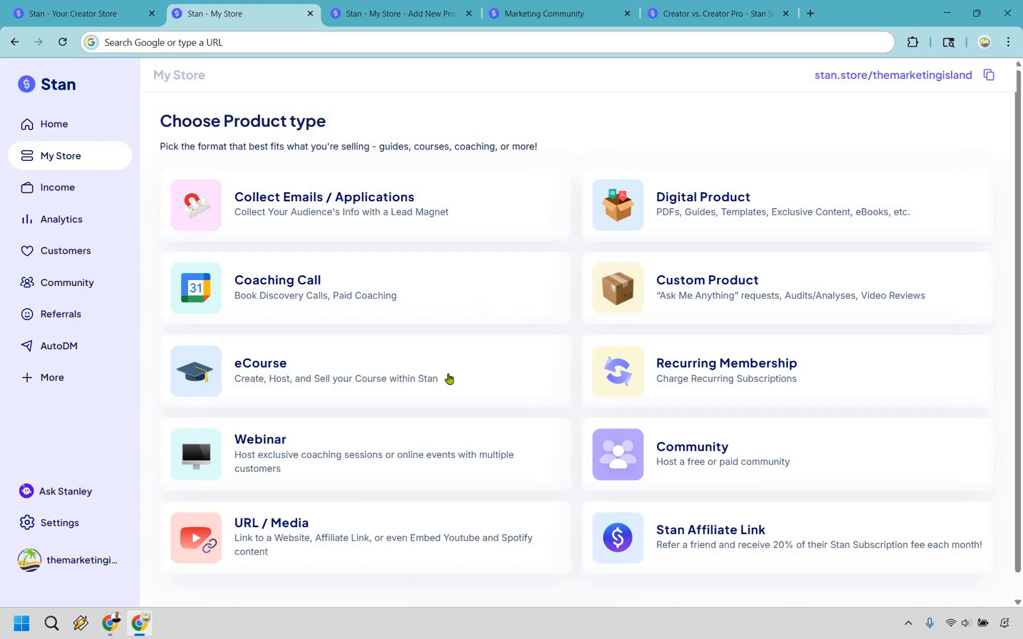
mouse_move(650, 357)
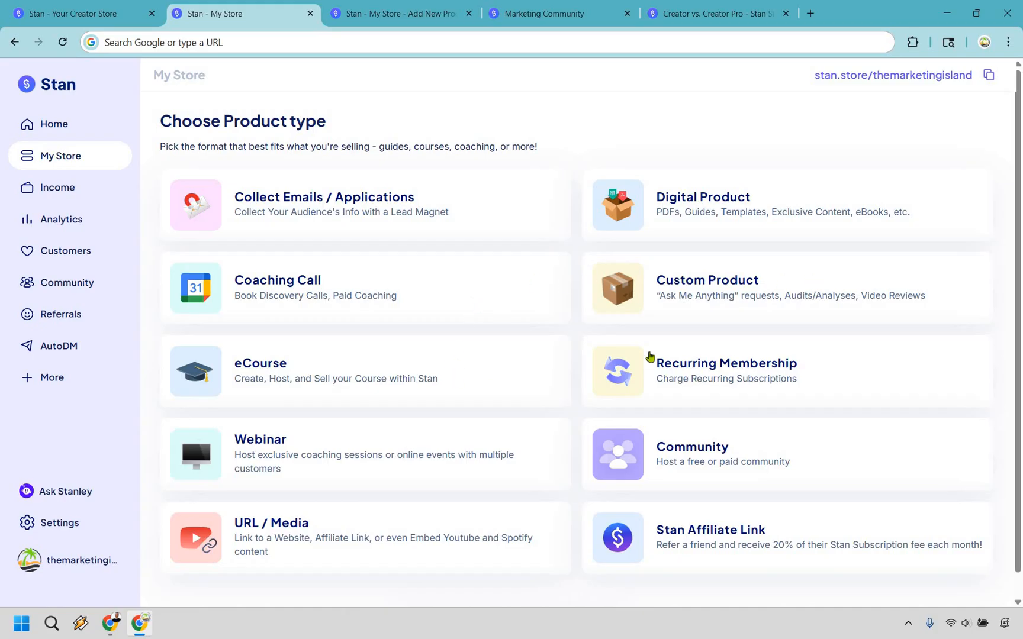
mouse_move(763, 469)
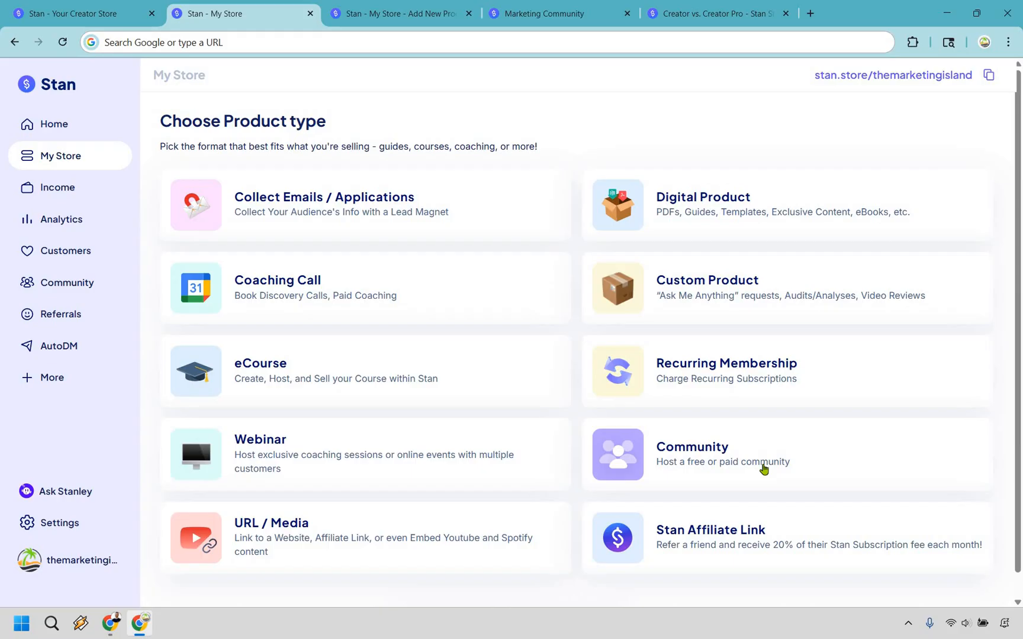
mouse_move(825, 549)
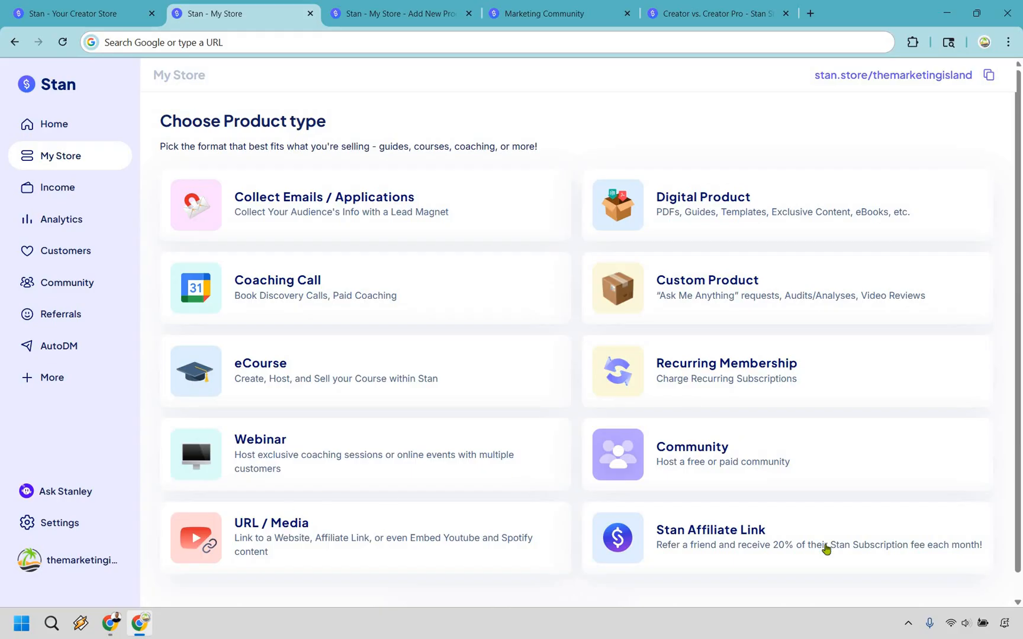
mouse_move(726, 213)
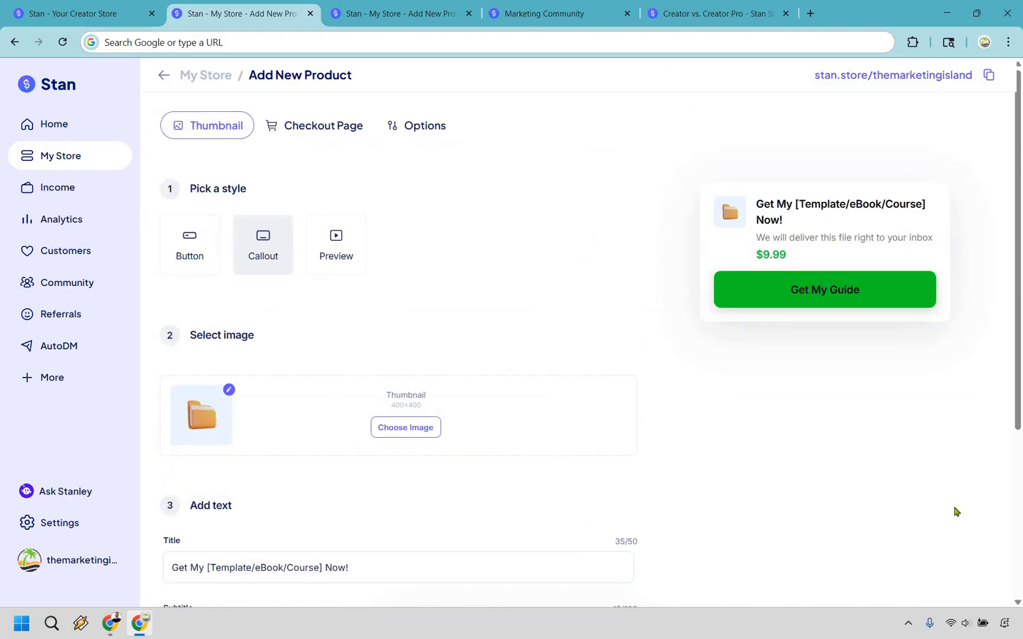
mouse_move(189, 235)
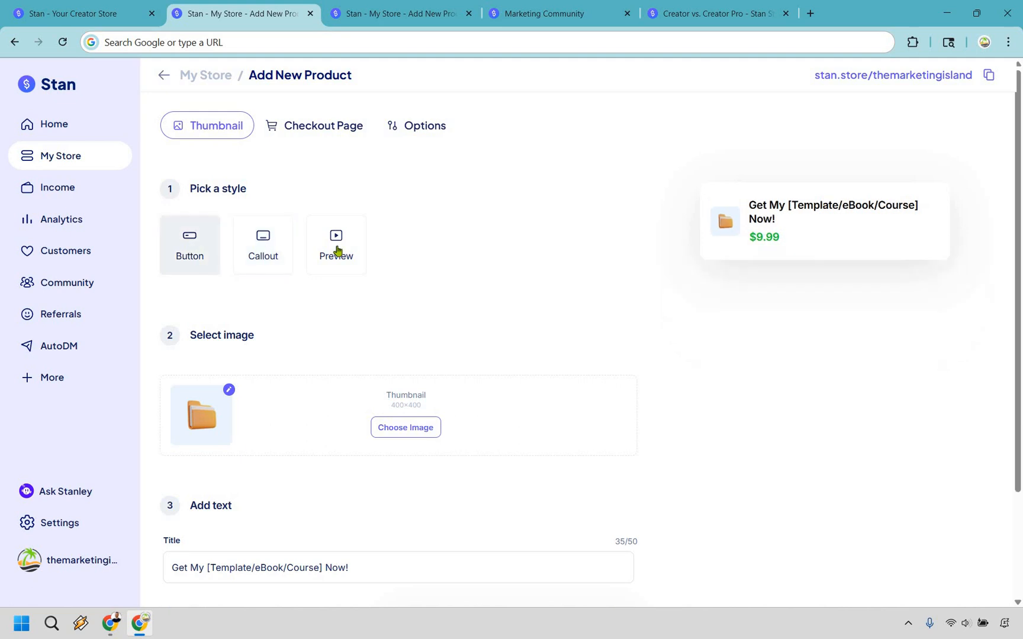
- Use the Callout thumbnail style, title it 'Get My eBook Now', and edit the button text
left_click(262, 244)
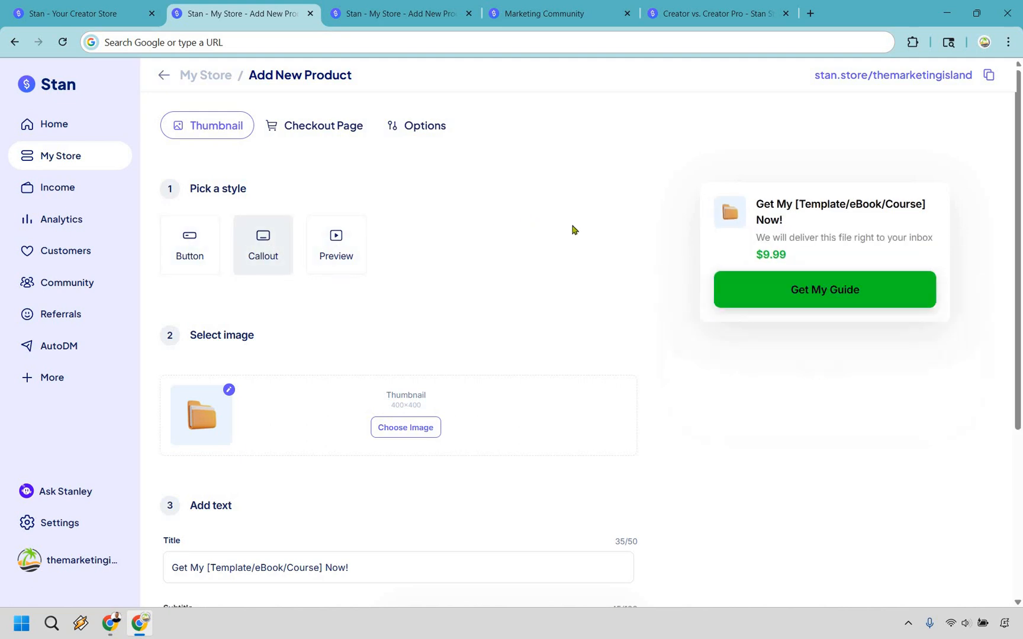
scroll("down", 3)
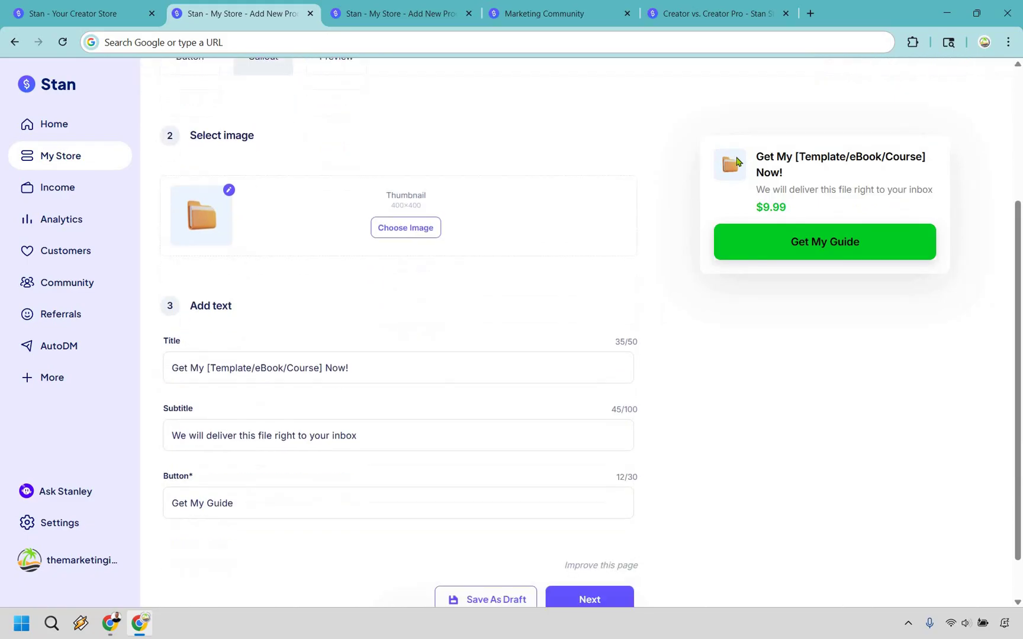
mouse_move(485, 218)
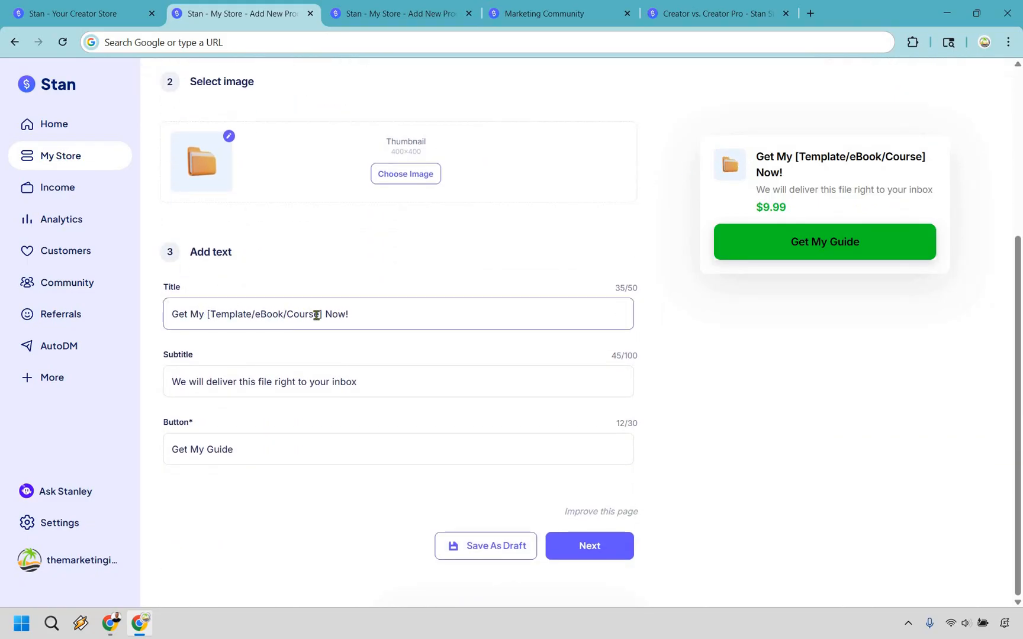
double_click(264, 313)
type("Get My eBook Now")
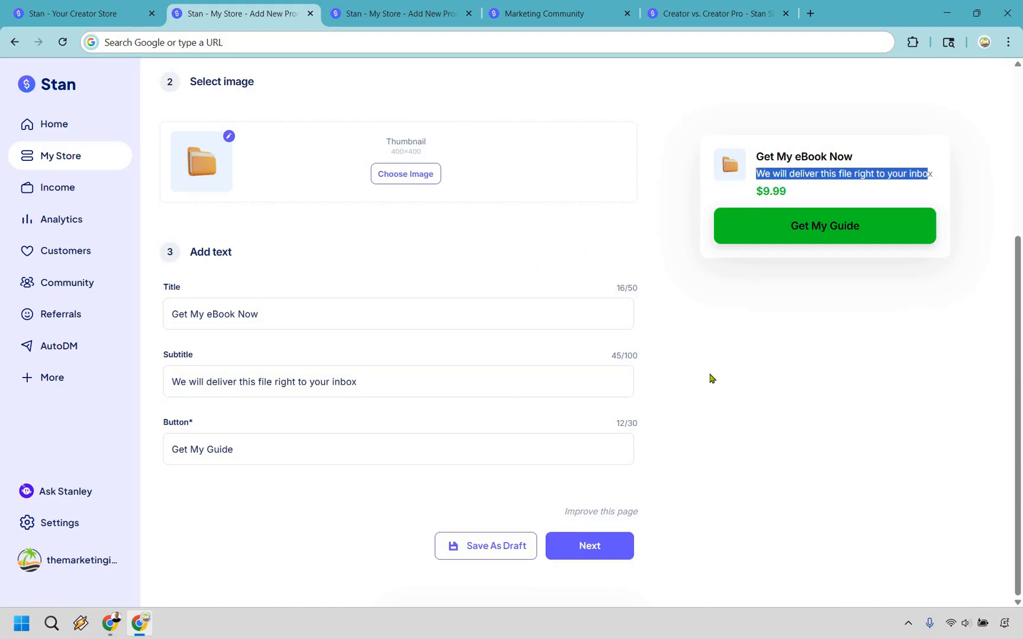
double_click(219, 448)
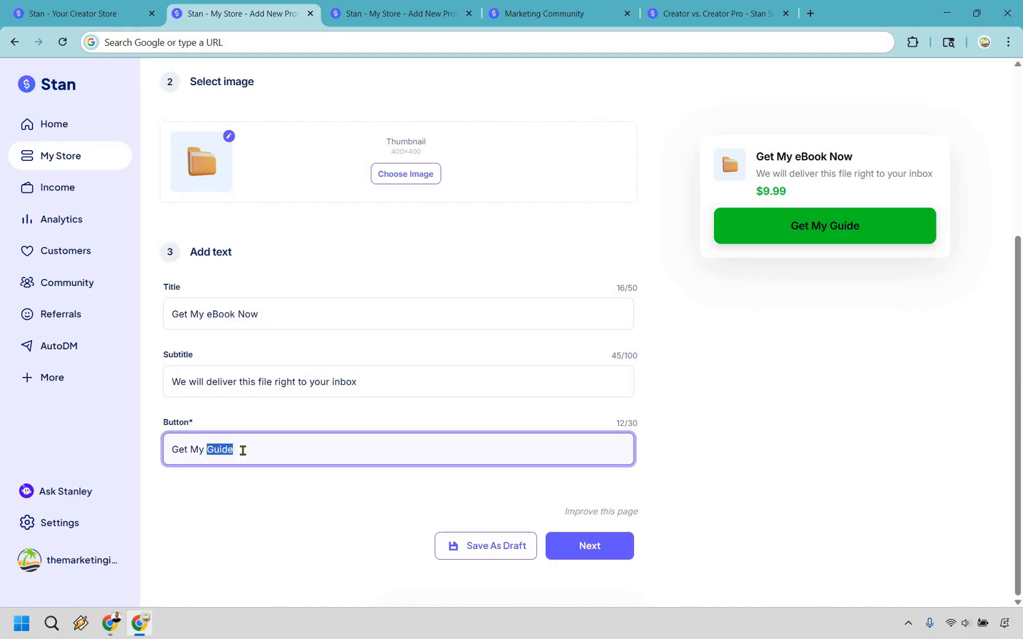
type("Clic")
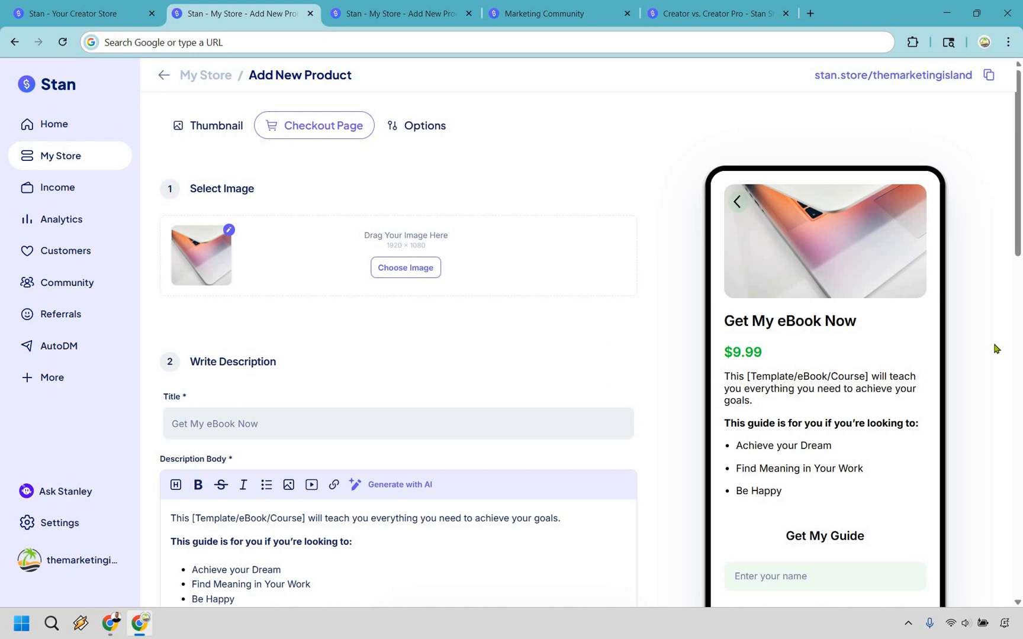
mouse_move(177, 332)
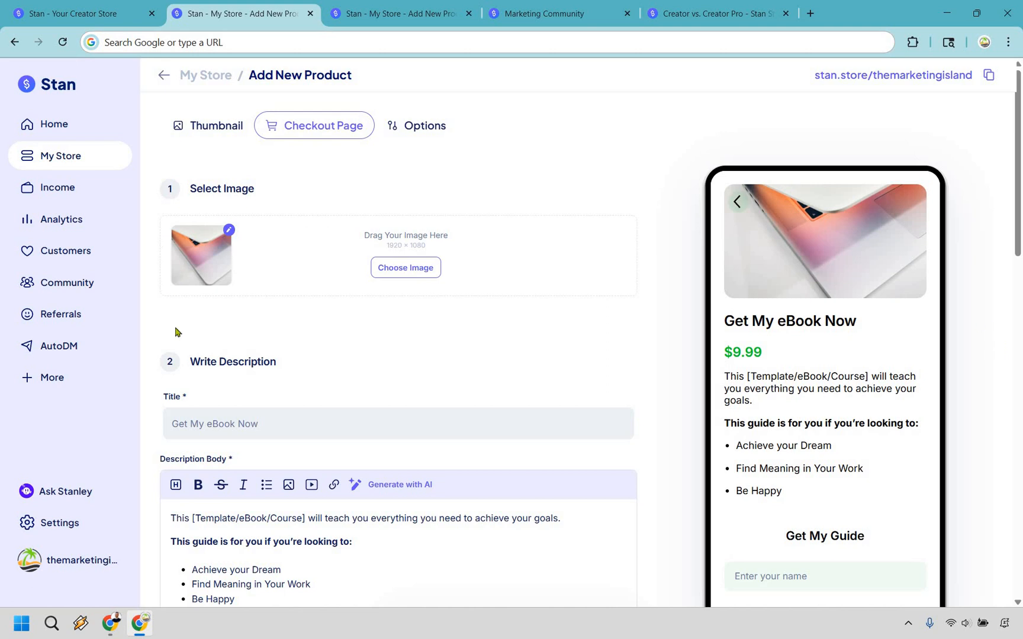
mouse_move(478, 350)
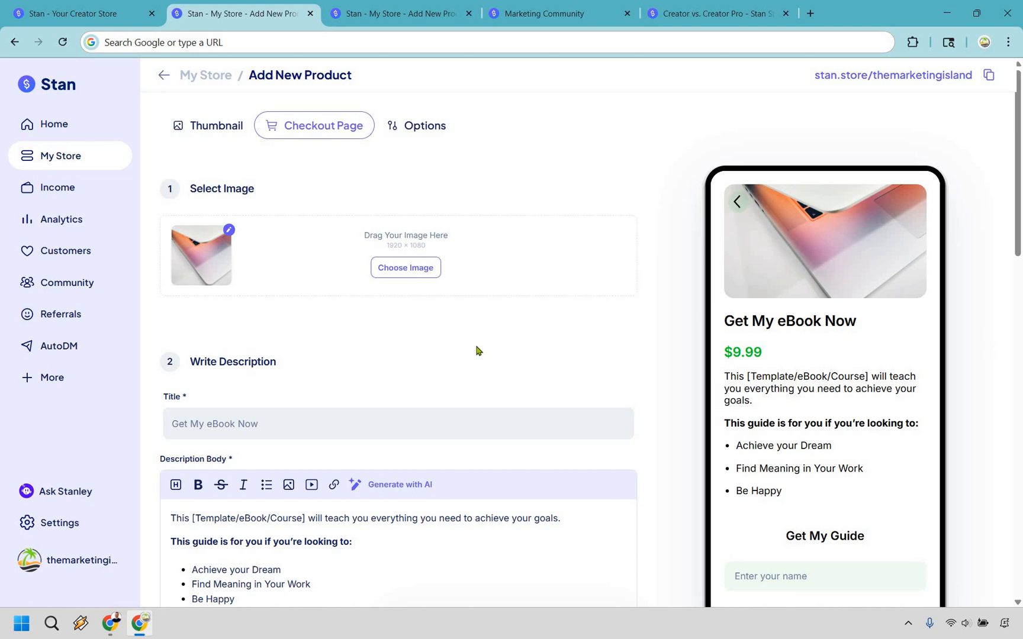
mouse_move(405, 267)
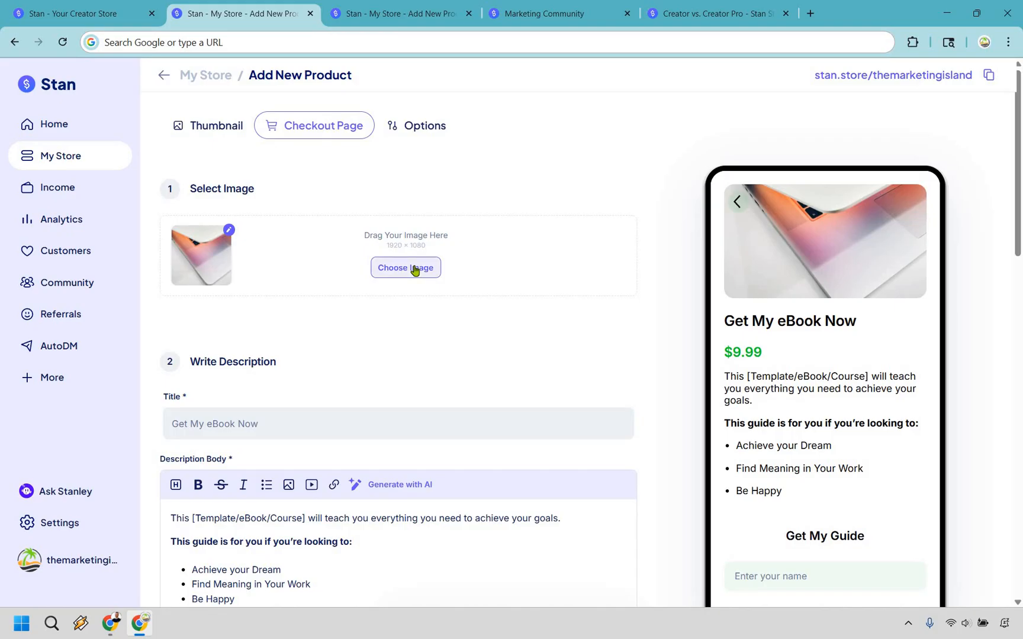
- Upload the Marketing Island logo photo as the checkout image and accept the crop
left_click(405, 267)
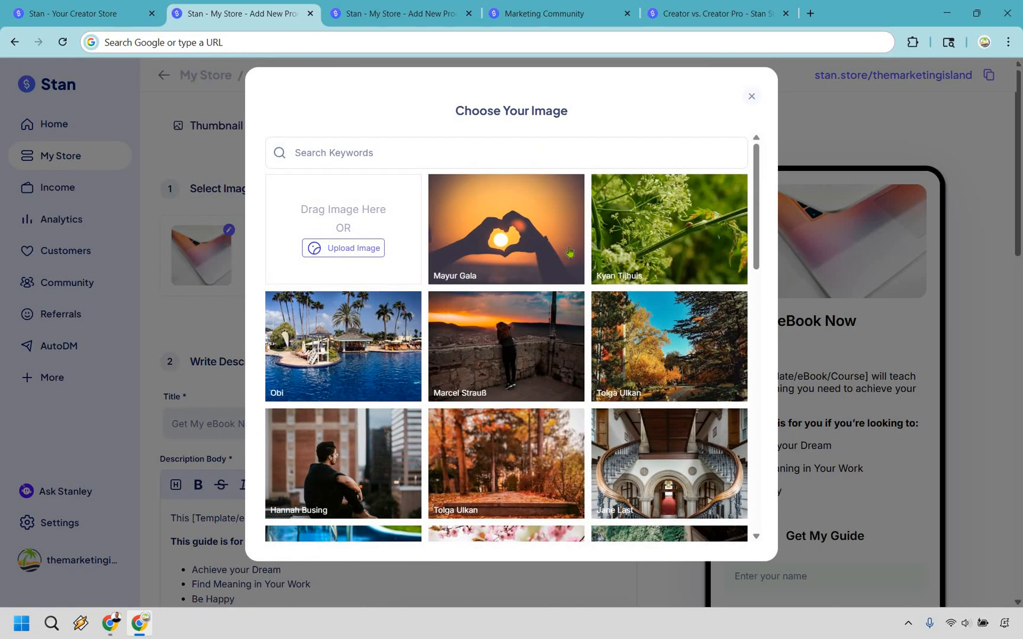
mouse_move(525, 363)
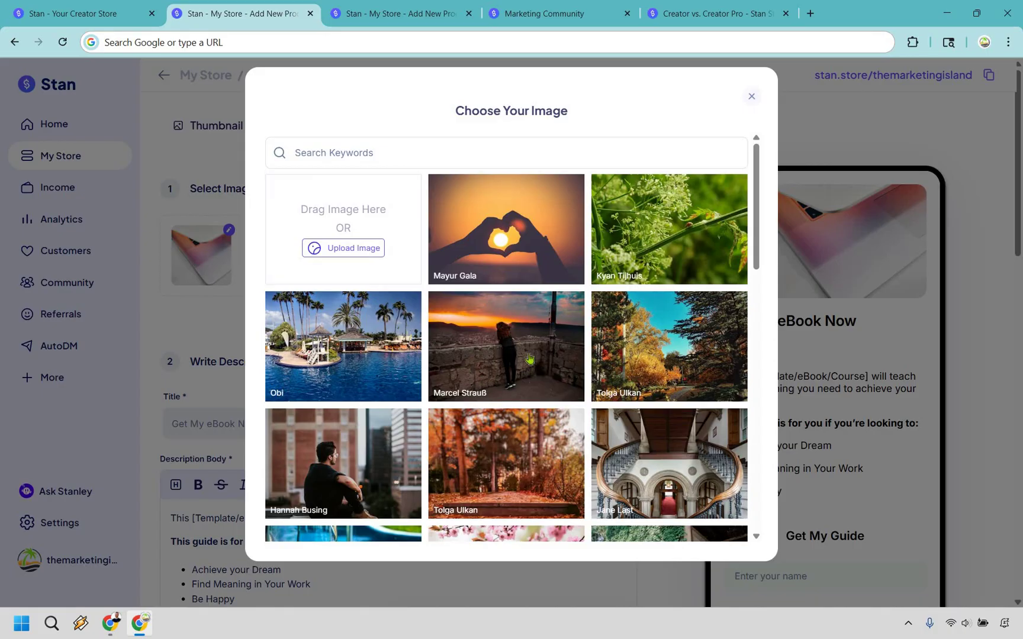
mouse_move(445, 334)
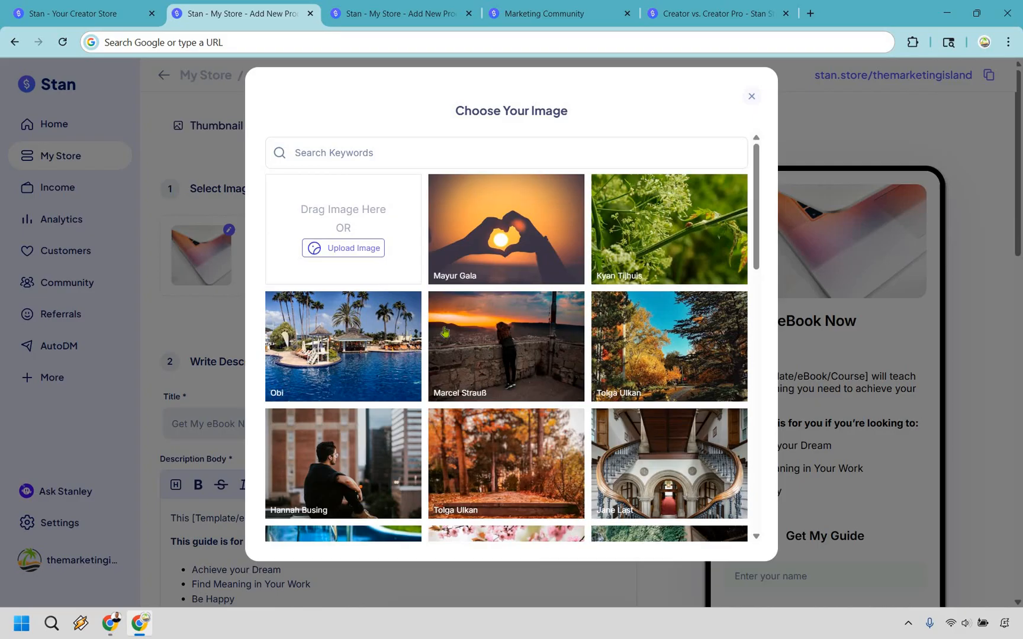
left_click(343, 248)
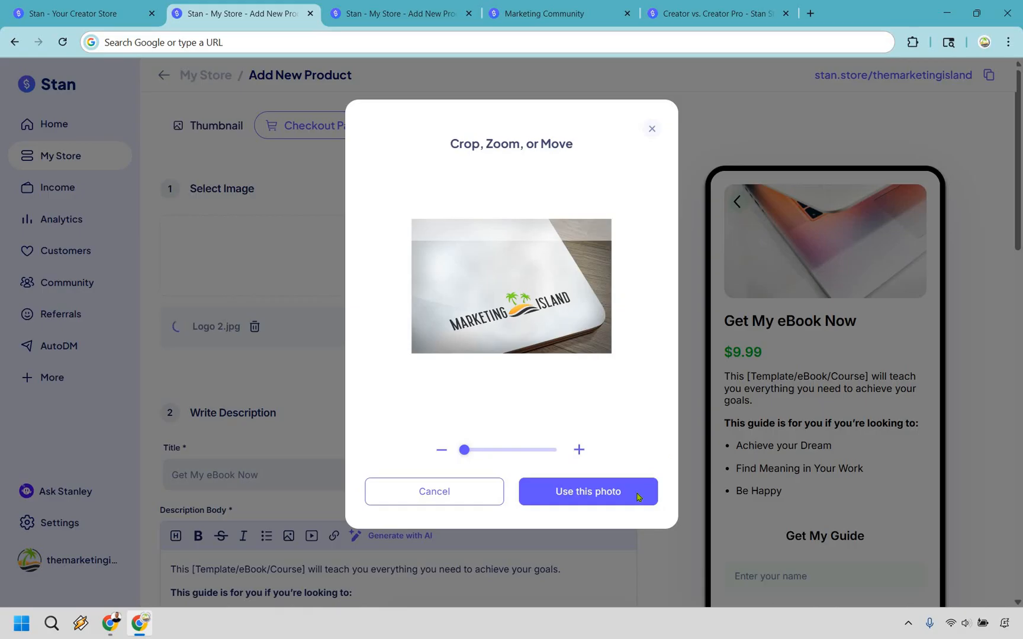
left_click(586, 491)
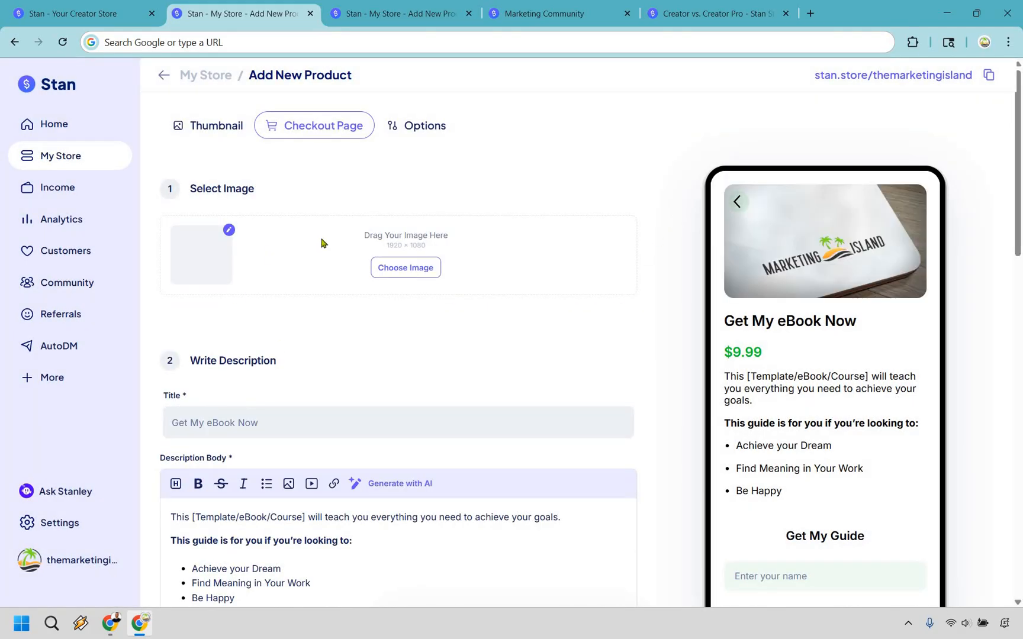
mouse_move(453, 261)
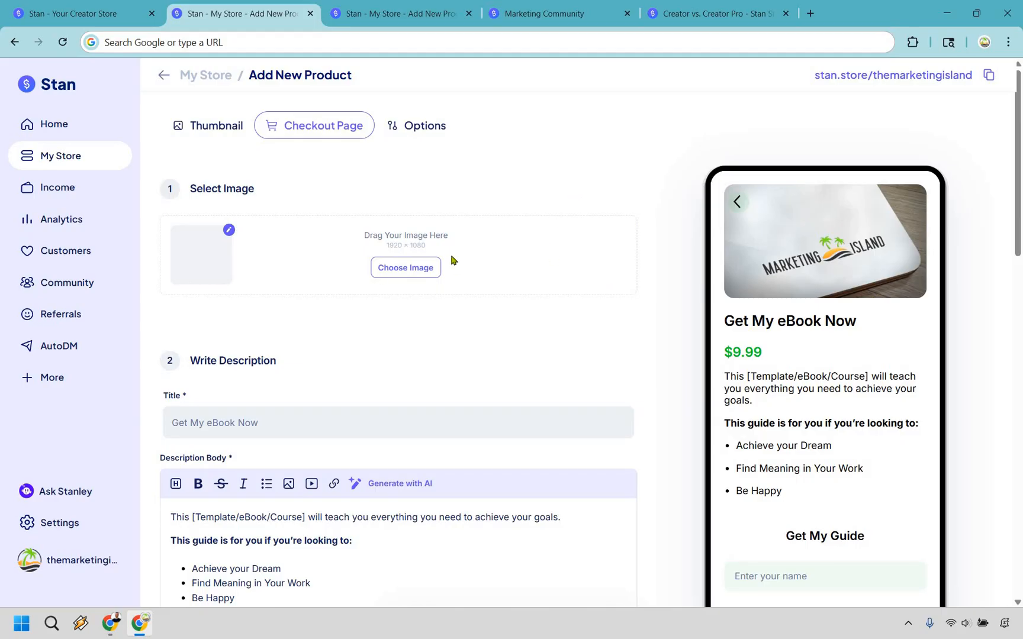
scroll("down", 3)
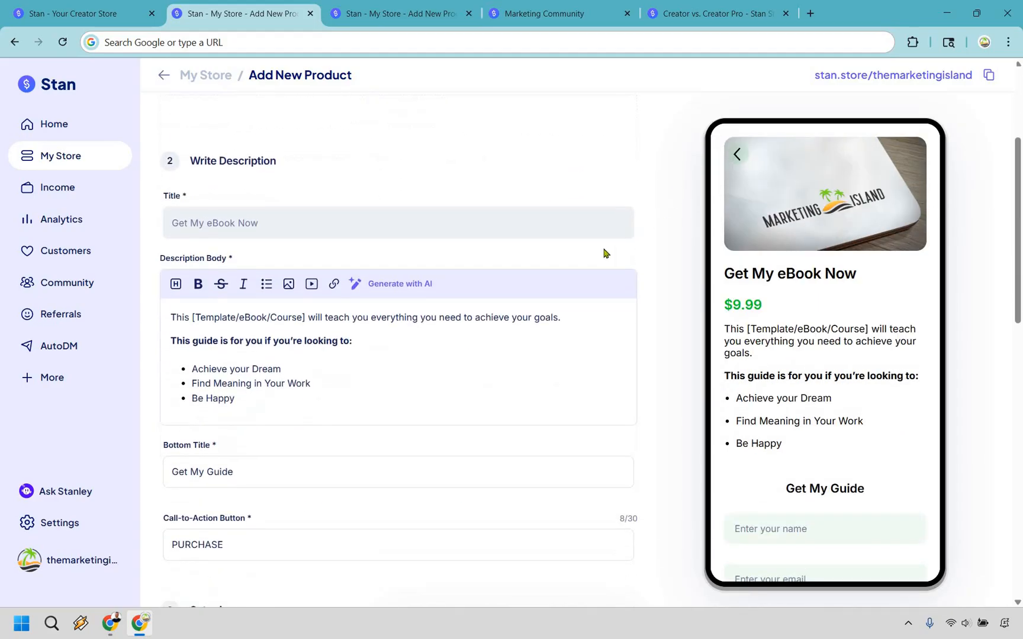
scroll("down", 3)
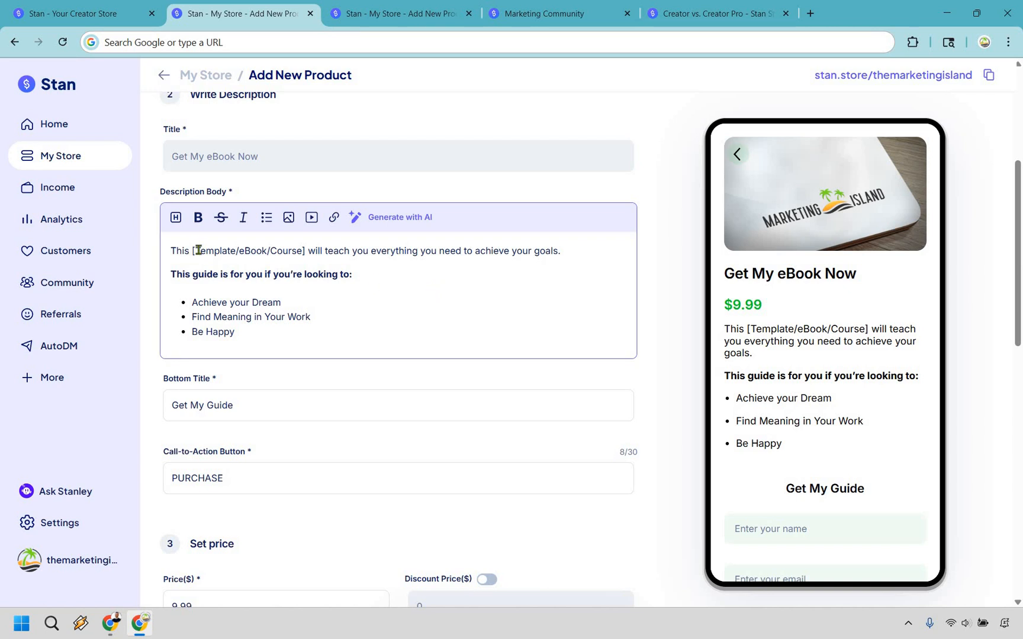
double_click(247, 251)
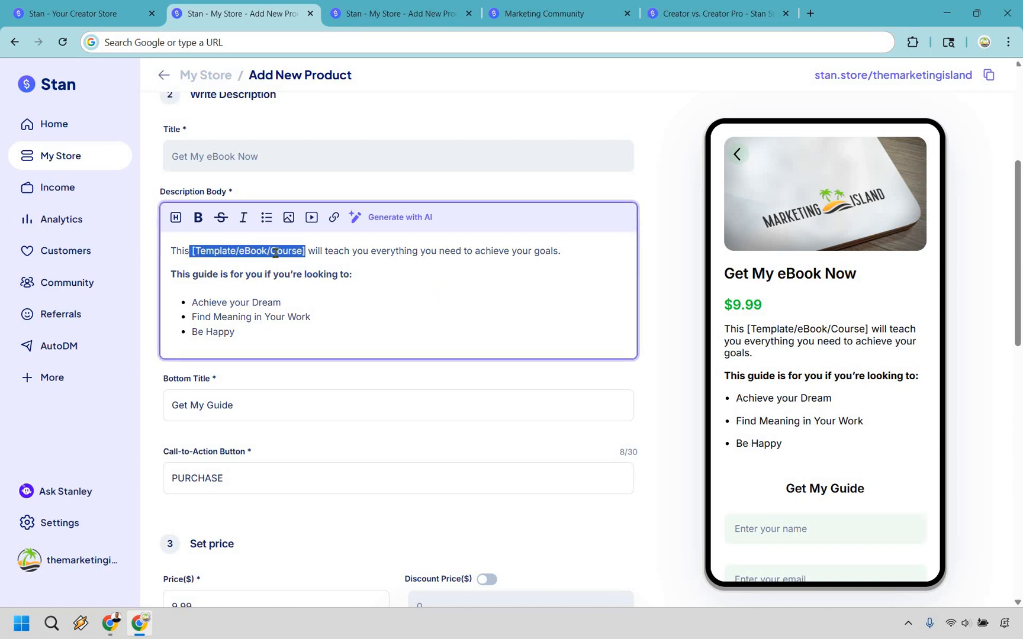
left_click(536, 251)
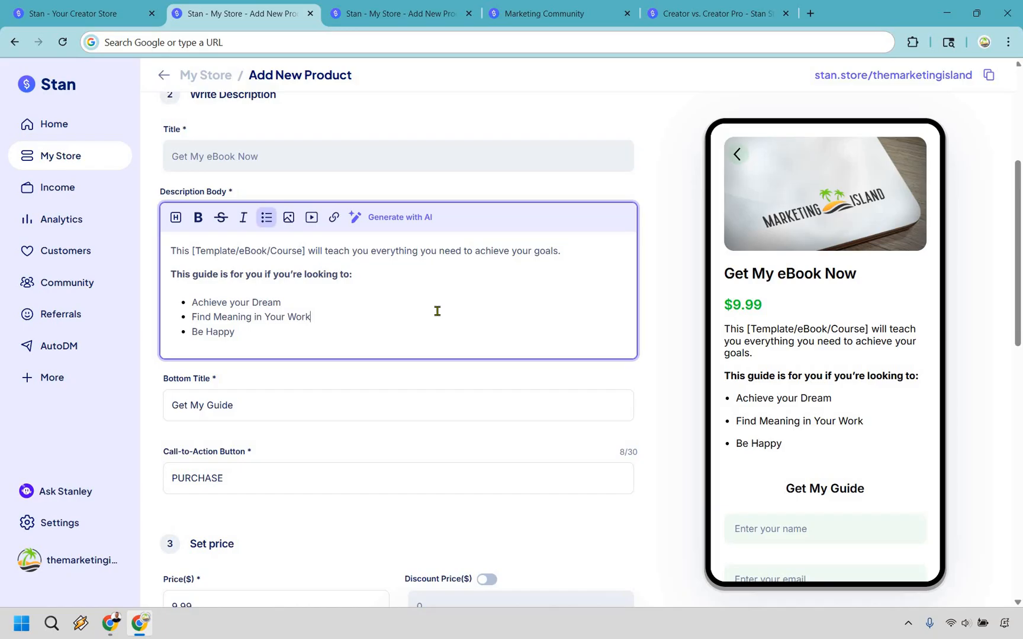
mouse_move(404, 227)
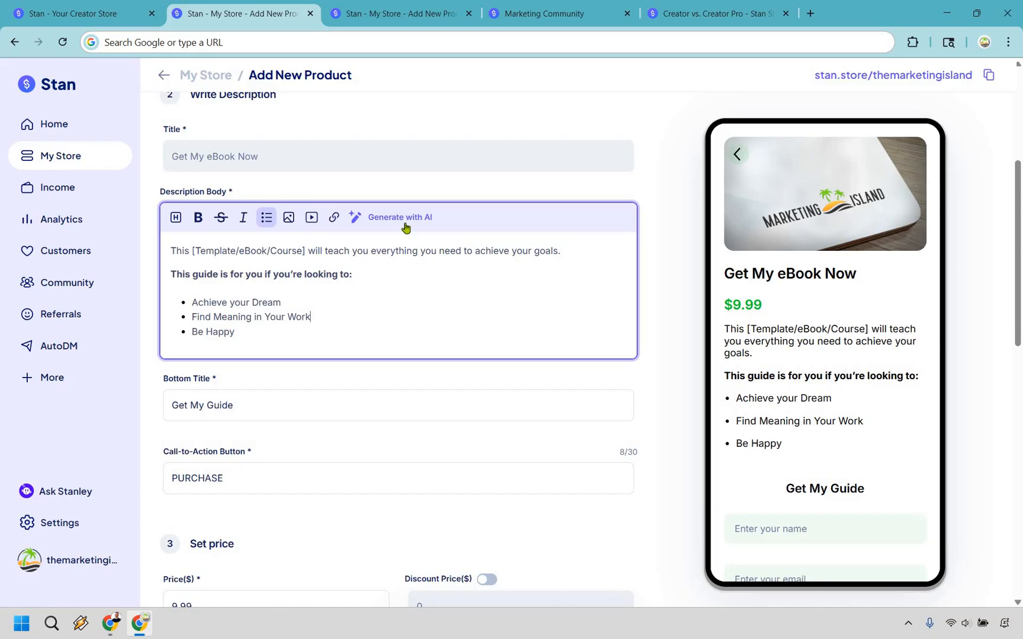
- Generate an AI description from a short brief about the YouTube-channel eBook
left_click(400, 217)
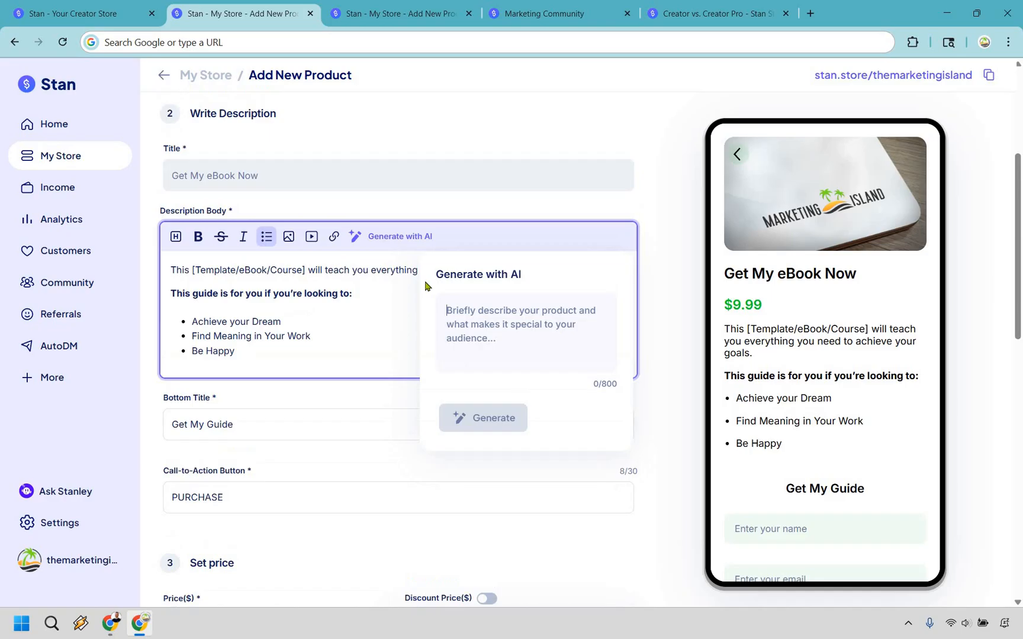
mouse_move(510, 339)
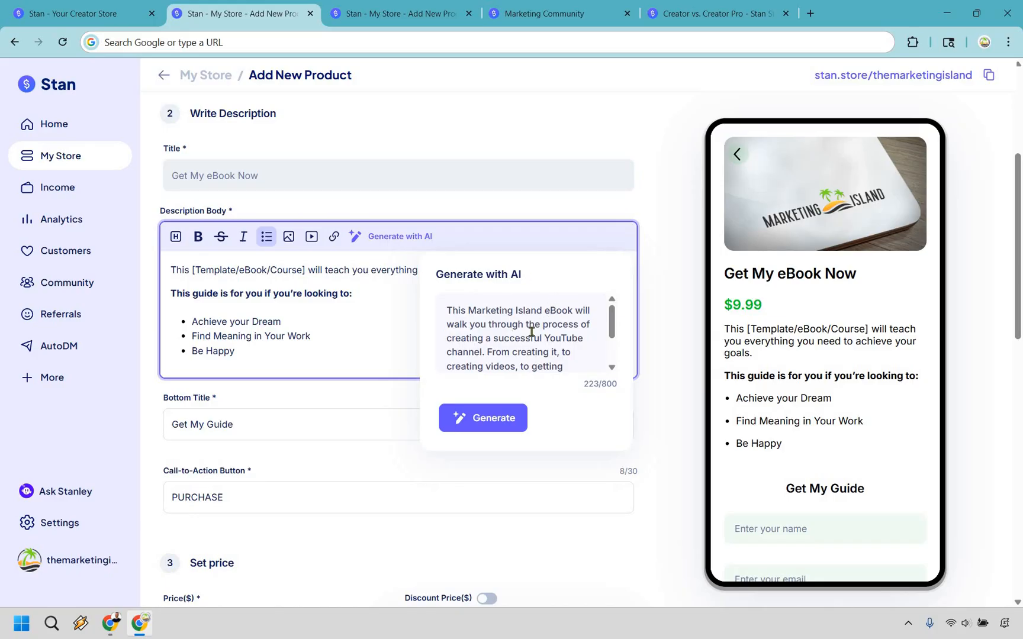
mouse_move(613, 325)
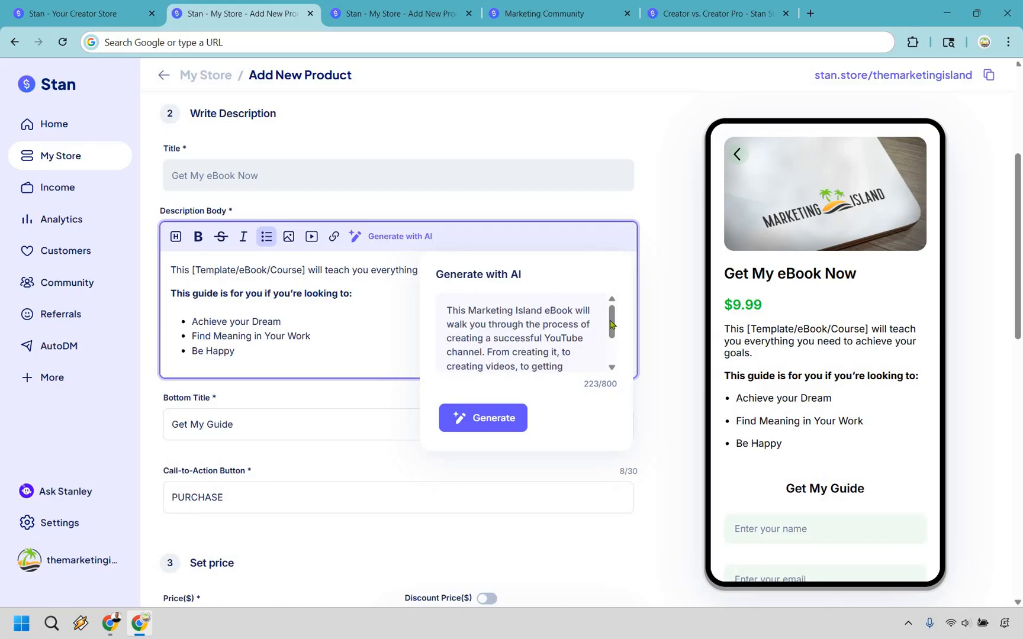
scroll("down", 3)
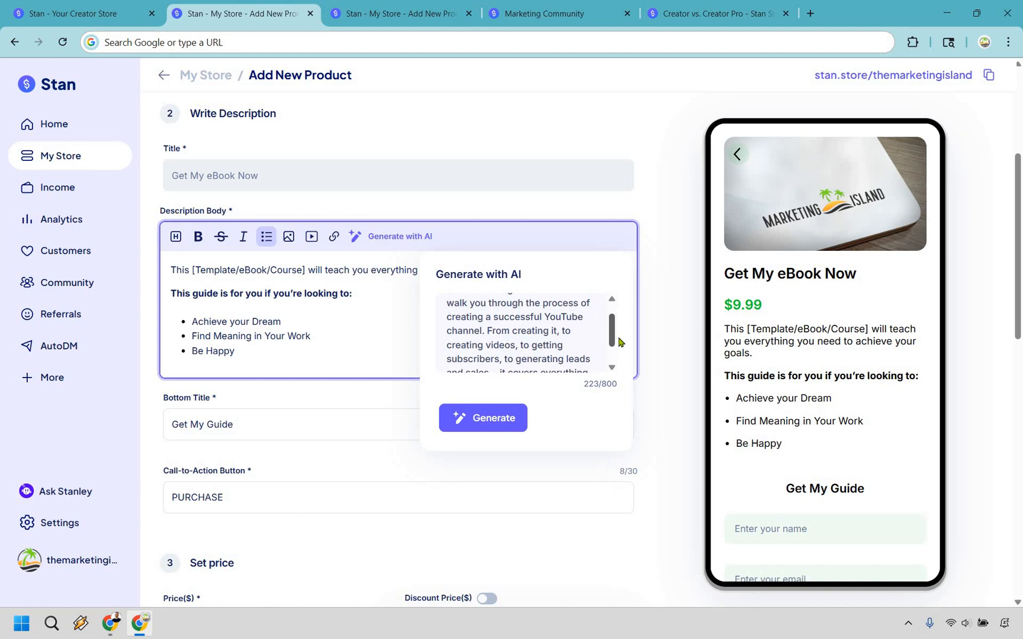
scroll("down", 3)
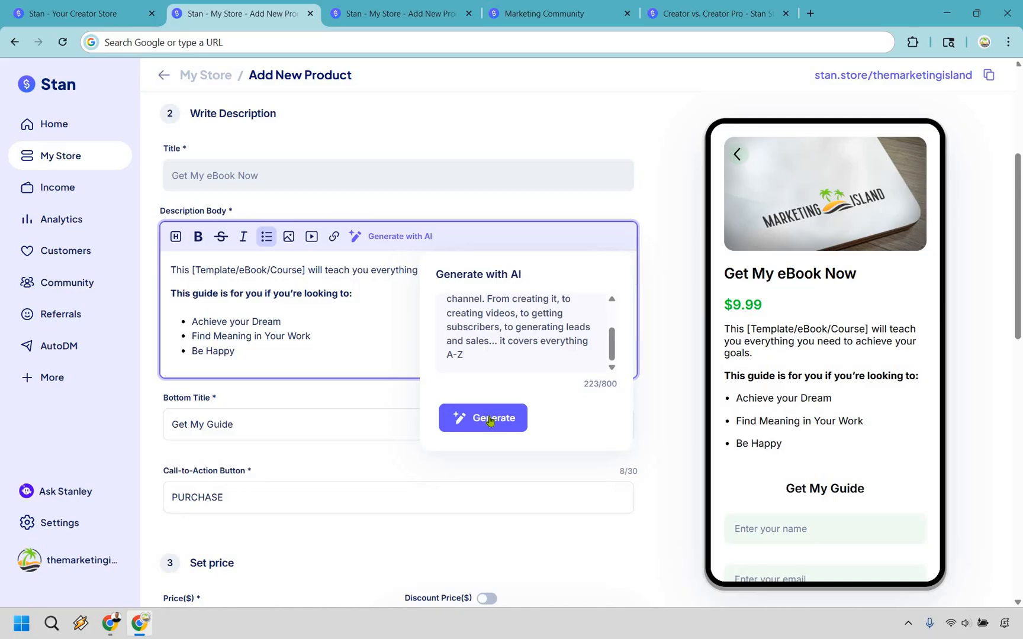
left_click(483, 417)
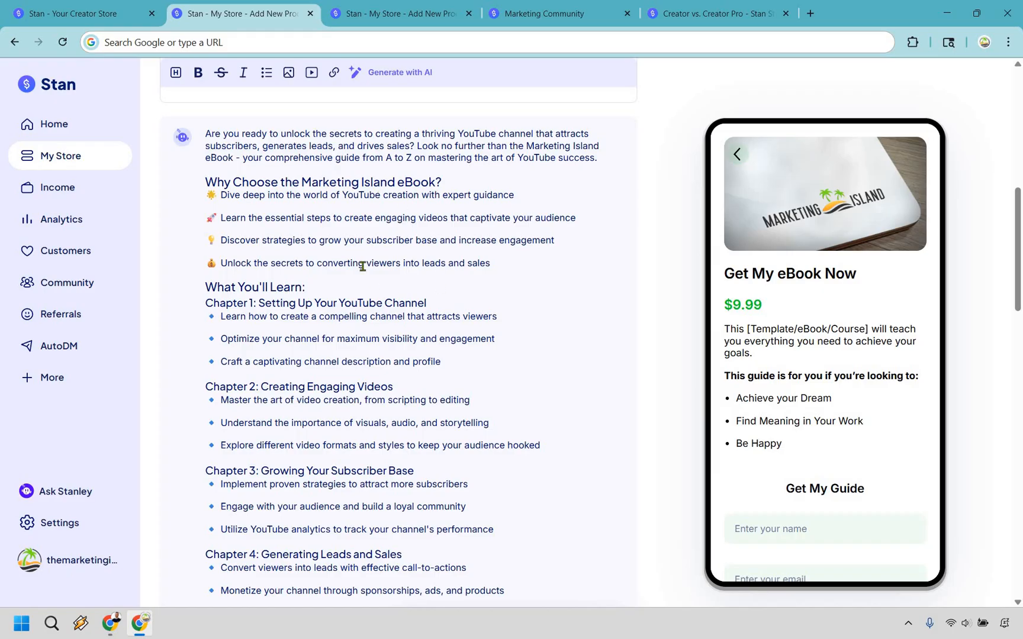
- Review the AI-written YouTube eBook copy and use it to replace the template description
scroll("down", 3)
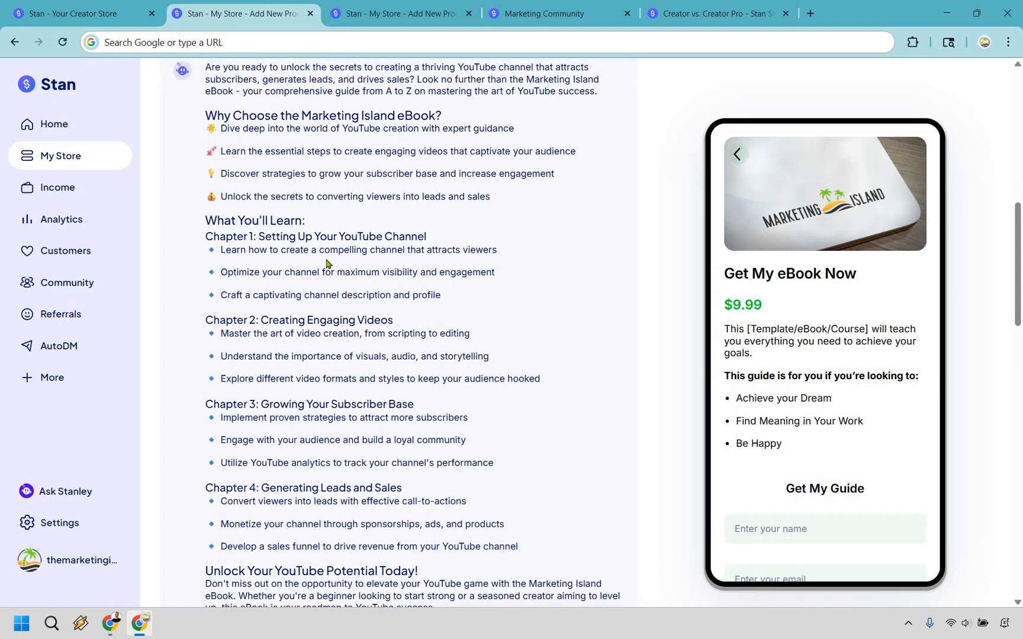
mouse_move(264, 381)
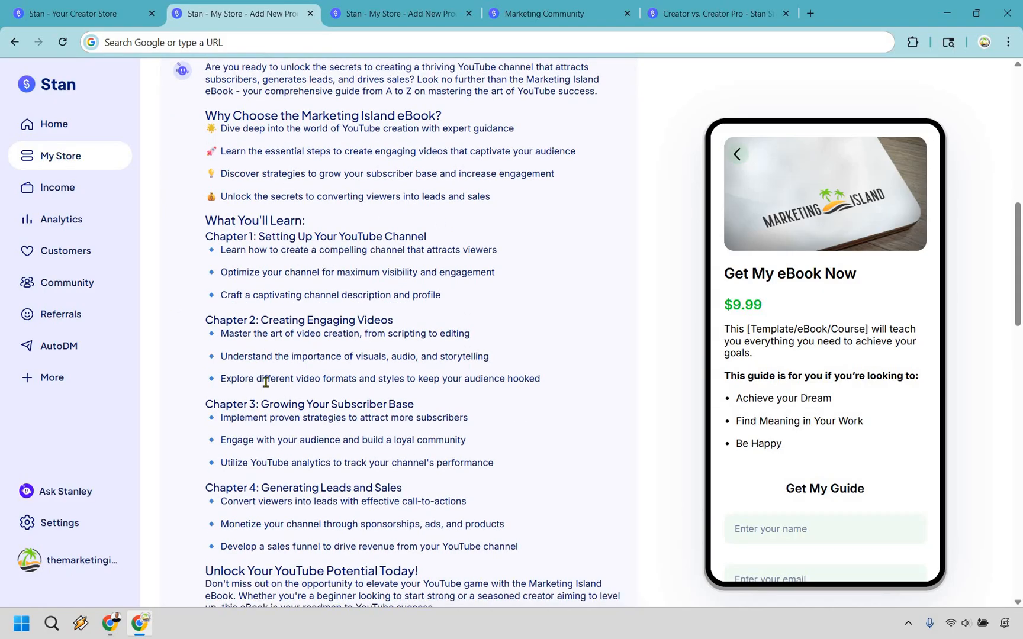
mouse_move(327, 372)
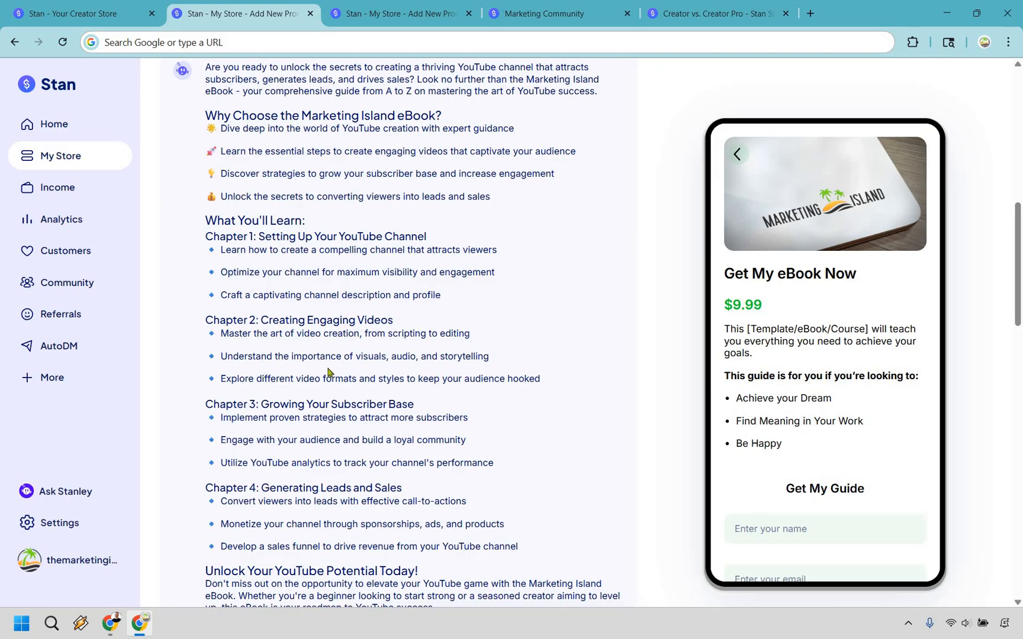
scroll("down", 3)
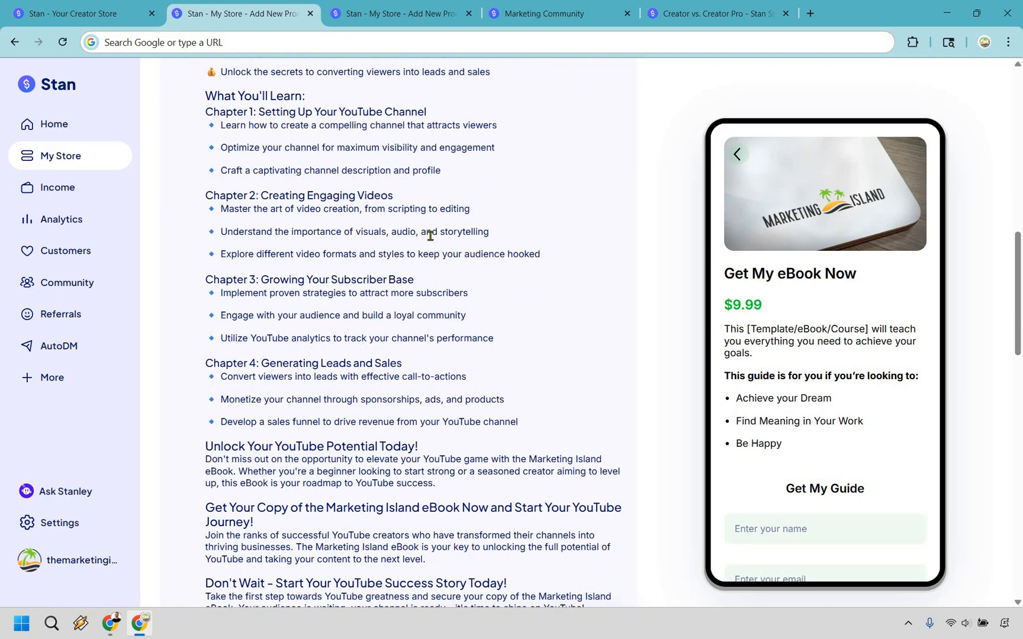
scroll("down", 3)
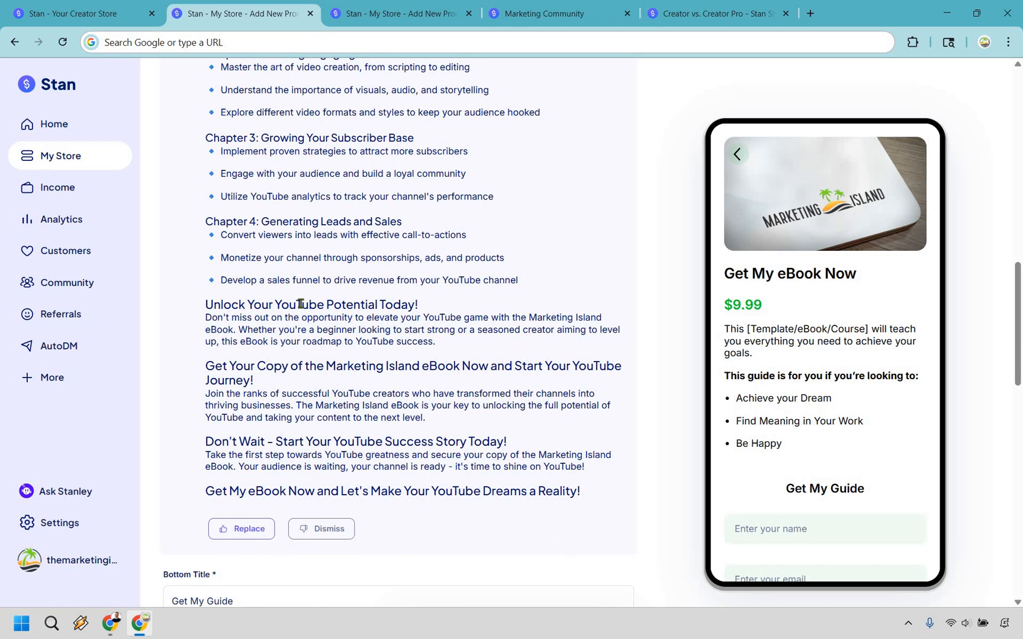
mouse_move(389, 276)
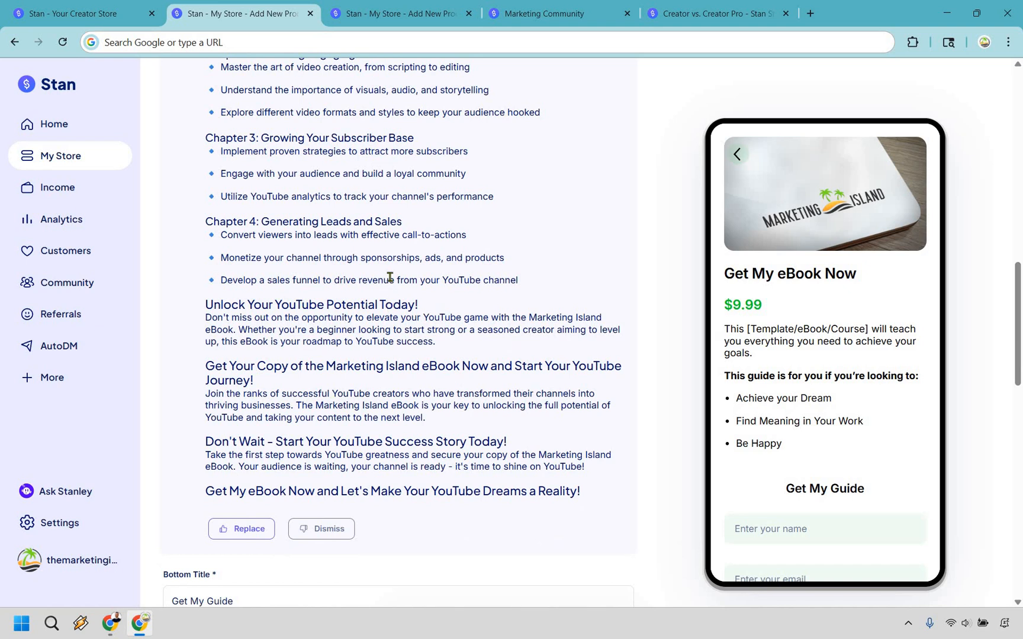
scroll("down", 3)
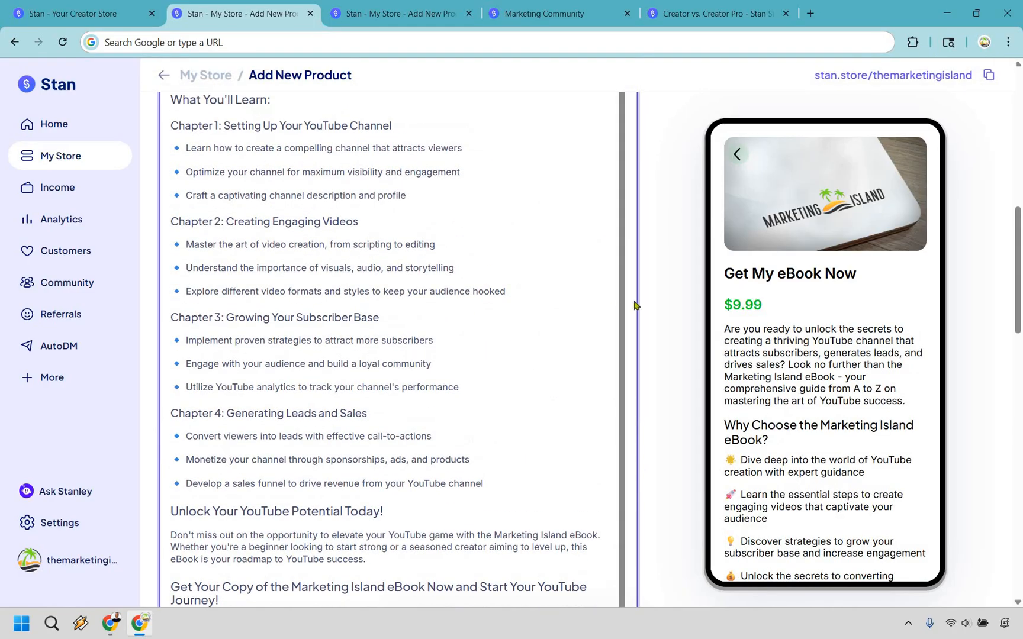
- Delete the closing Get My eBook Now, Unlock Potential and Get Your Copy sections
scroll("up", 3)
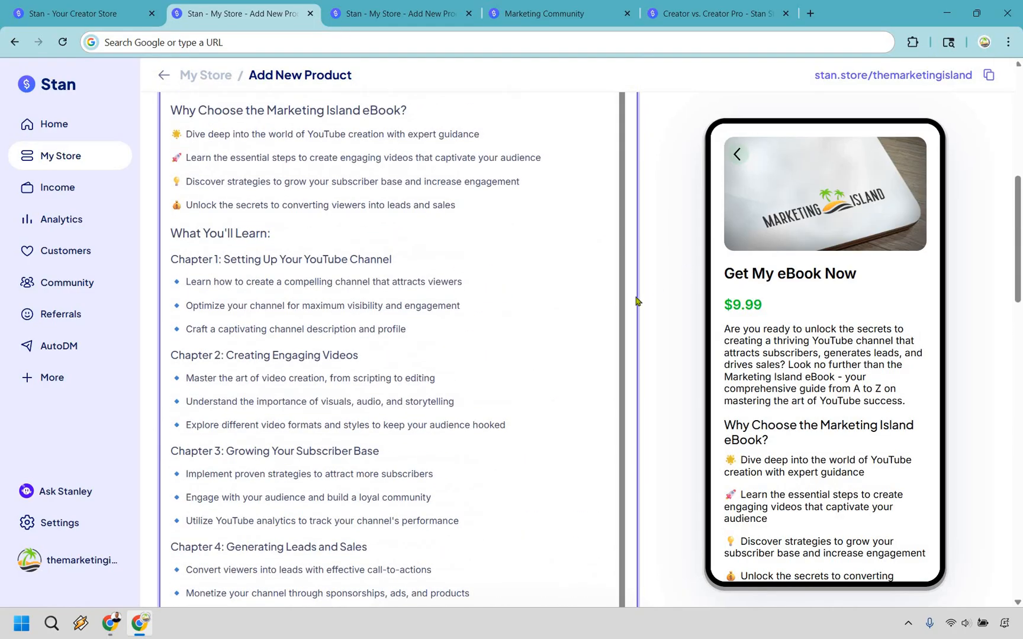
scroll("up", 3)
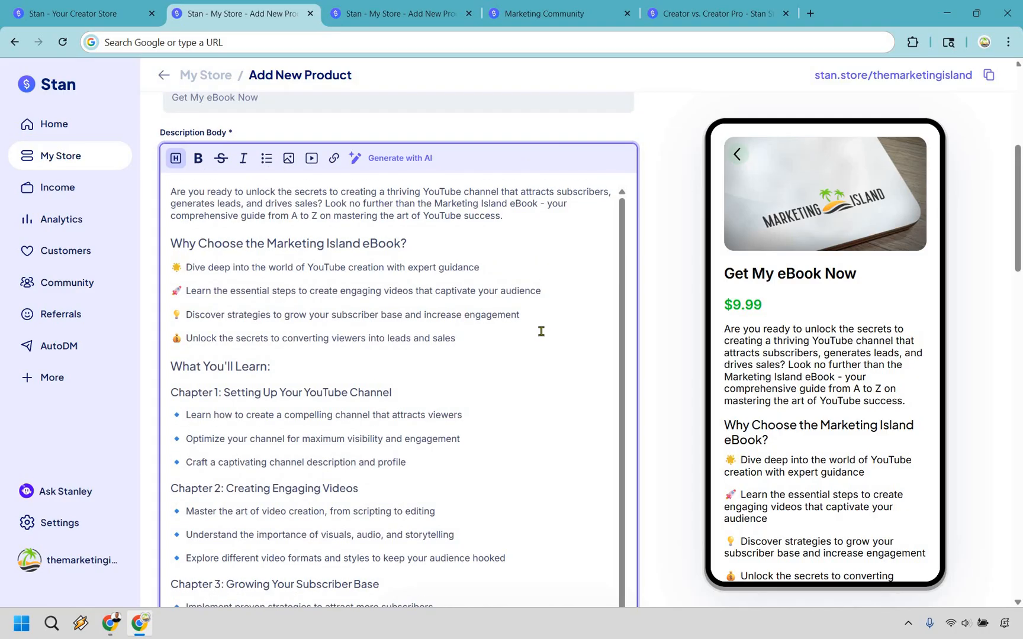
mouse_move(497, 363)
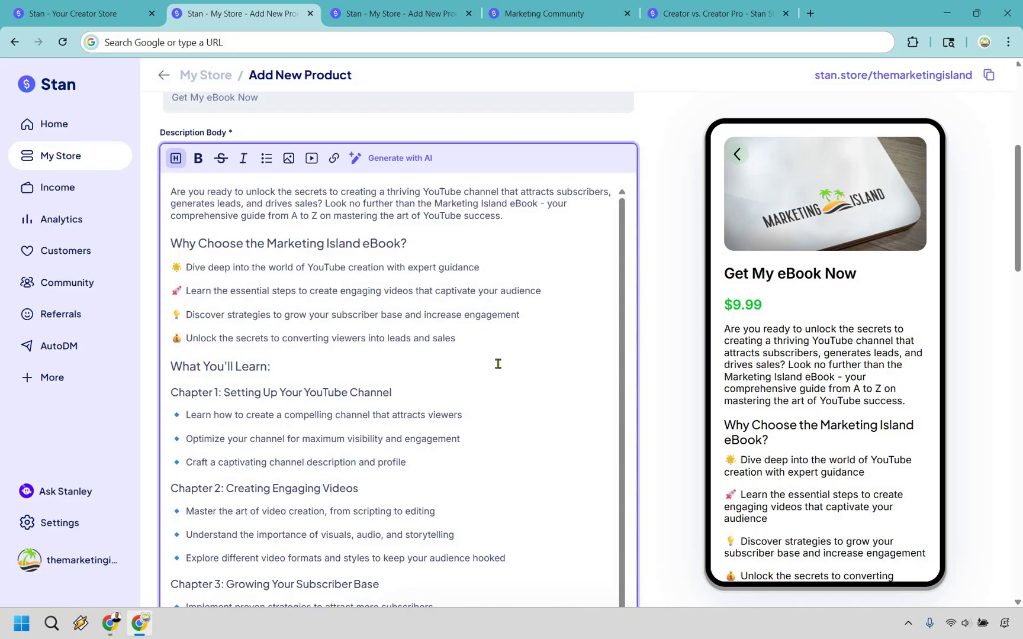
mouse_move(511, 331)
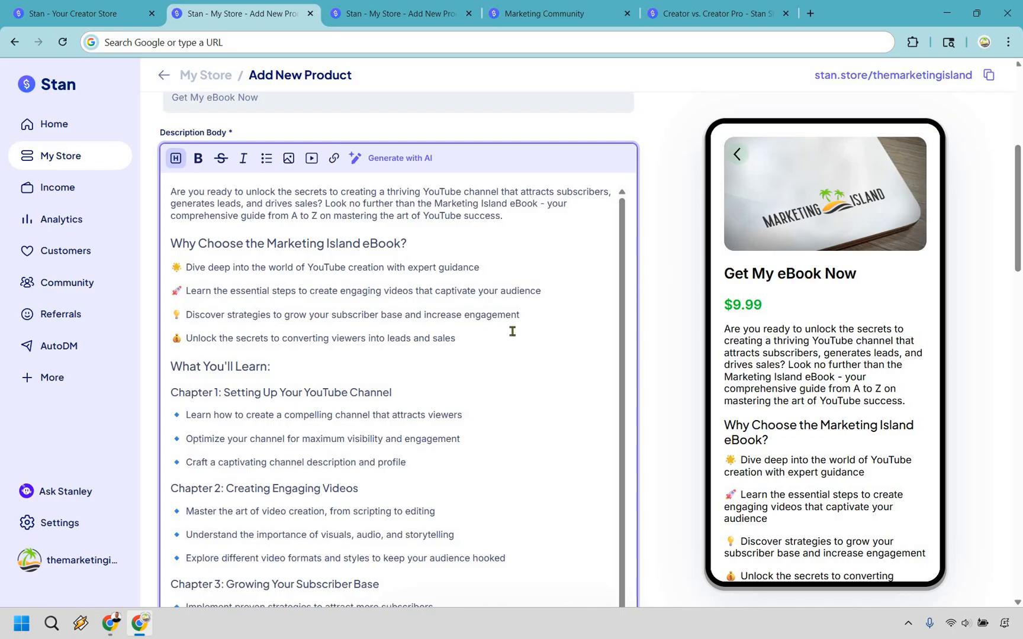
scroll("down", 3)
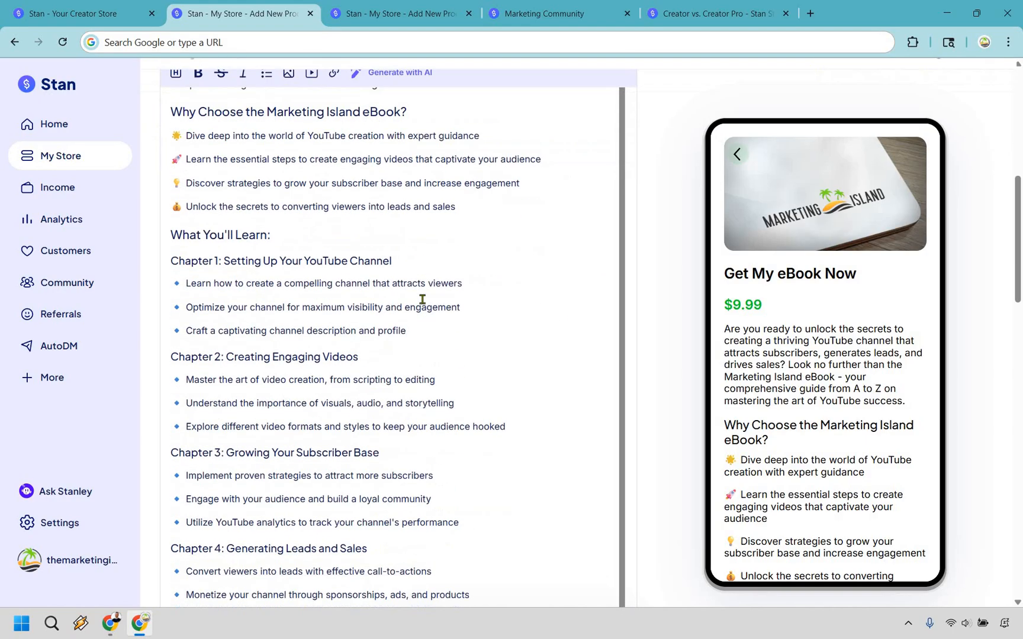
scroll("down", 3)
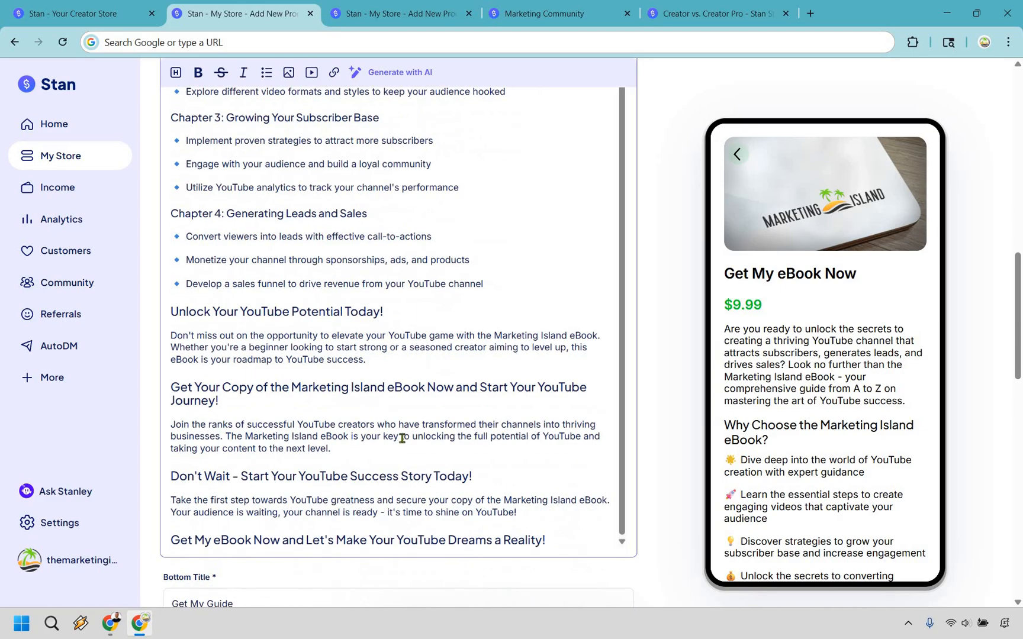
mouse_move(372, 458)
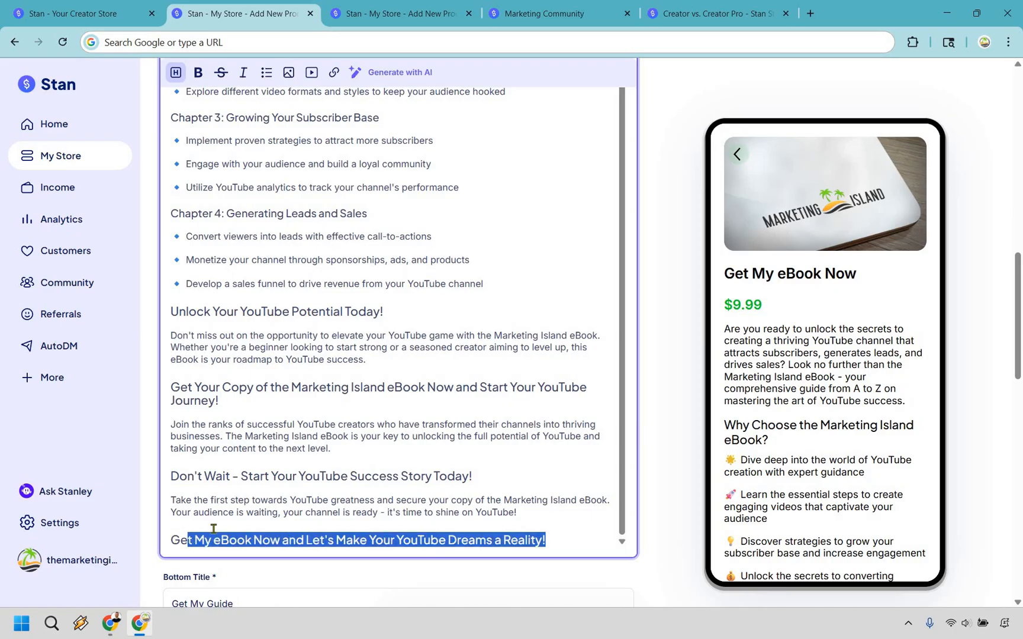
key("delete")
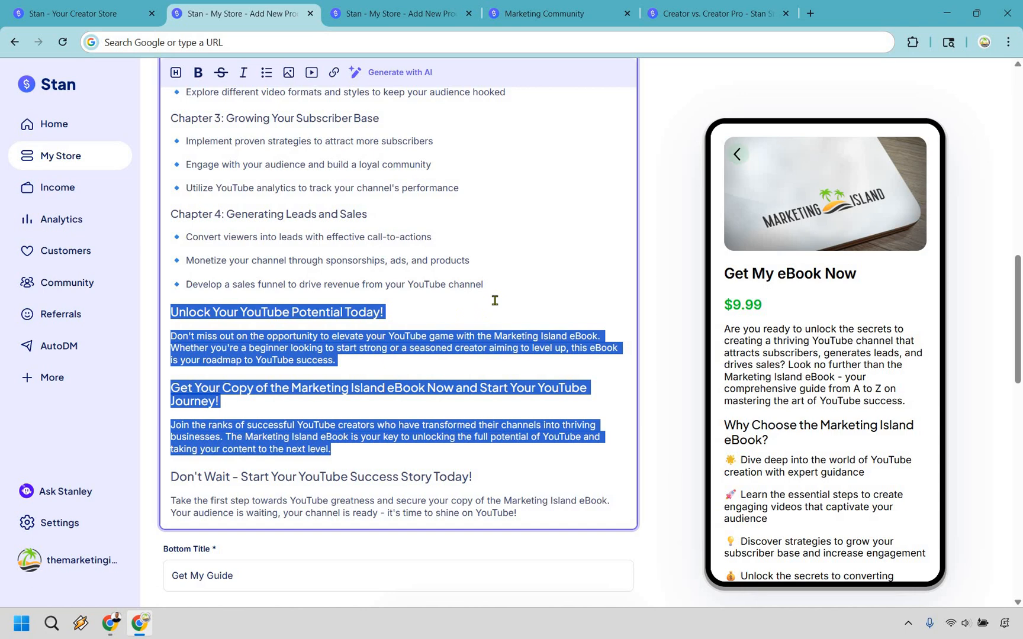
scroll("up", 3)
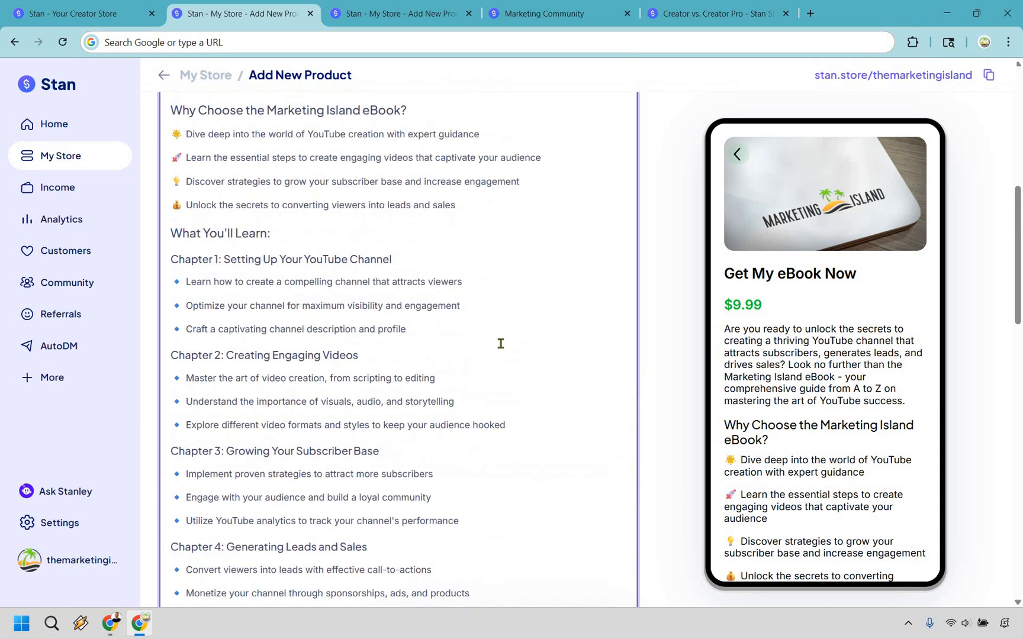
scroll("up", 3)
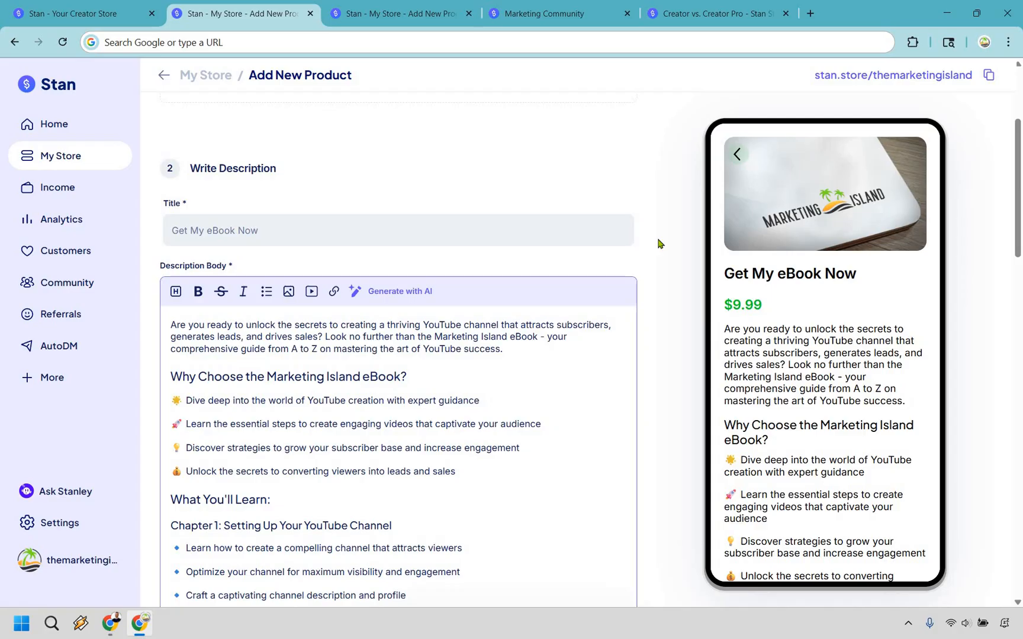
scroll("down", 3)
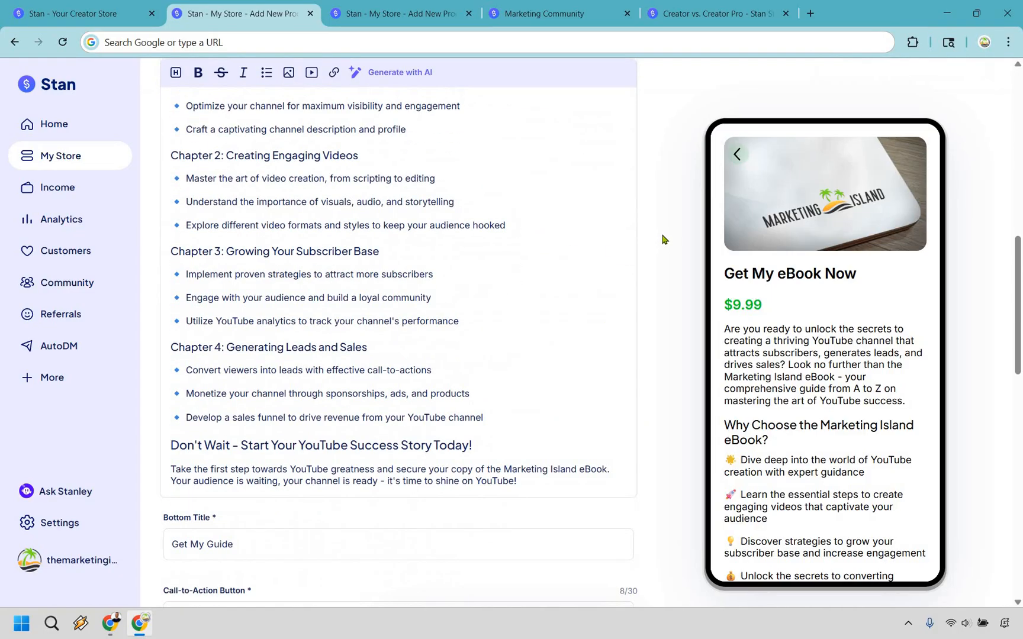
scroll("down", 3)
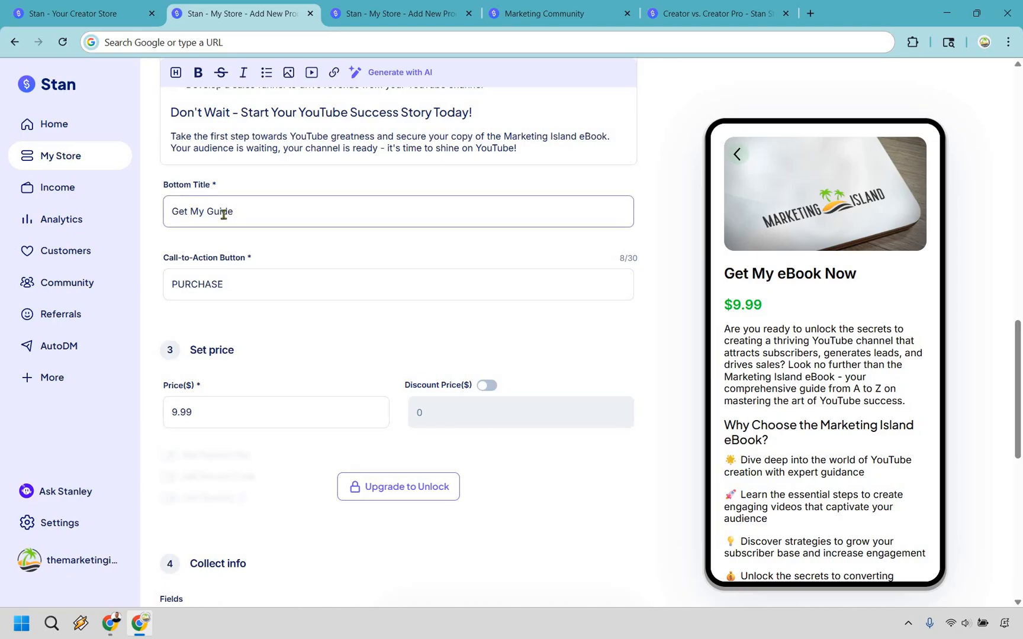
double_click(210, 212)
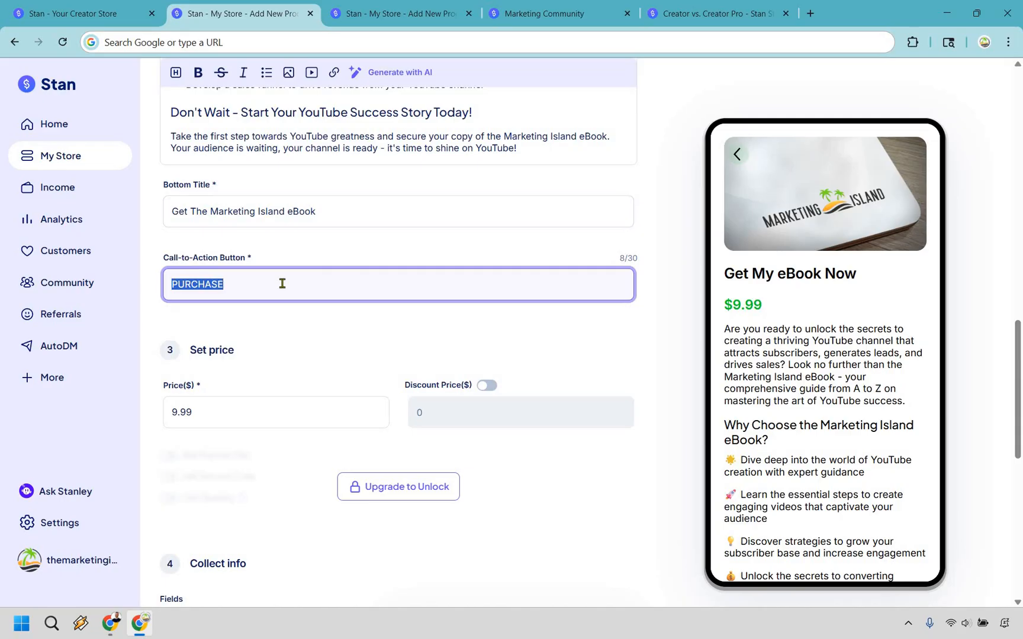
type("Buy Now")
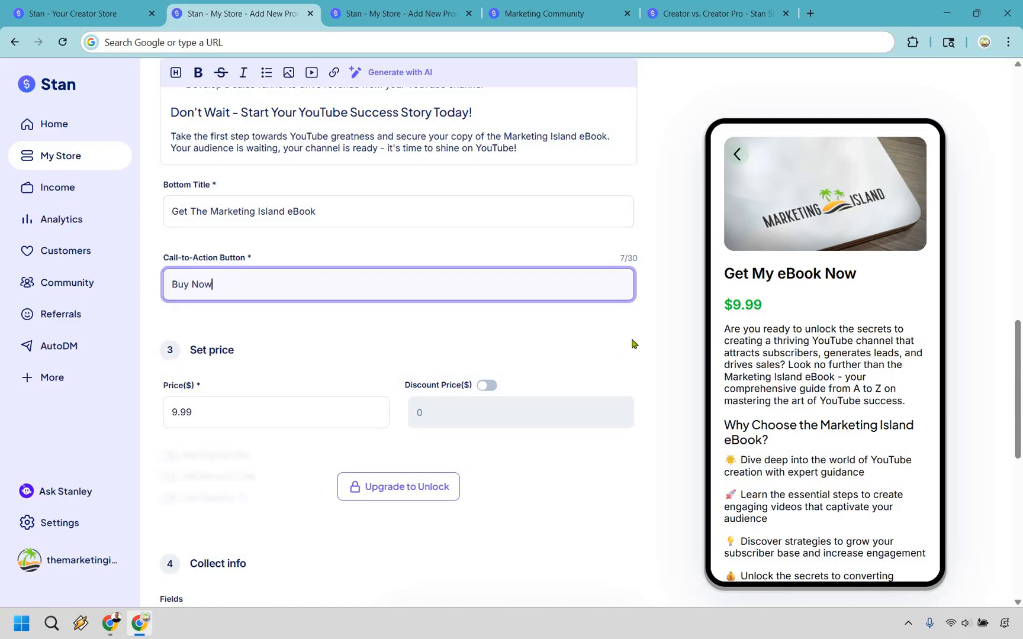
left_click(625, 344)
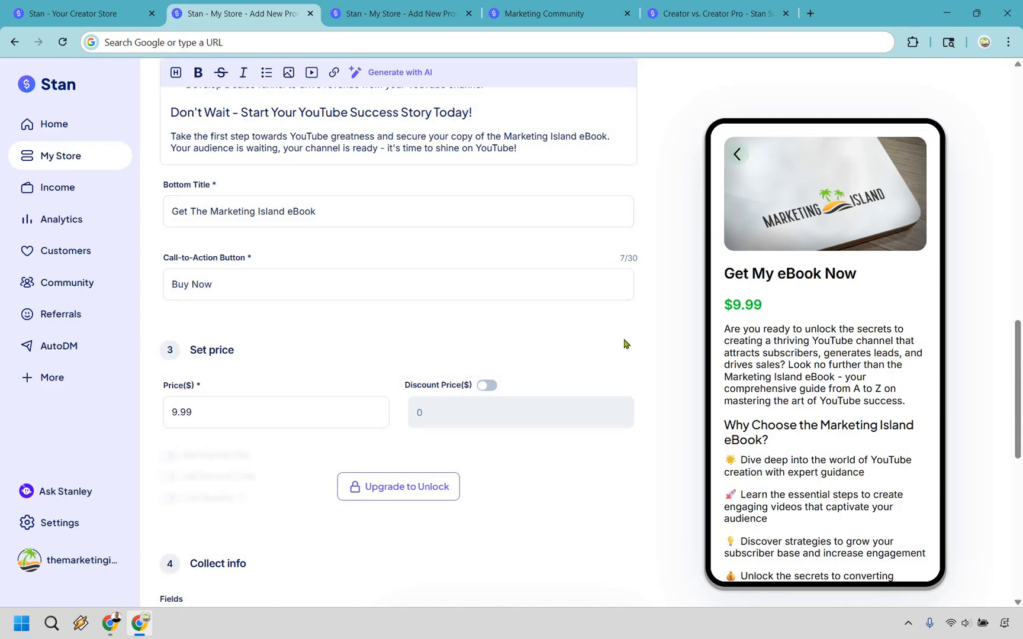
mouse_move(569, 353)
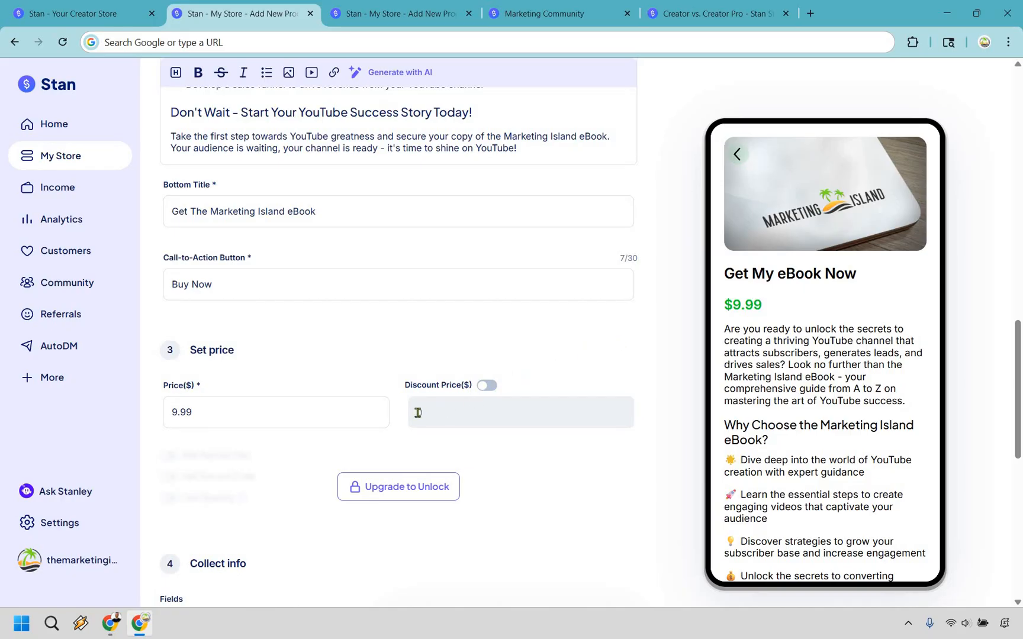
- Turn on a 9.99 discount price and set the regular price to 19.99
left_click(487, 385)
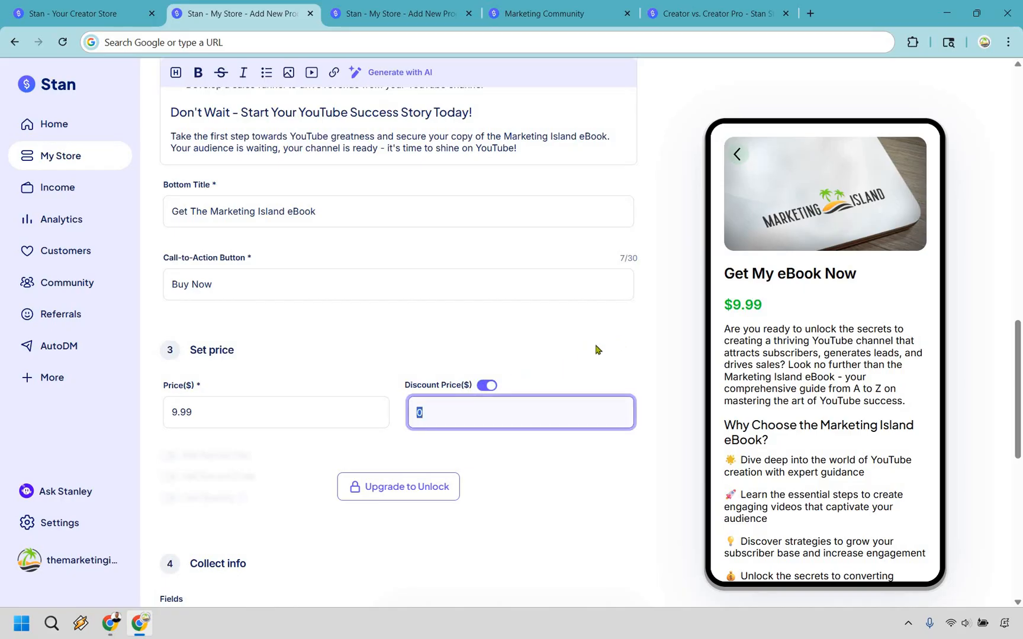
type("19.9")
type("9.99")
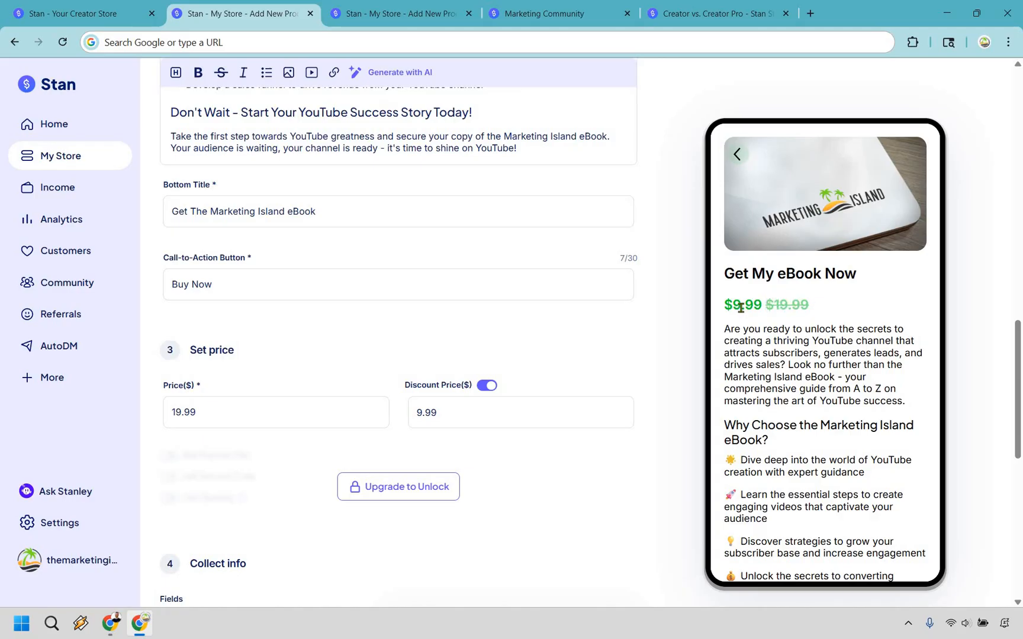
mouse_move(670, 321)
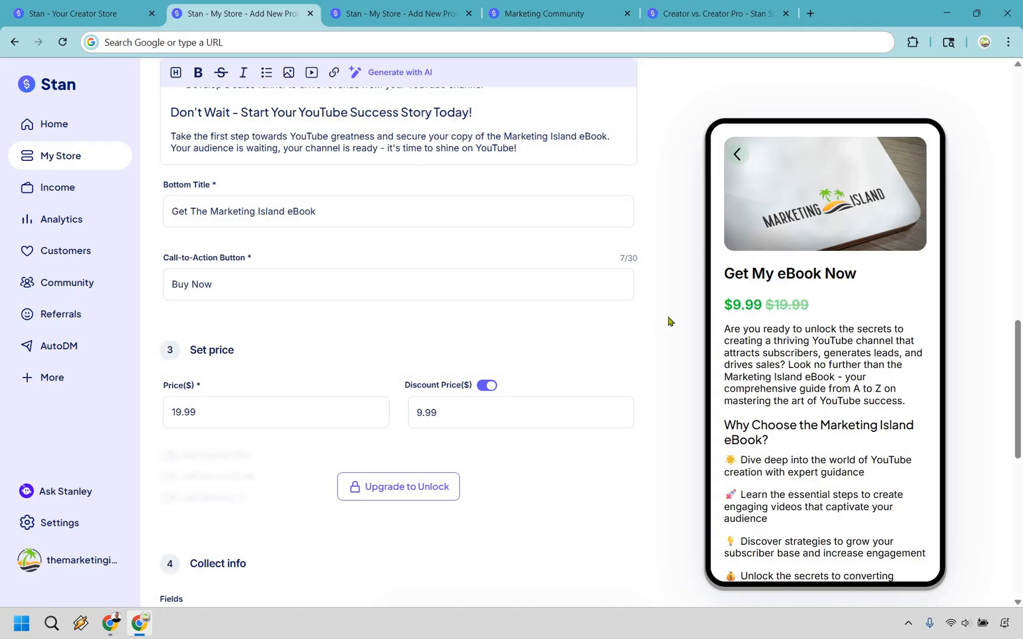
- Upload 'marketing island.pdf' as the delivered file after briefly trying Redirect to URL
scroll("down", 3)
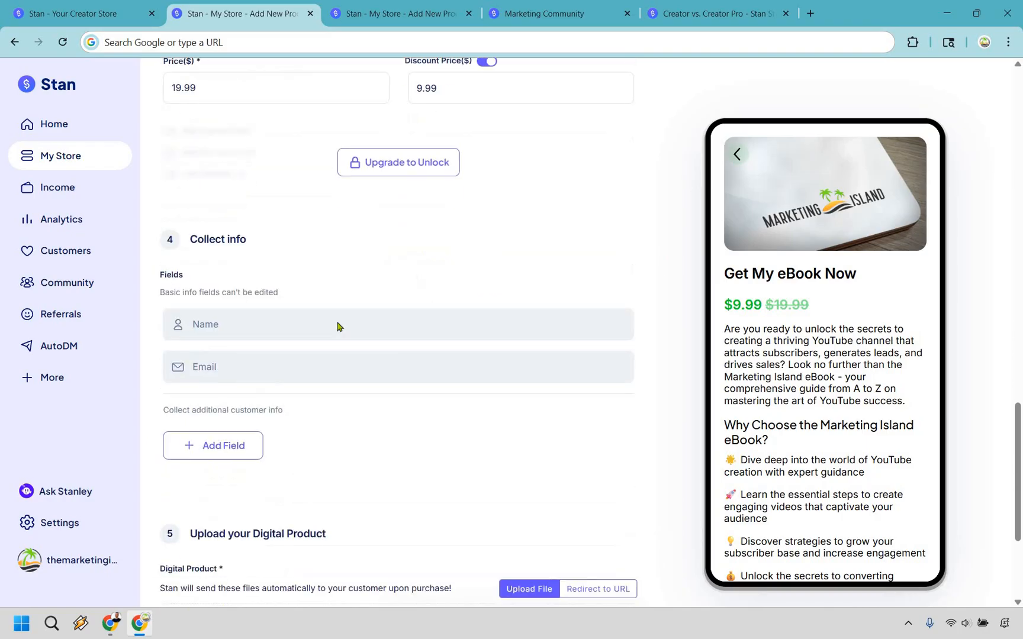
scroll("down", 3)
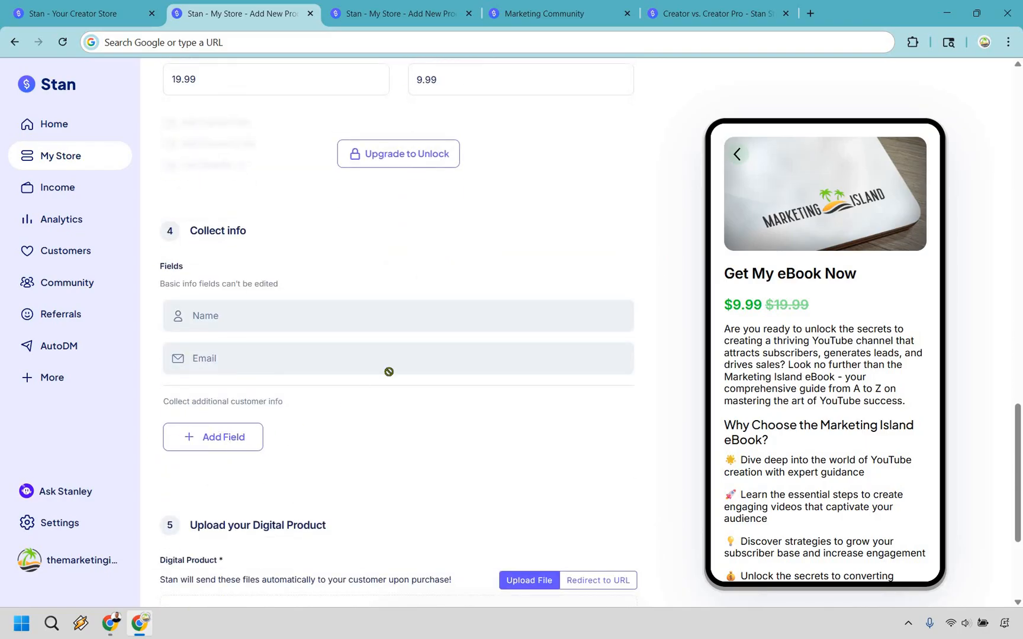
left_click(213, 370)
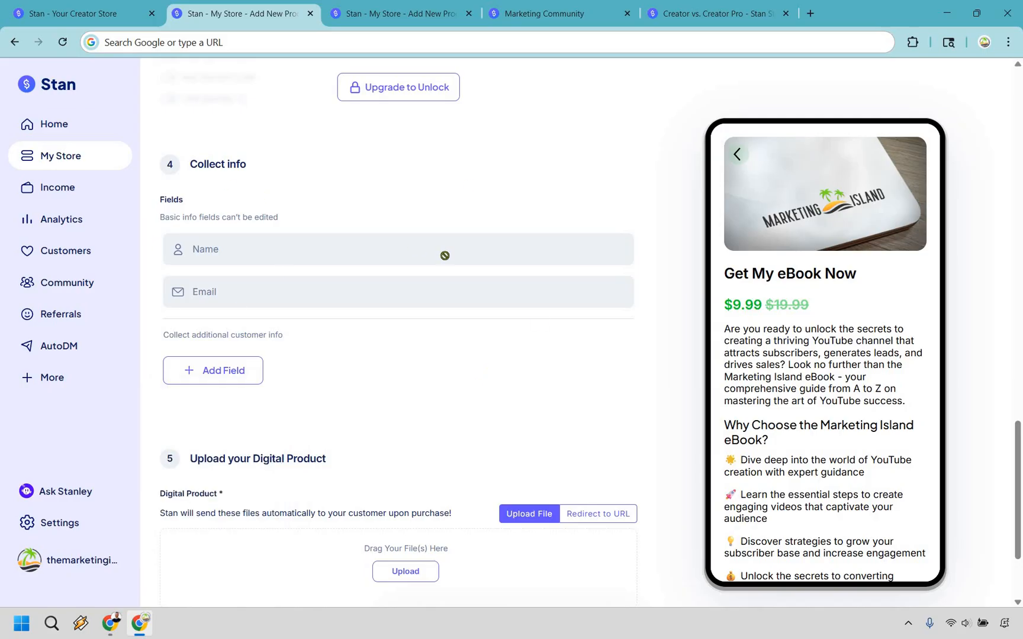
mouse_move(467, 250)
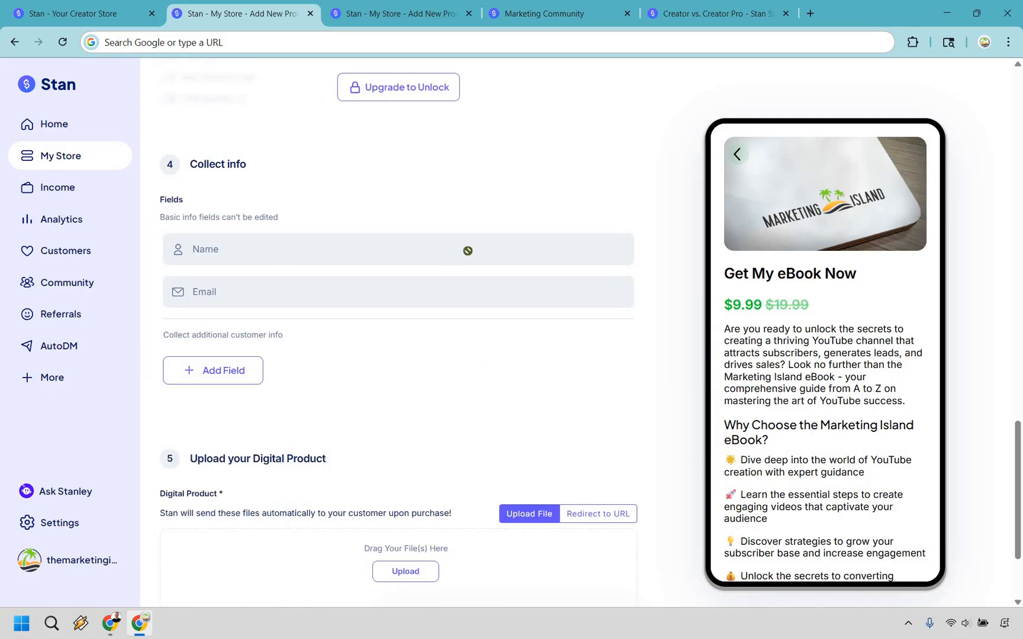
scroll("down", 3)
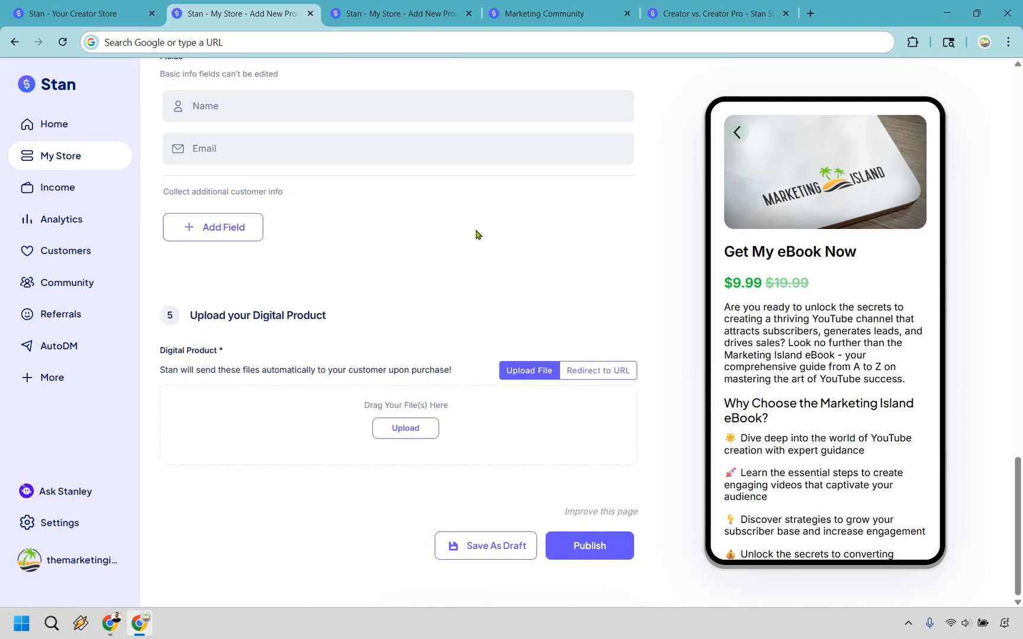
mouse_move(600, 354)
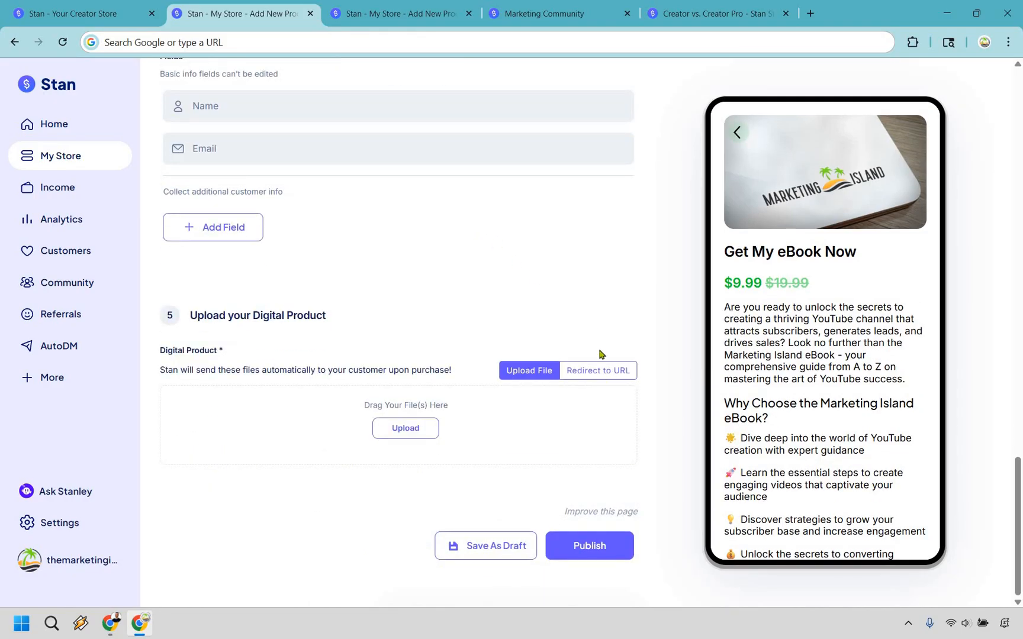
left_click(597, 375)
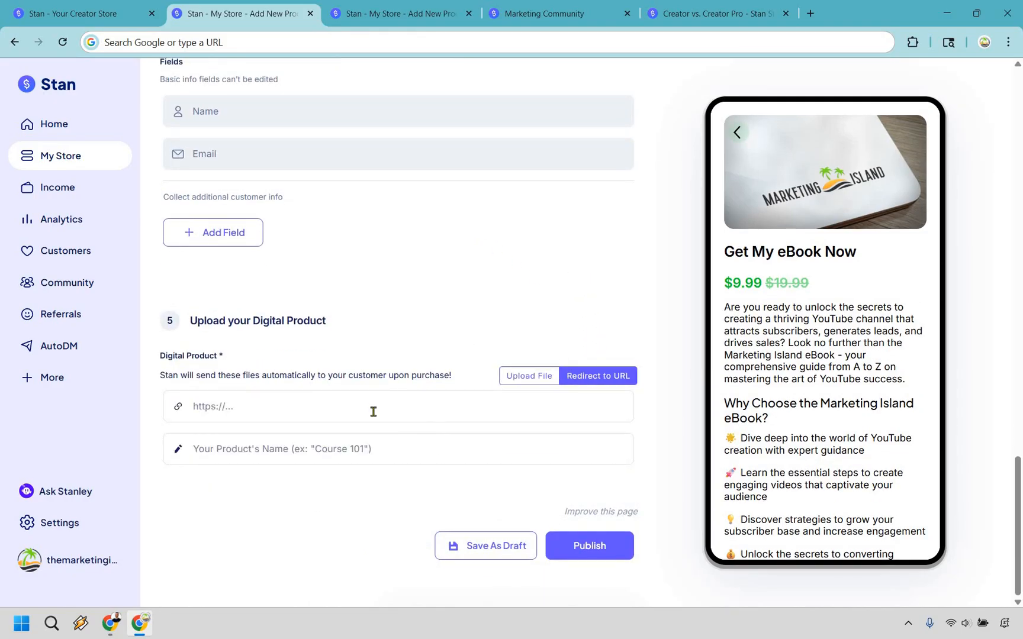
left_click(372, 406)
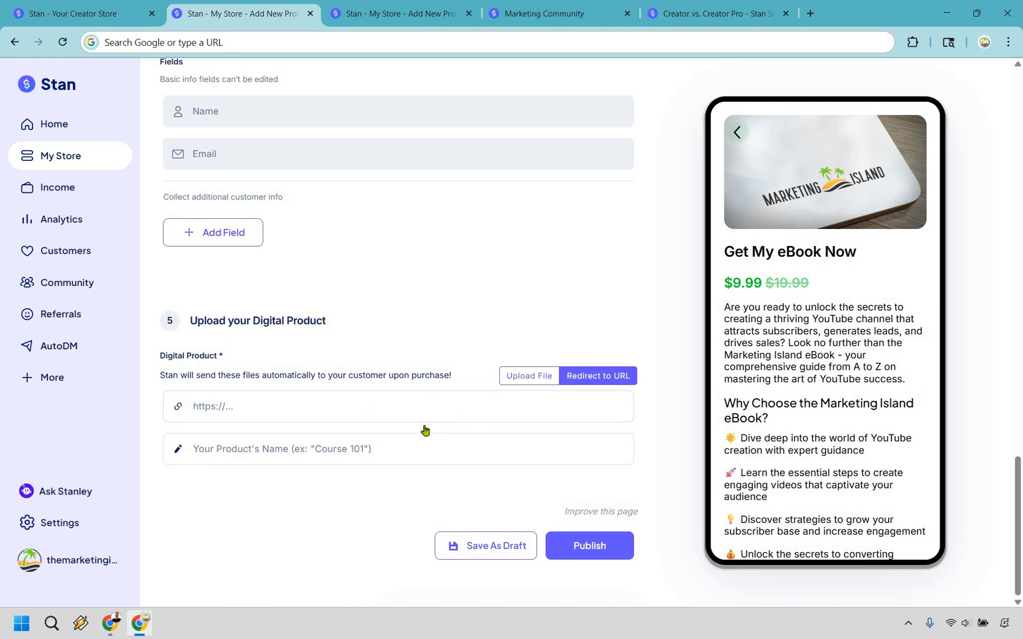
left_click(528, 376)
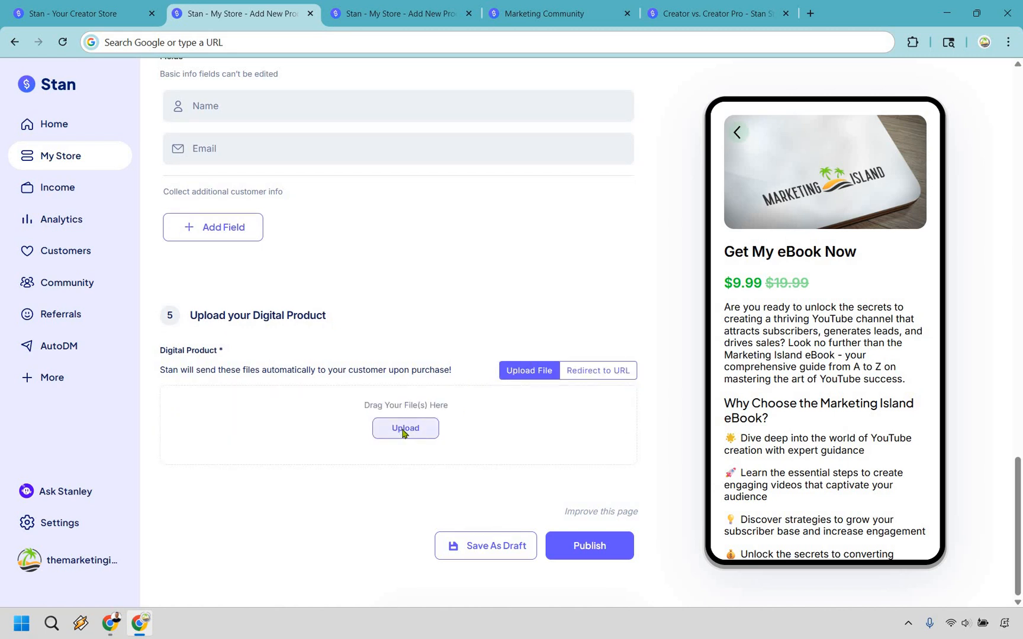
left_click(405, 428)
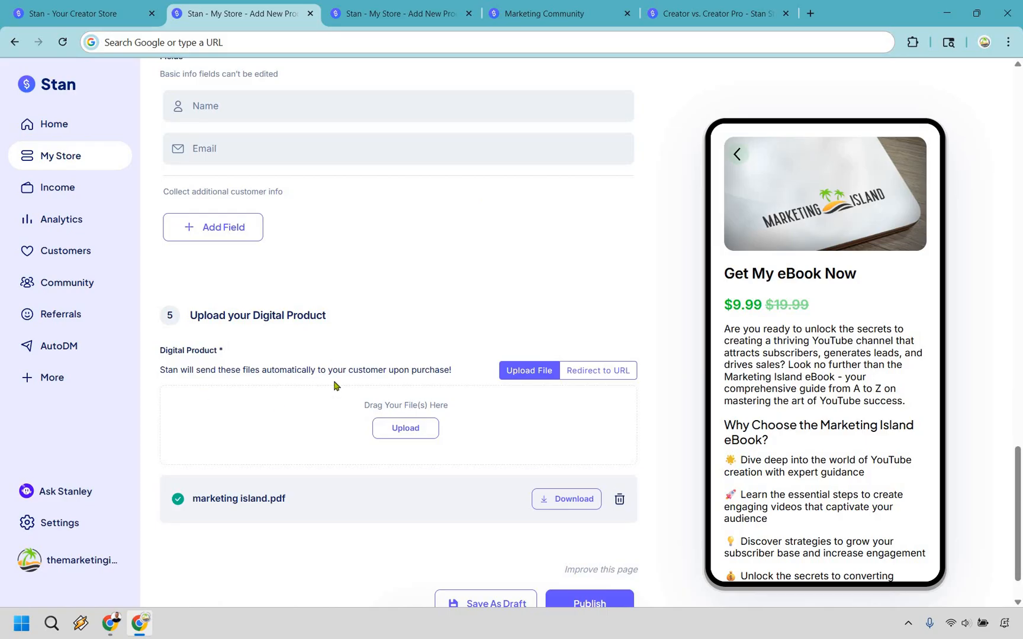
scroll("up", 3)
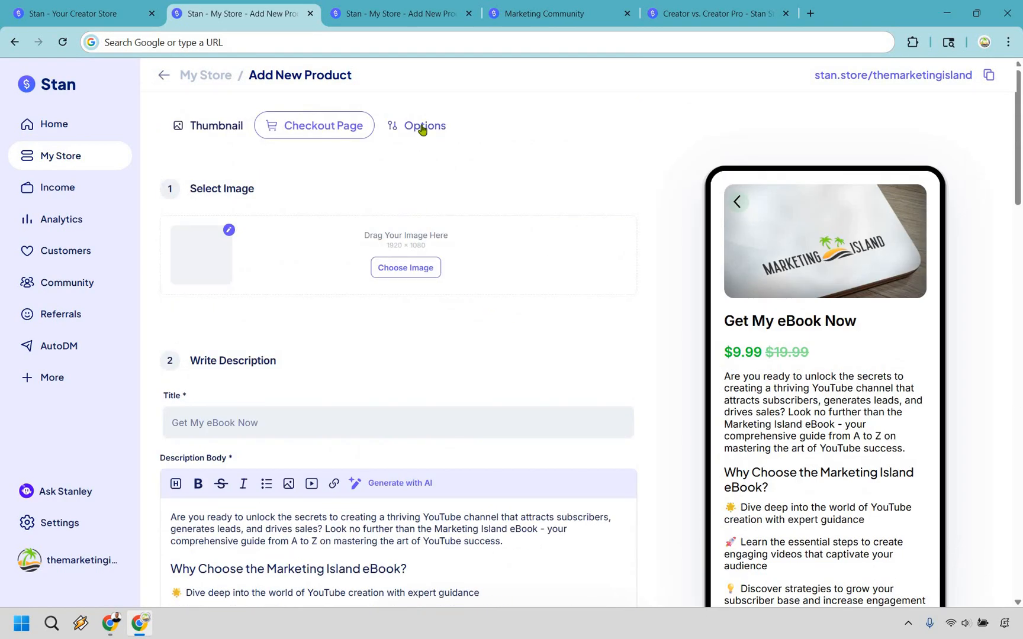
- Review the confirmation email under Options, then publish 'Get My eBook Now'
left_click(423, 125)
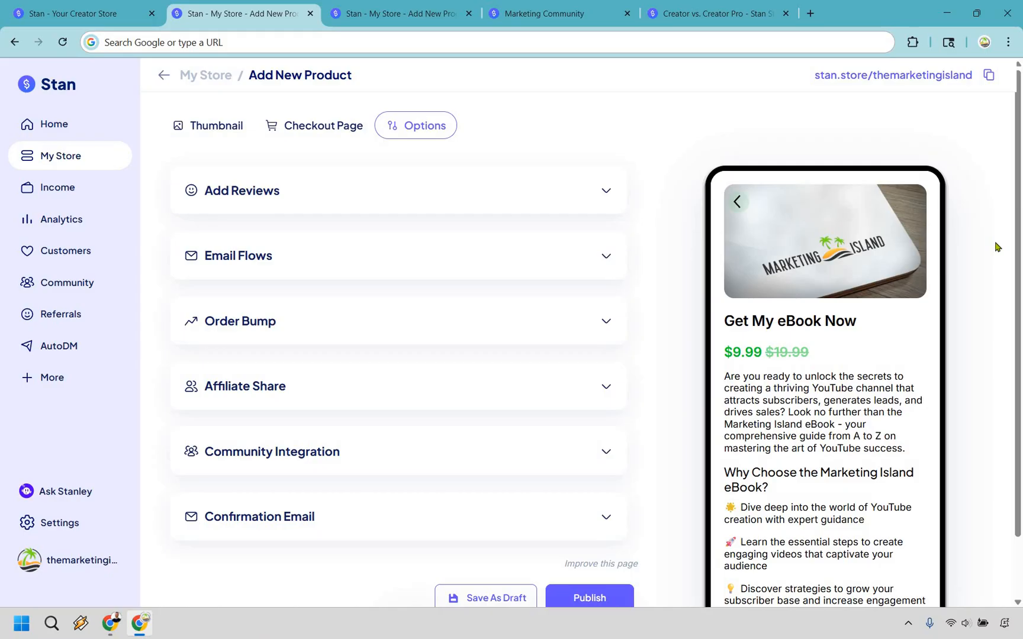
mouse_move(612, 450)
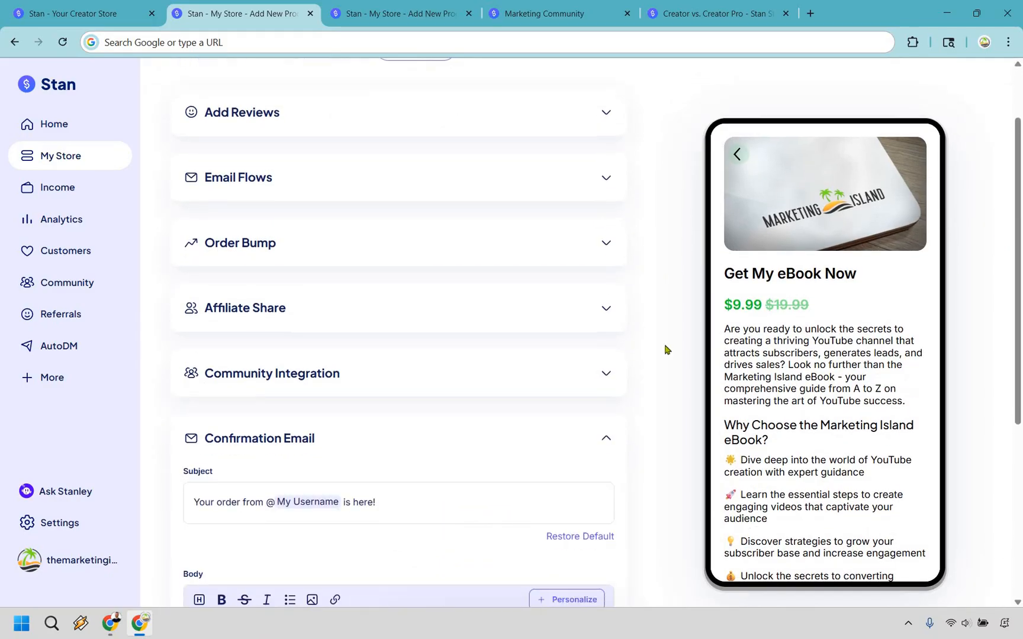
scroll("down", 3)
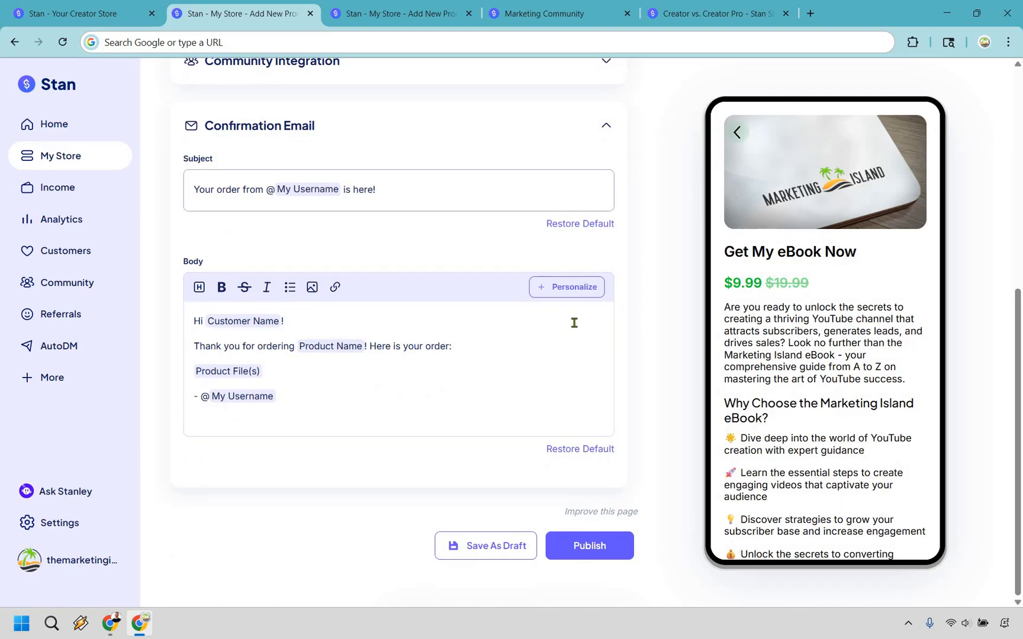
mouse_move(667, 341)
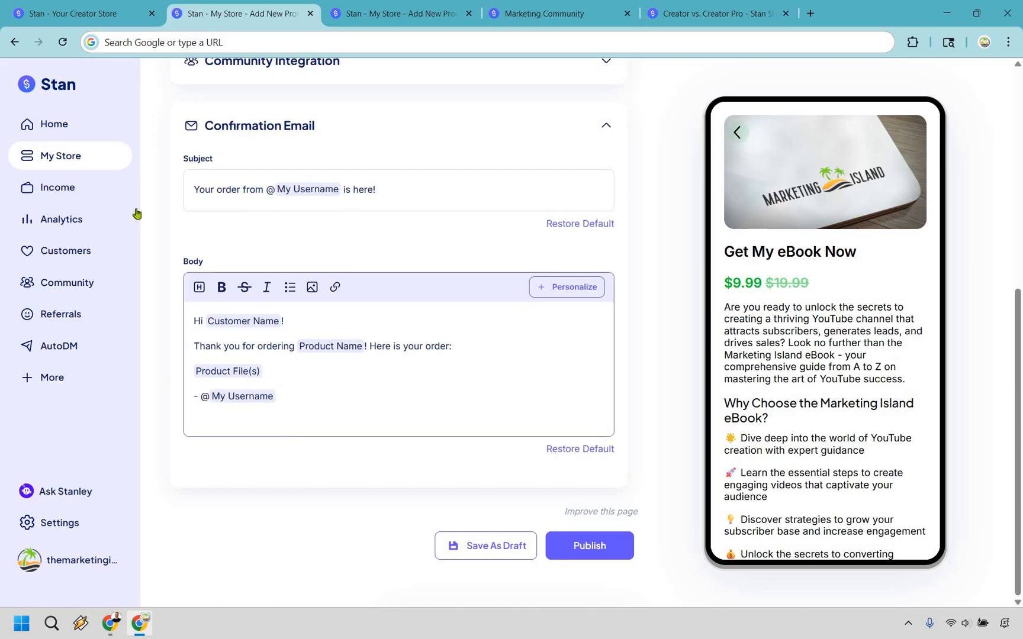
mouse_move(303, 225)
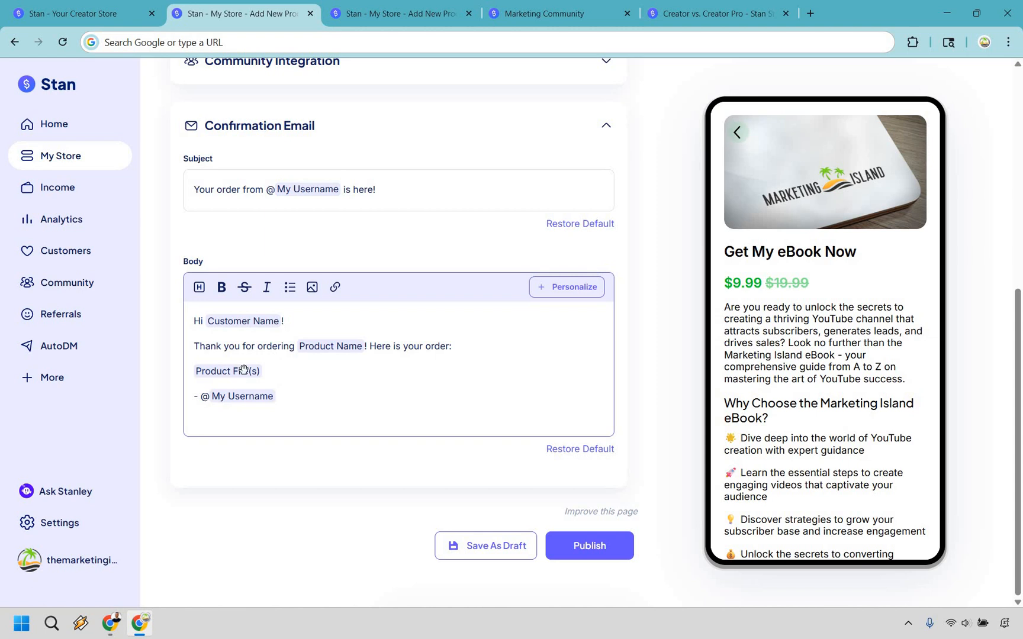
mouse_move(675, 358)
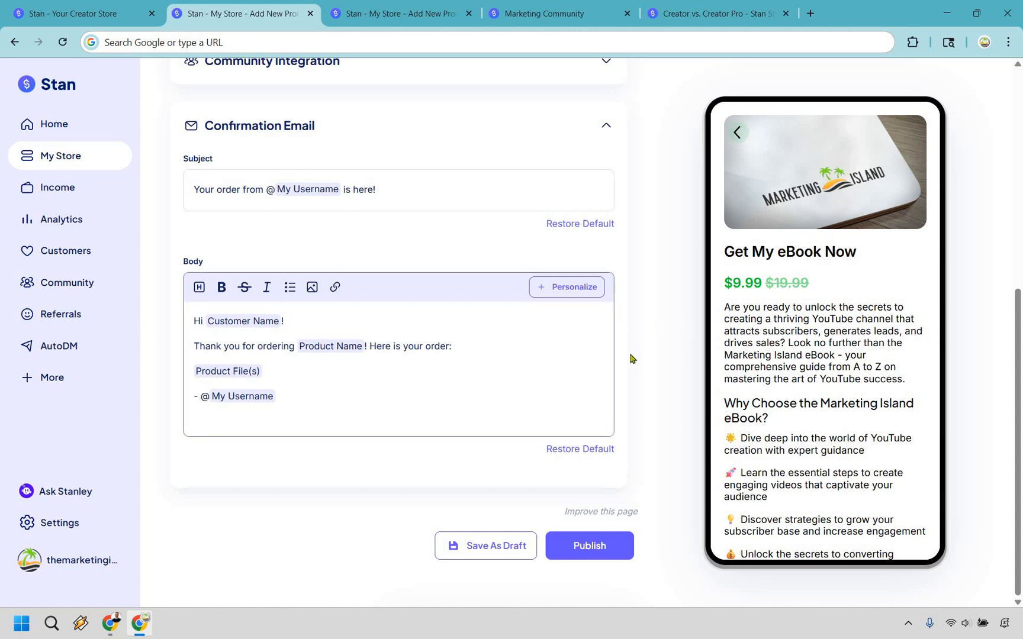
mouse_move(653, 333)
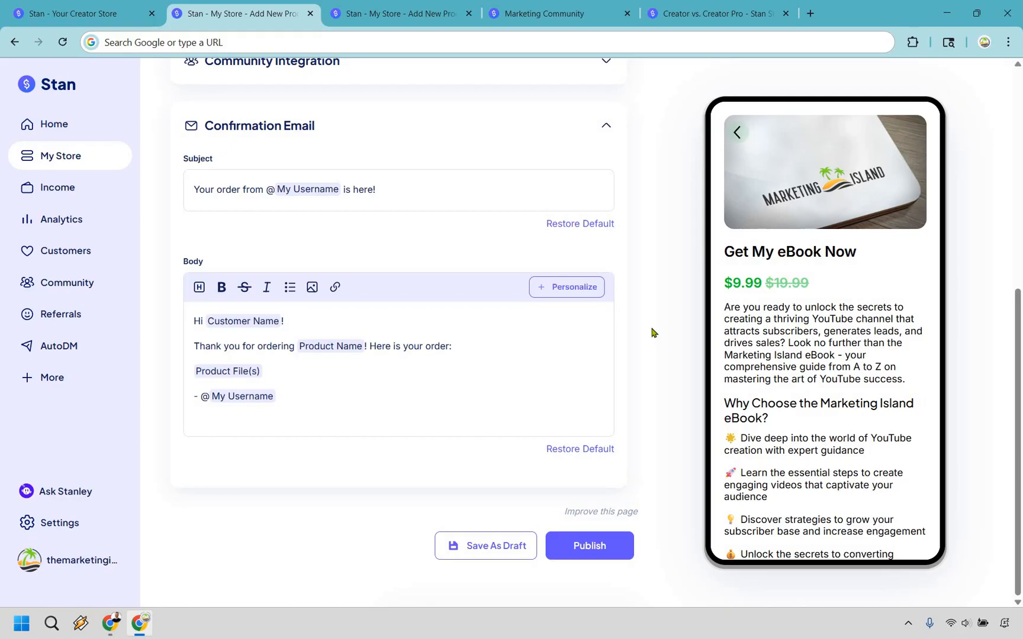
mouse_move(676, 465)
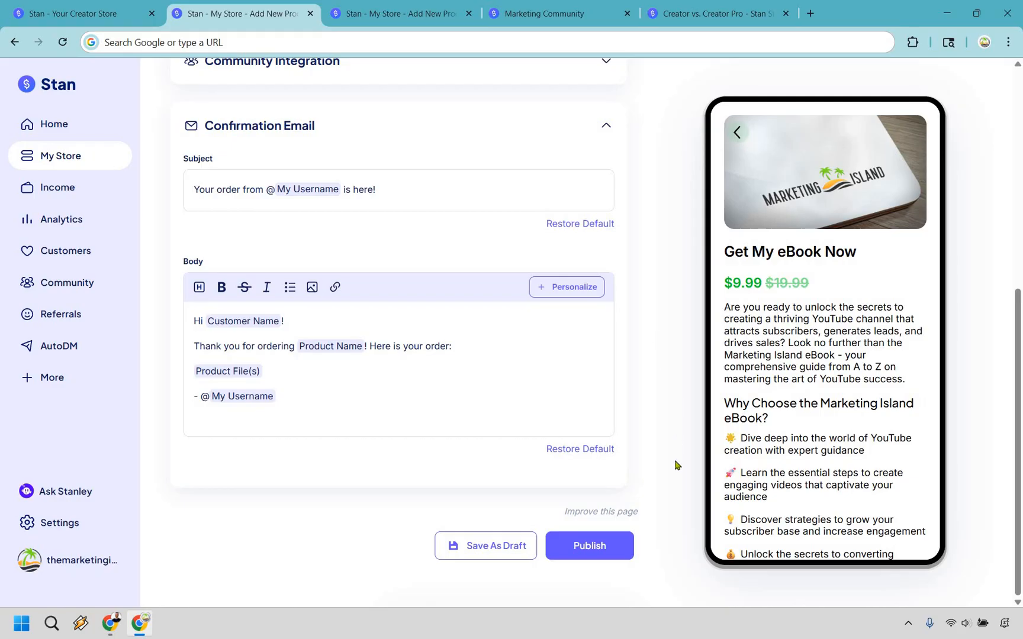
mouse_move(587, 546)
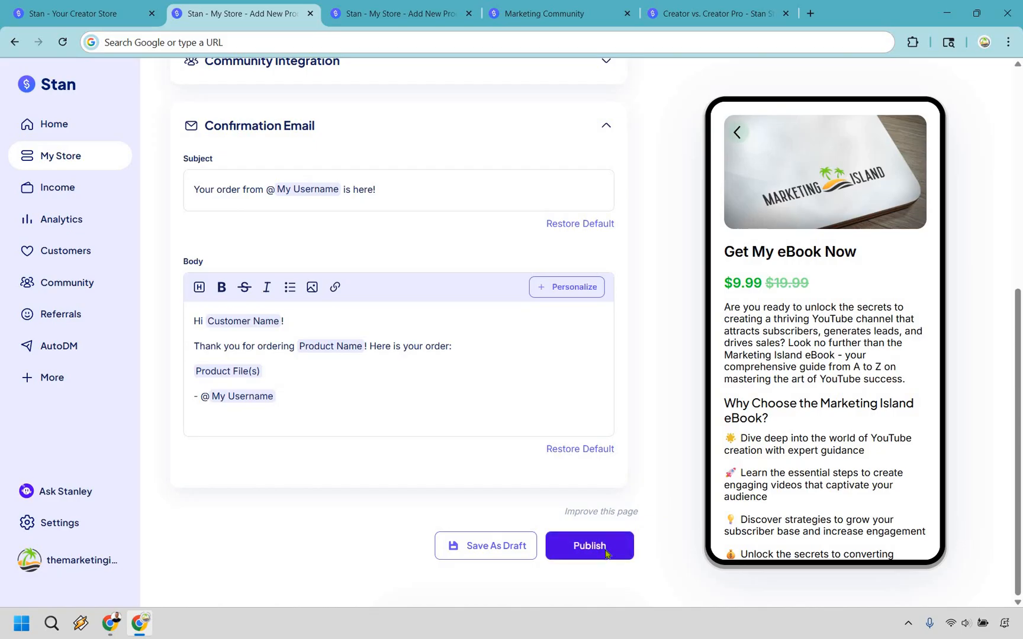
left_click(588, 546)
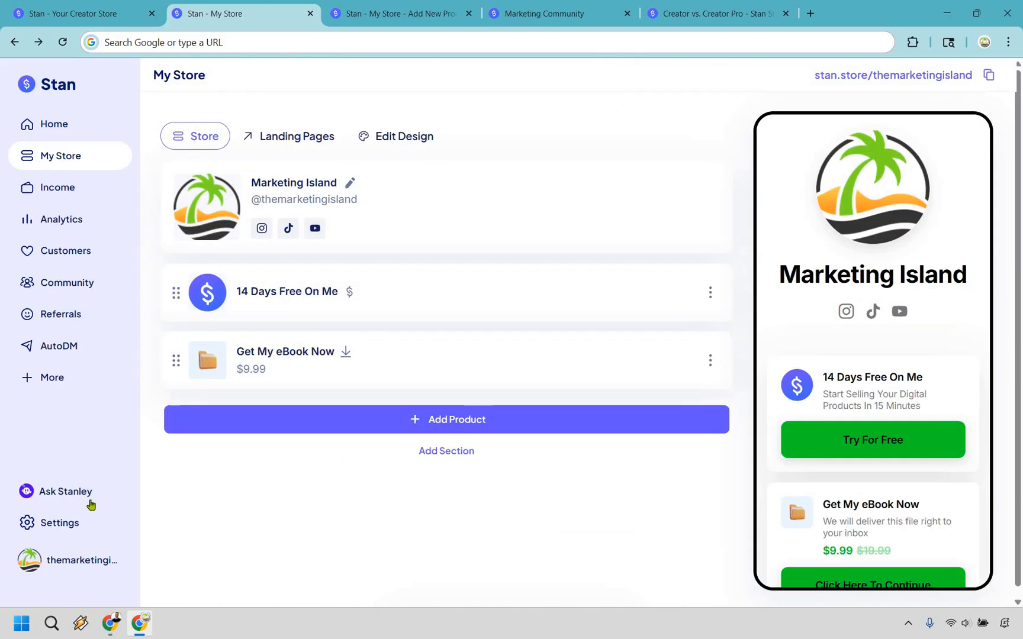
mouse_move(320, 563)
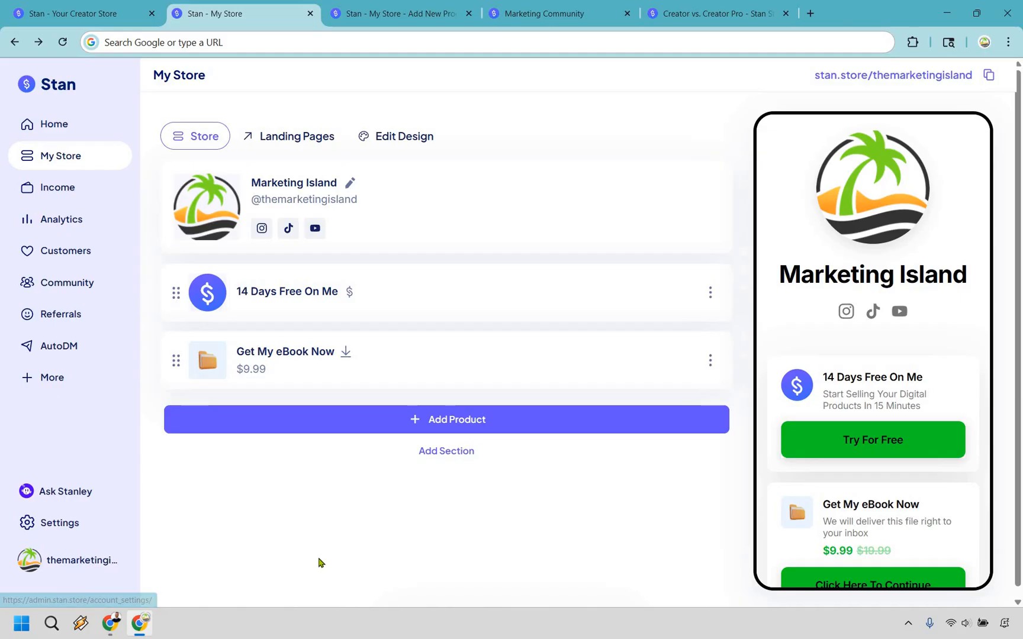
mouse_move(325, 558)
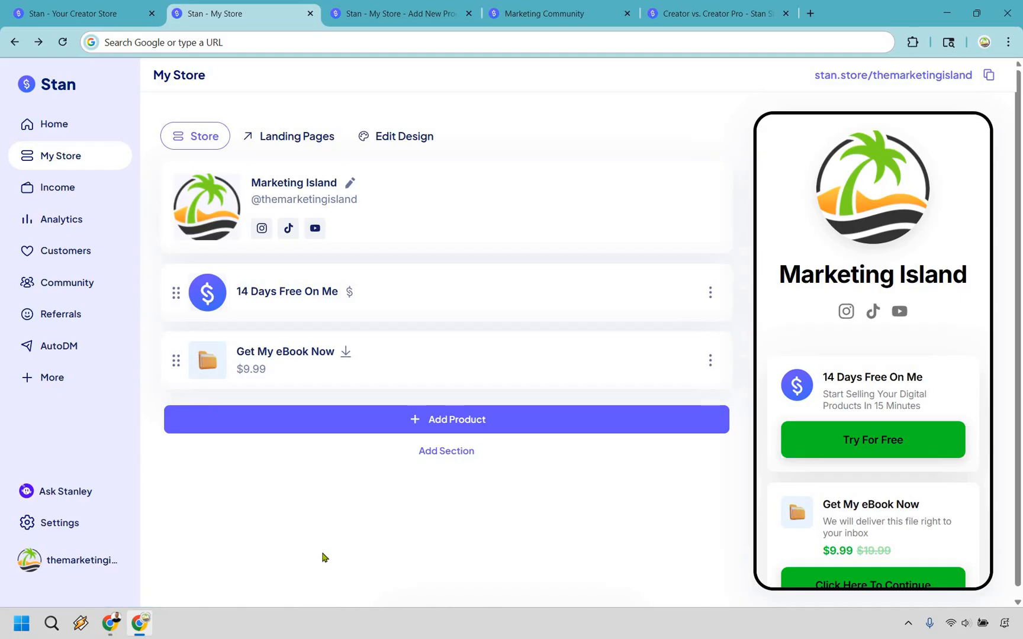
mouse_move(177, 363)
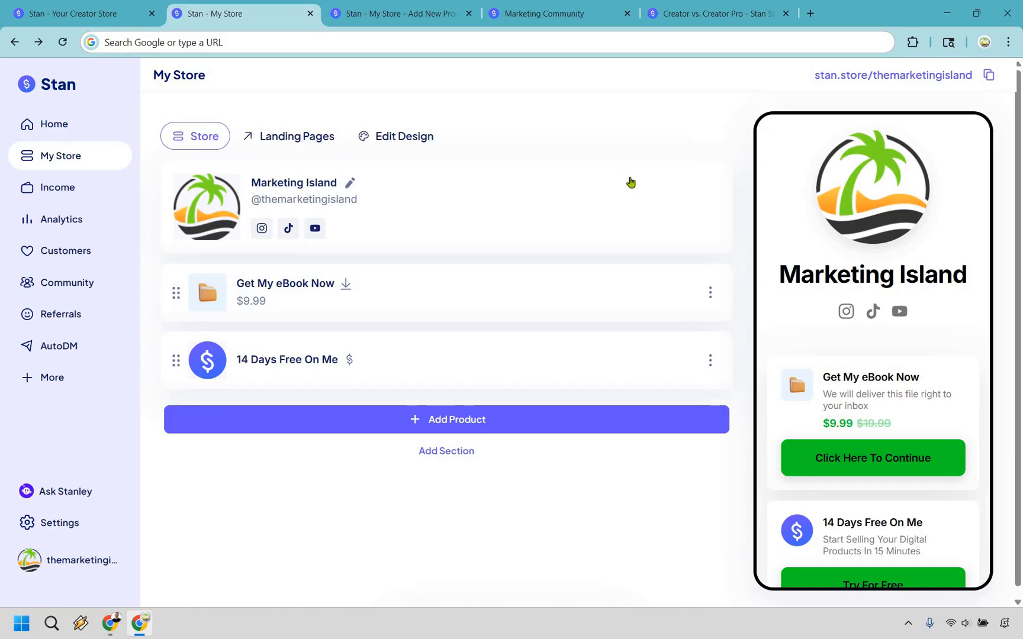
mouse_move(432, 9)
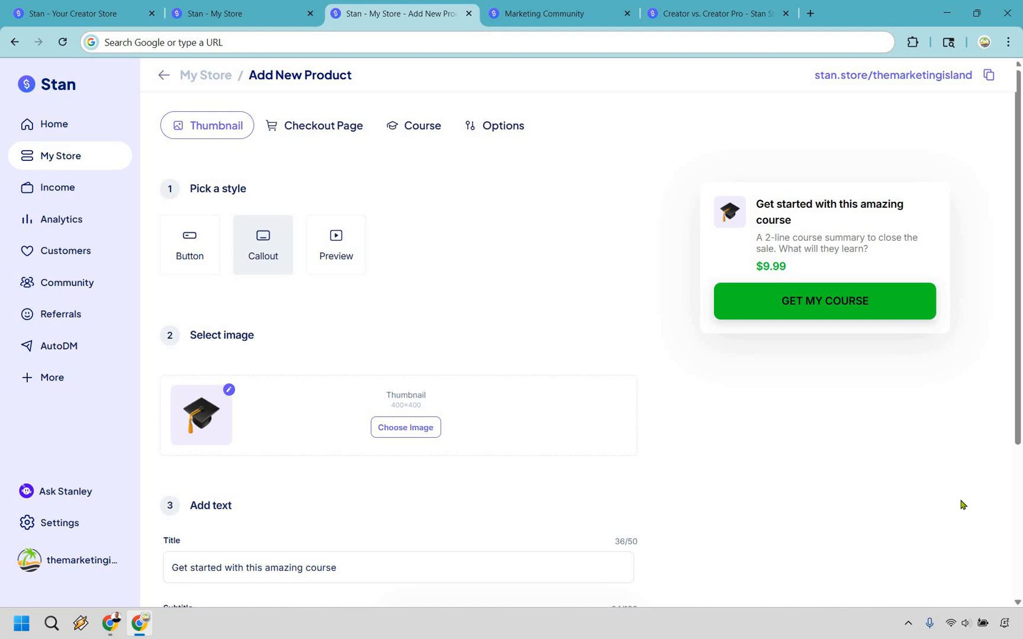
mouse_move(919, 449)
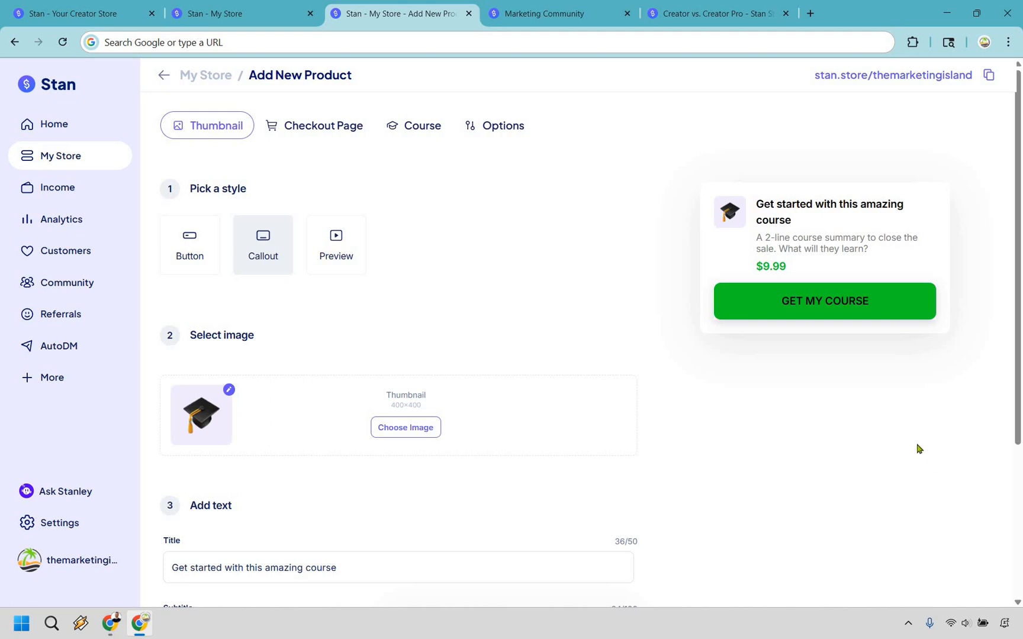
mouse_move(659, 313)
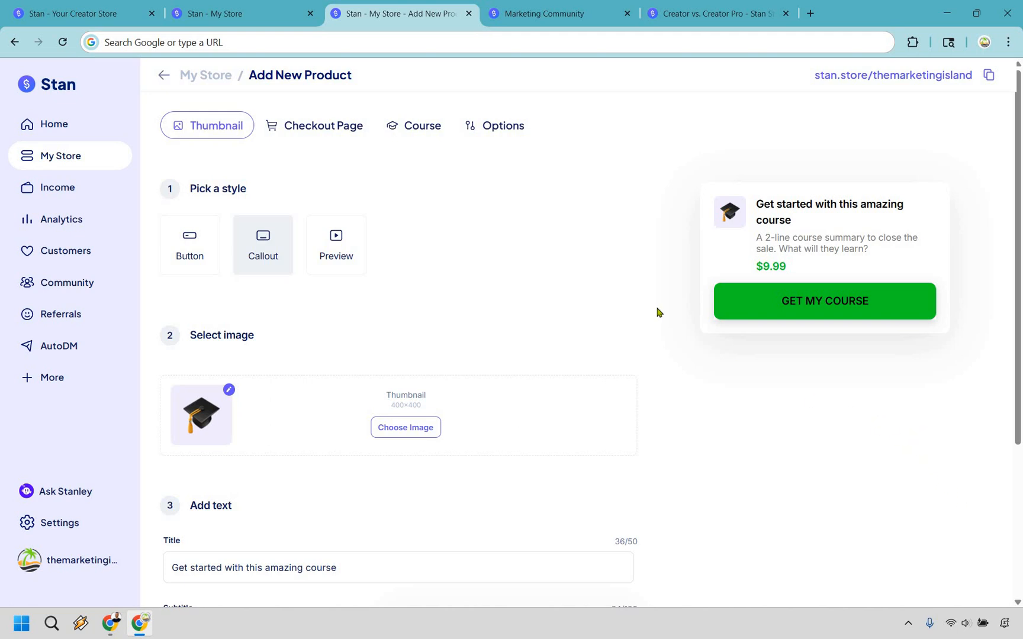
scroll("down", 3)
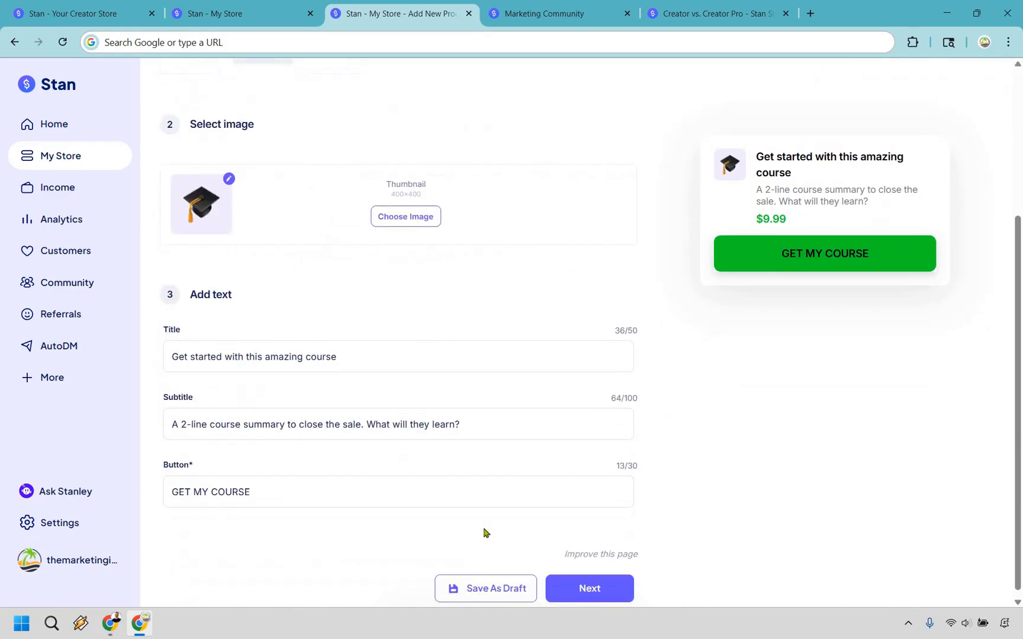
scroll("up", 3)
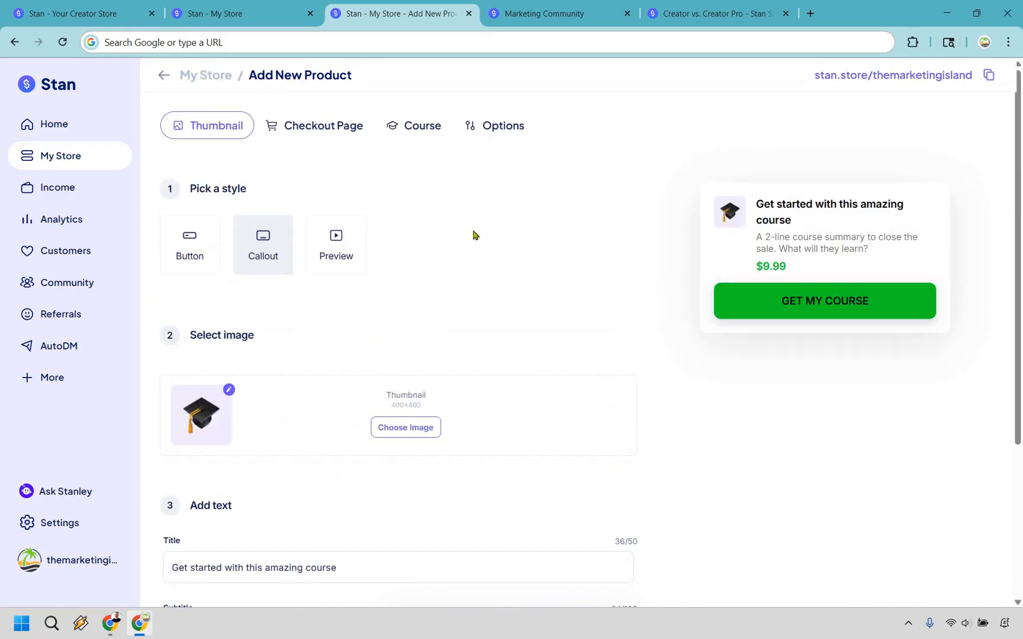
mouse_move(422, 126)
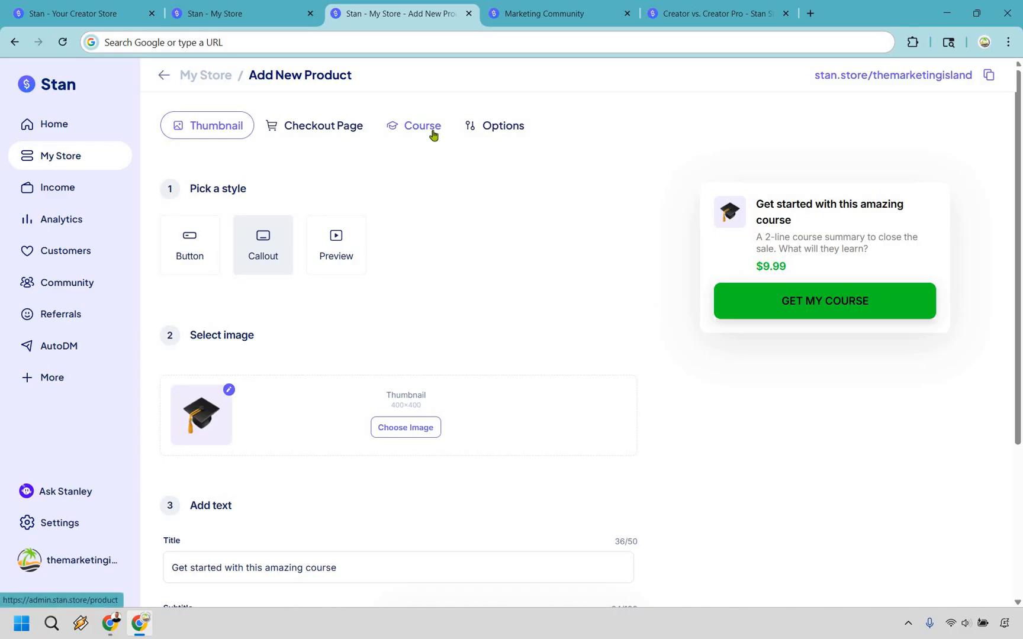
mouse_move(421, 146)
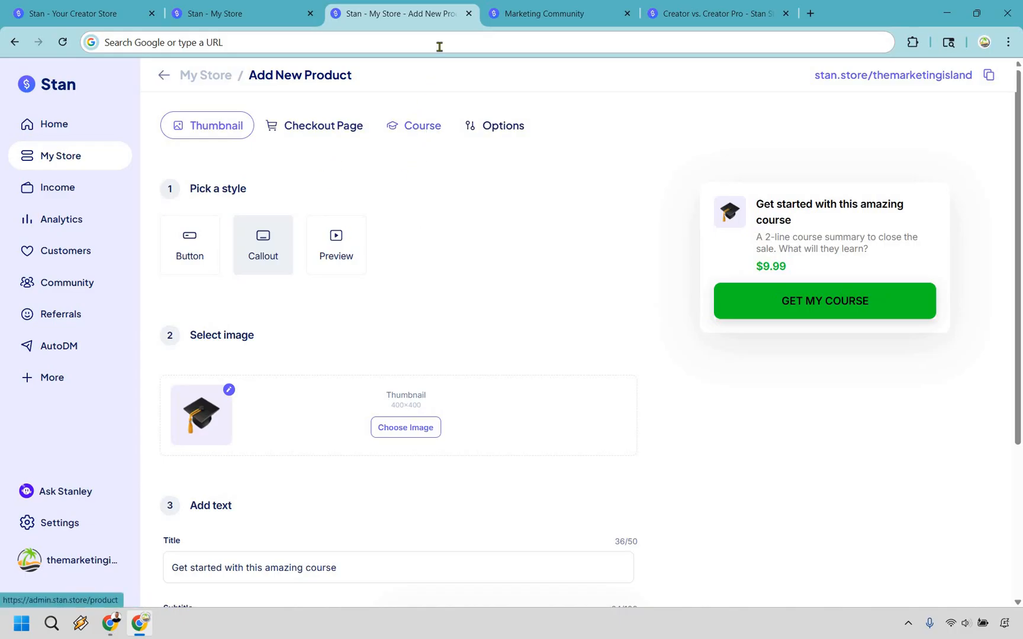
- Open the Course step and scroll to the My 12-week Program's three template modules
left_click(423, 126)
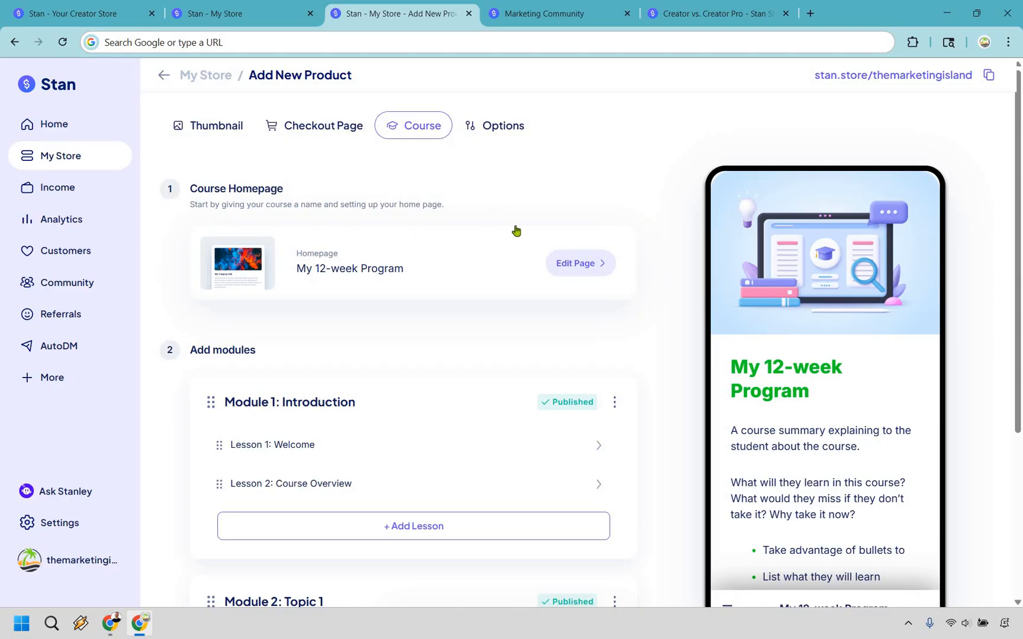
scroll("down", 3)
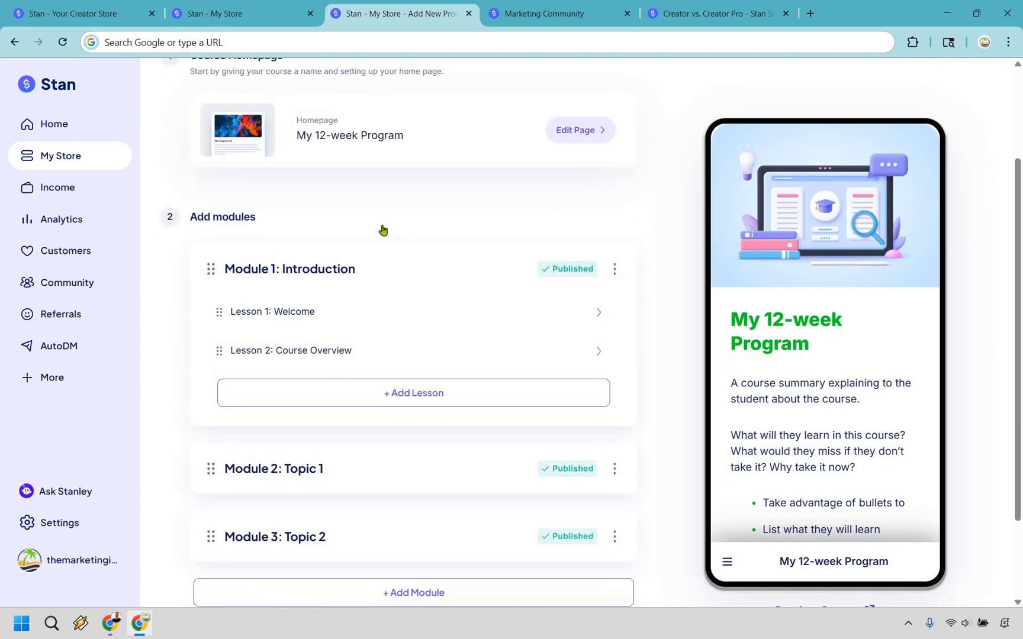
scroll("down", 3)
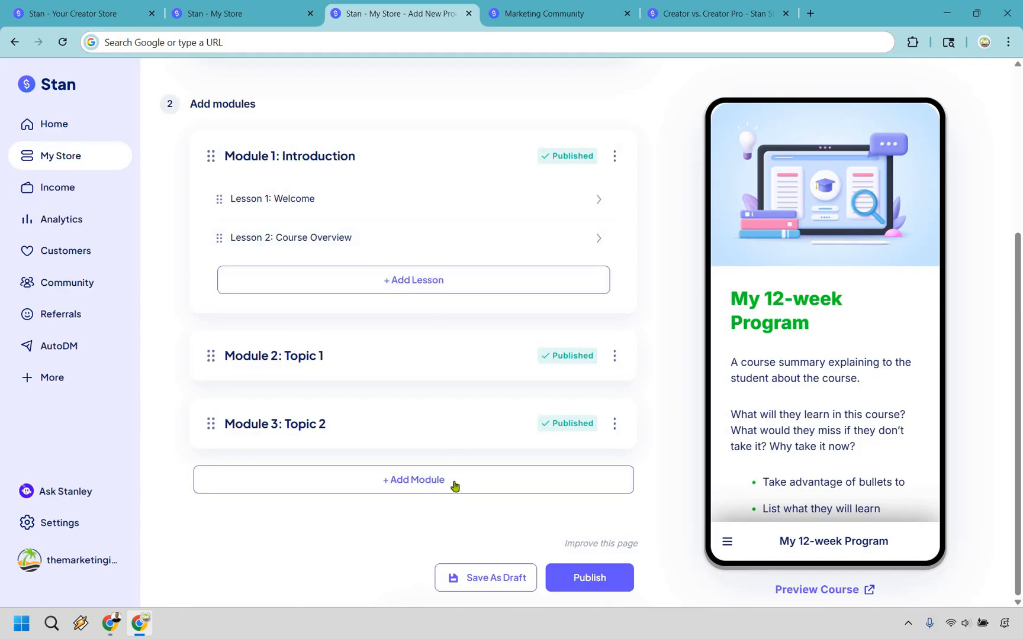
mouse_move(330, 203)
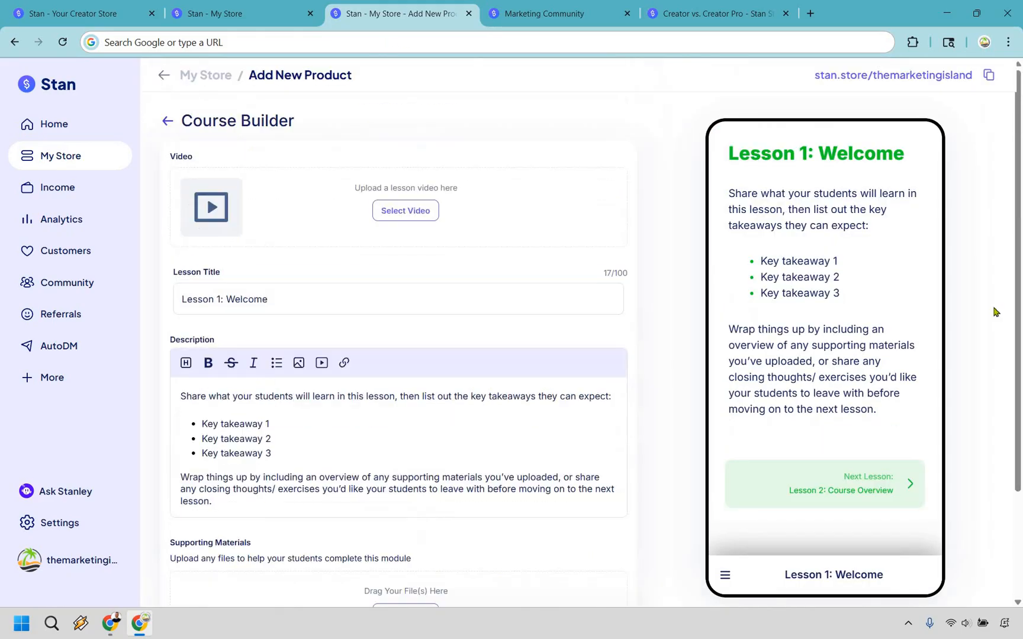
mouse_move(463, 173)
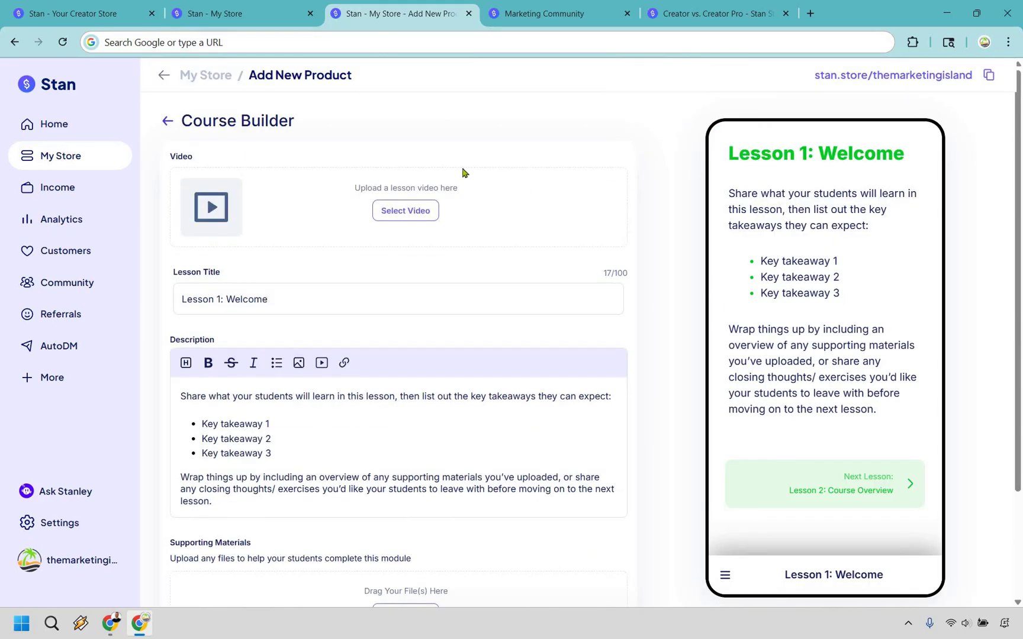
mouse_move(439, 164)
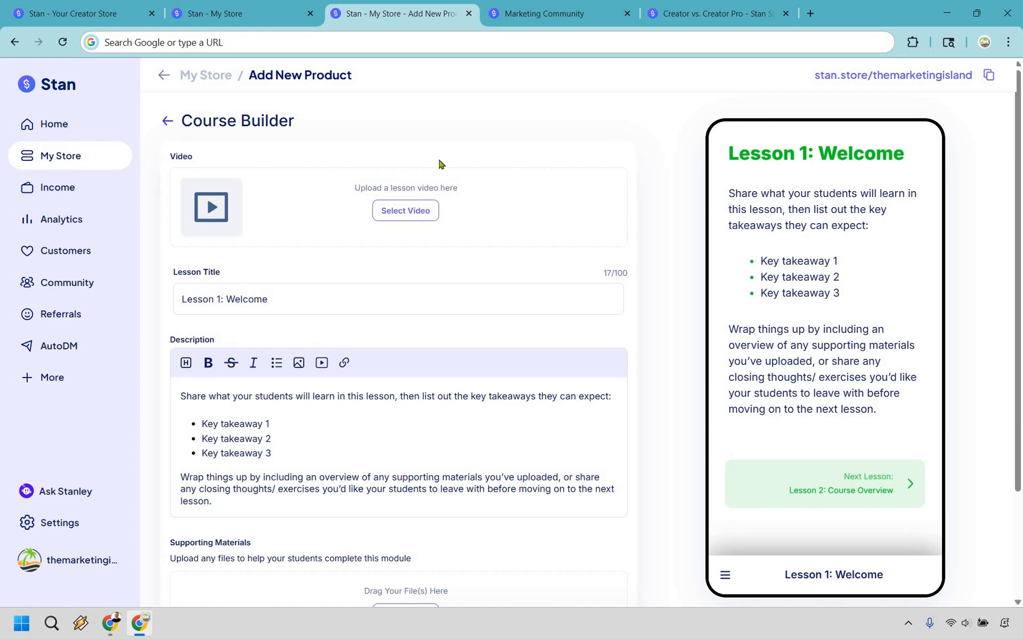
mouse_move(404, 210)
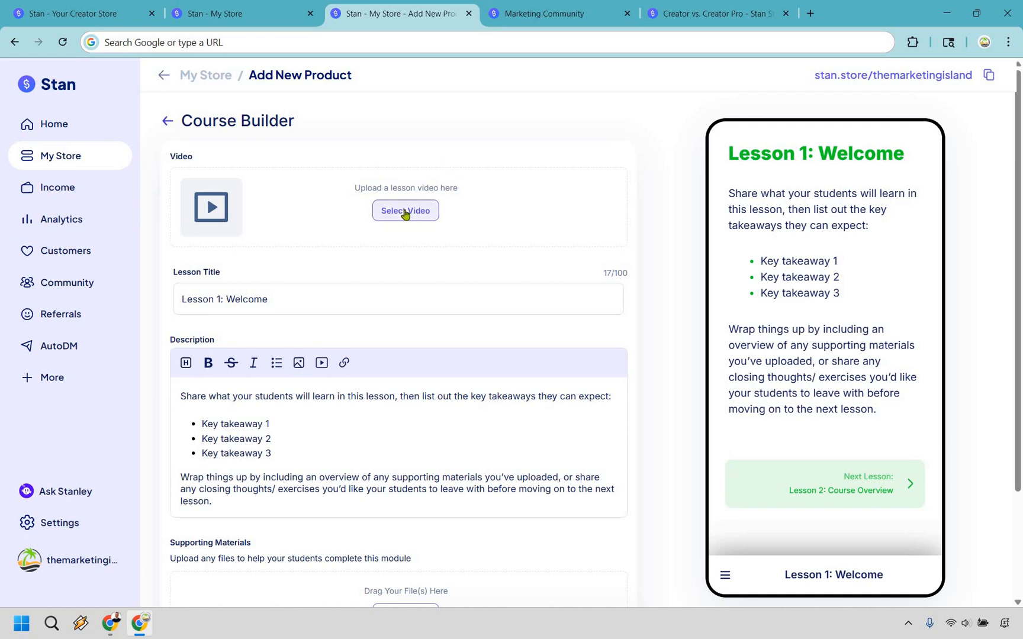
mouse_move(415, 220)
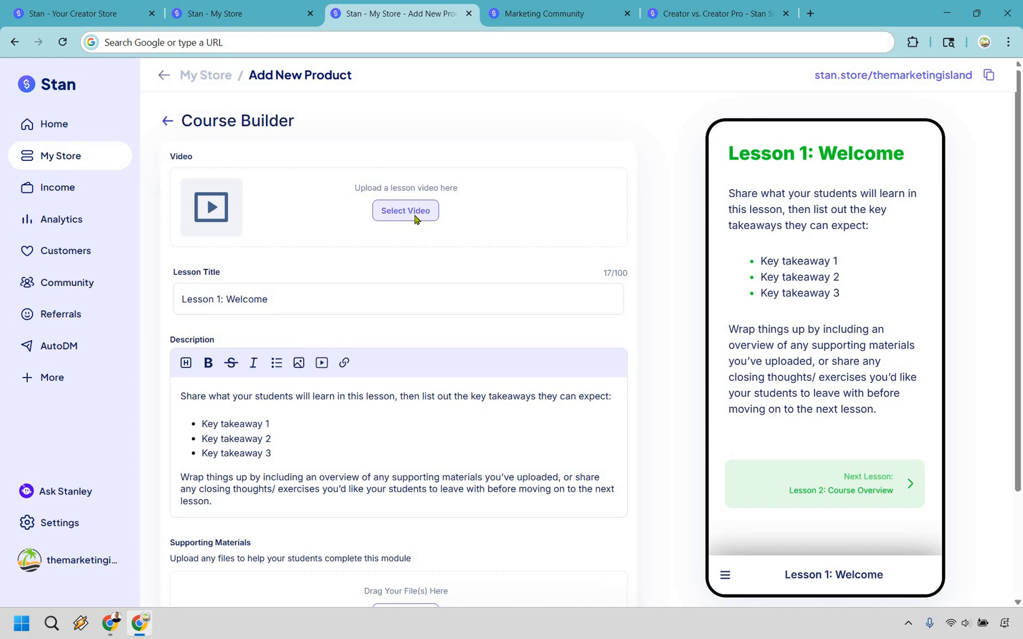
- Add a video to Lesson 1: Welcome and review its template description and preview
left_click(404, 211)
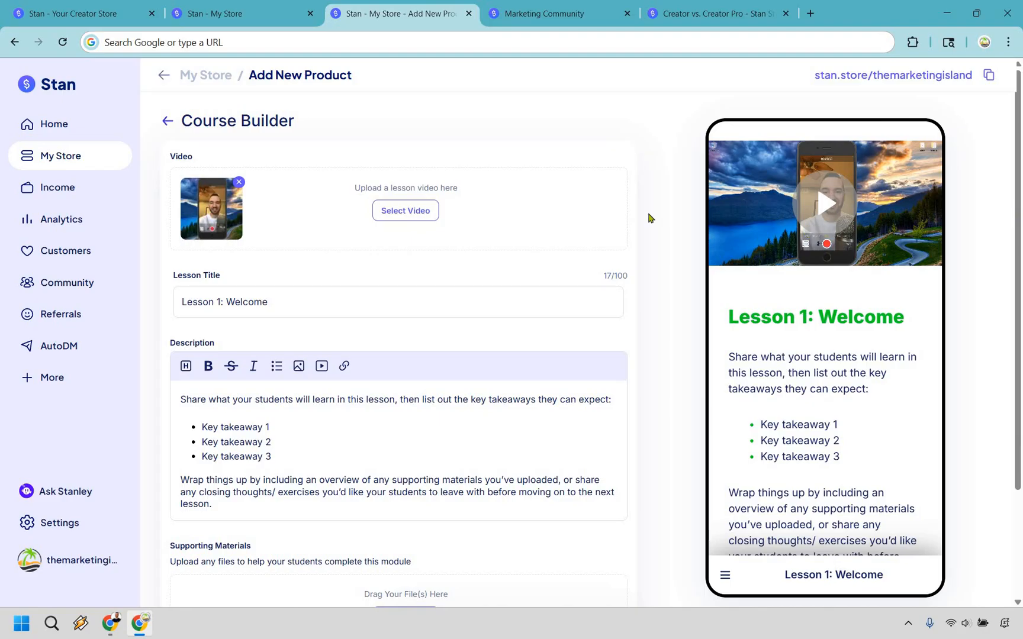
mouse_move(662, 197)
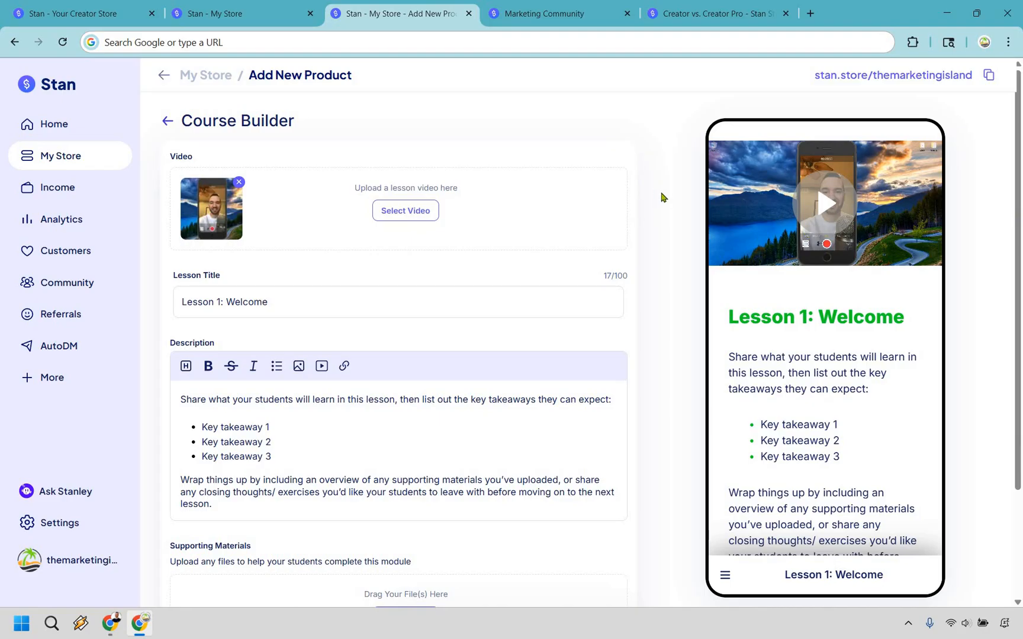
scroll("down", 3)
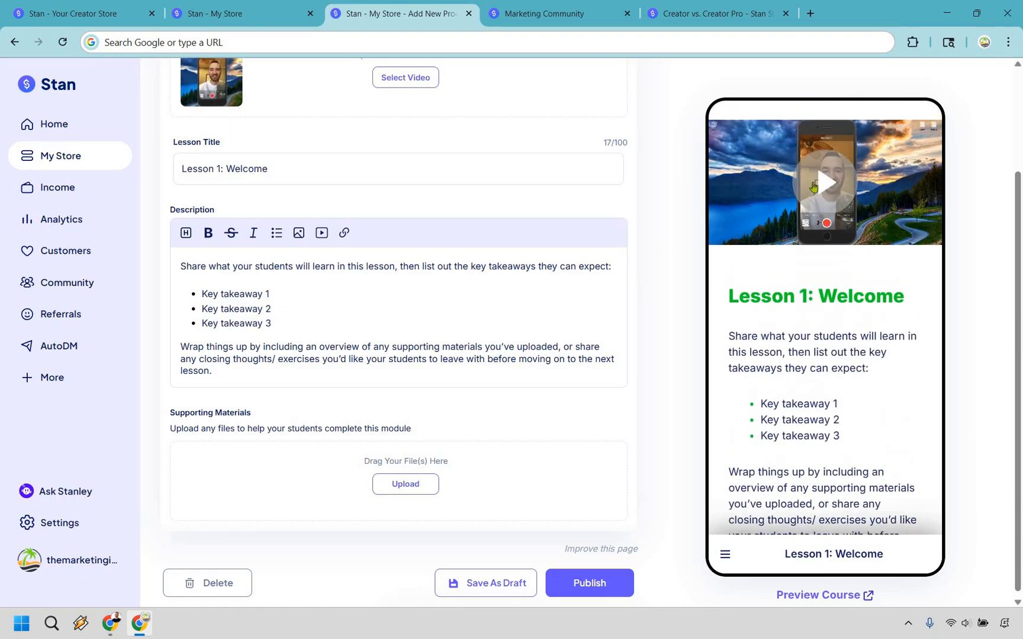
mouse_move(195, 230)
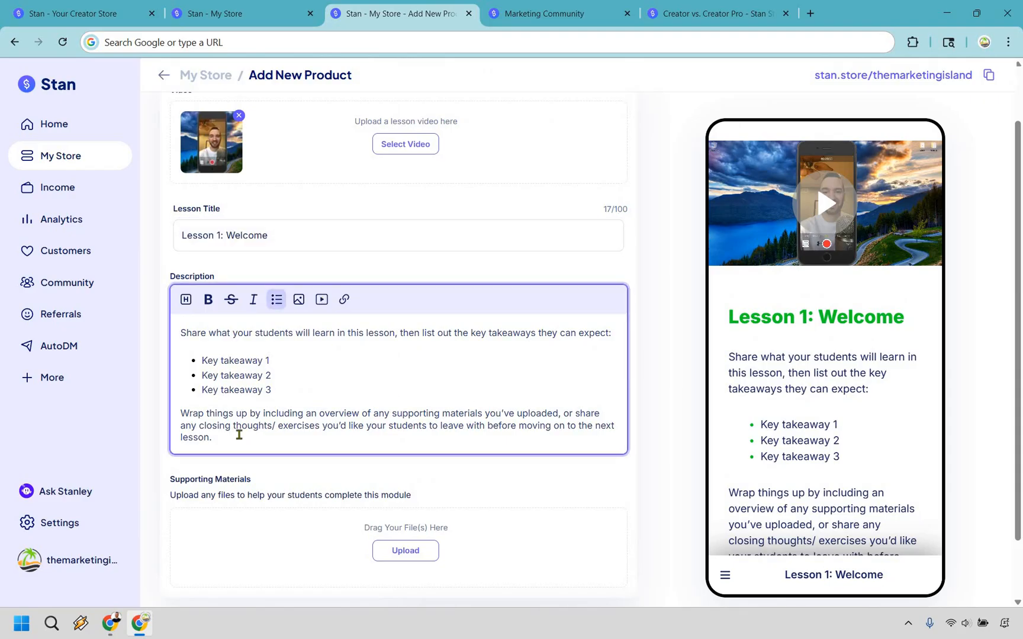
key("ctrl+a")
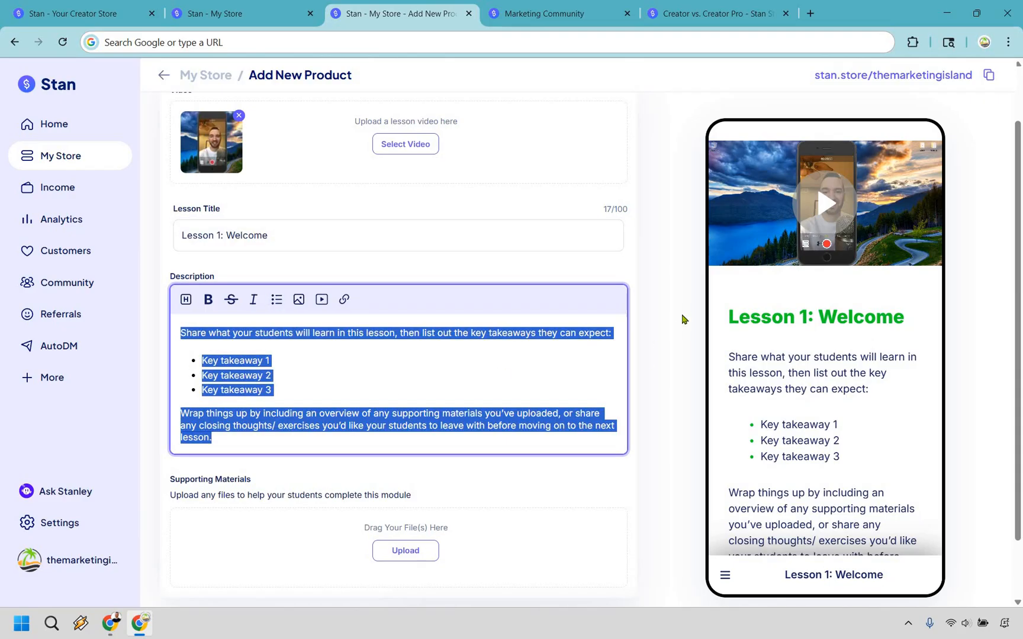
scroll("down", 3)
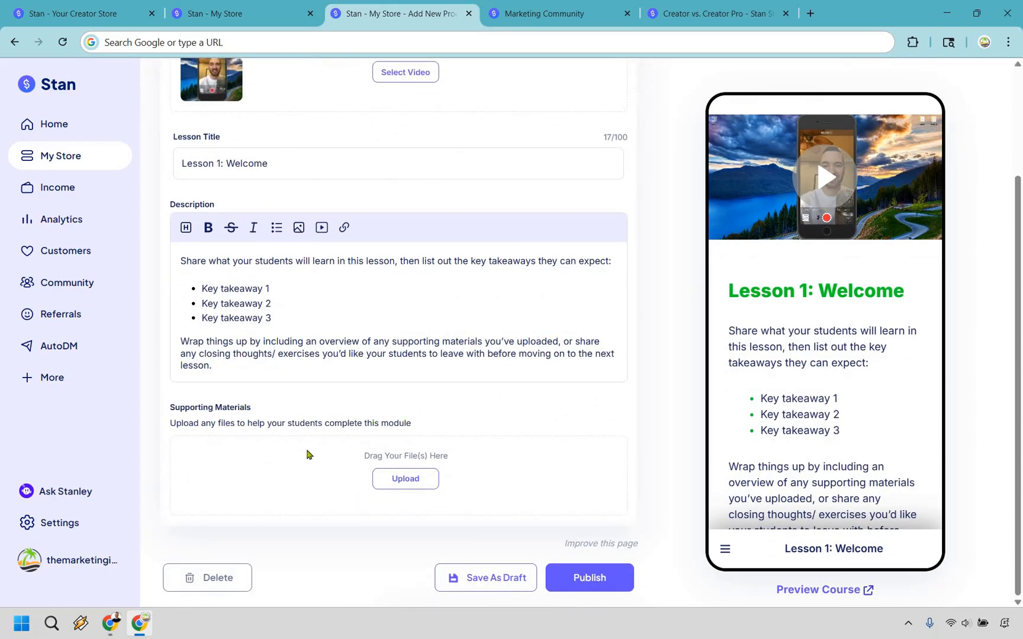
mouse_move(607, 418)
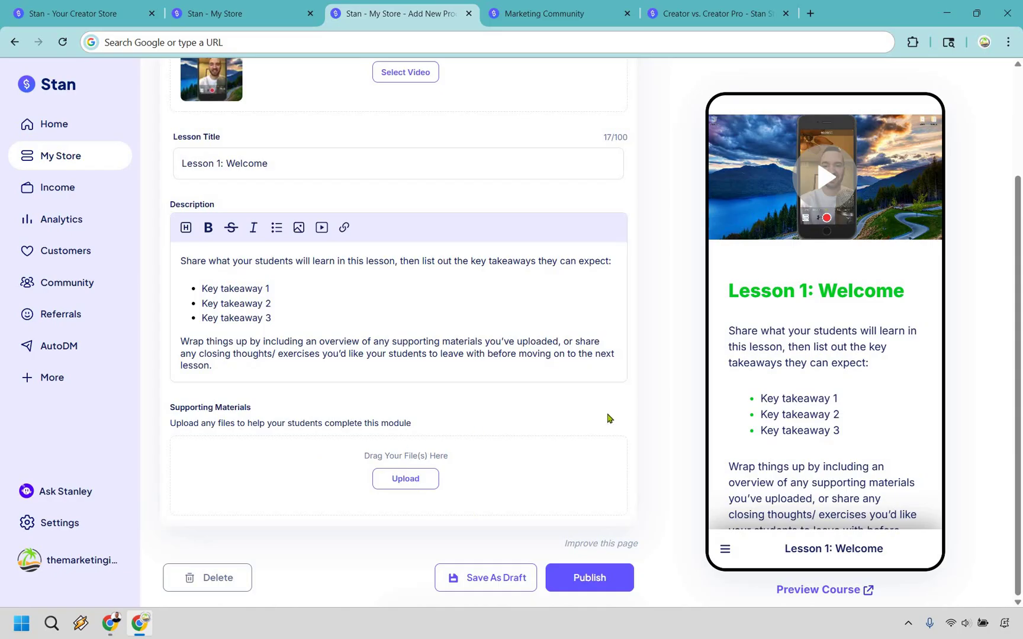
mouse_move(326, 503)
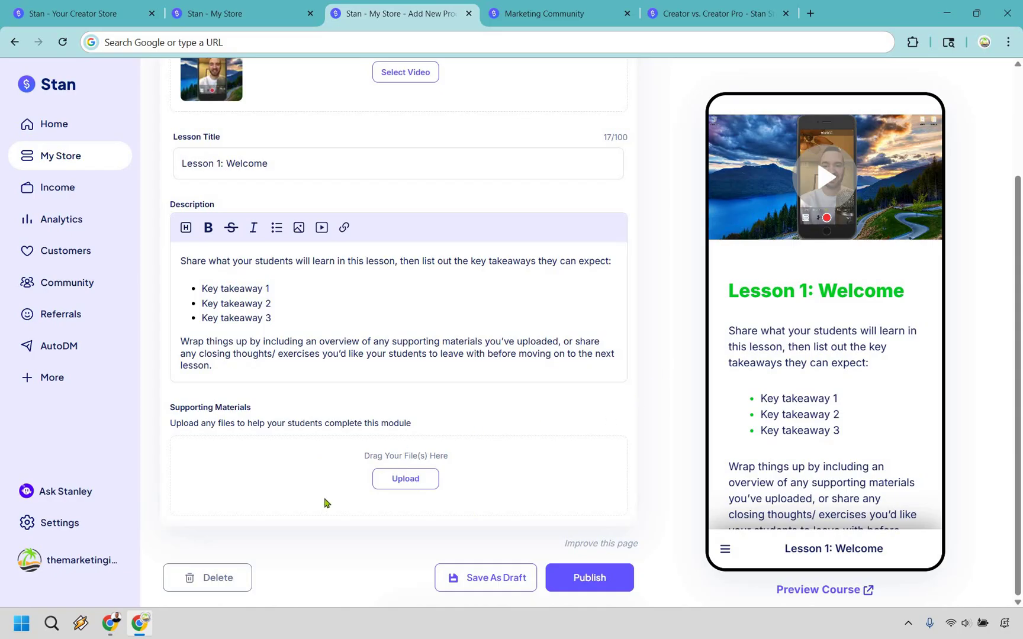
mouse_move(683, 360)
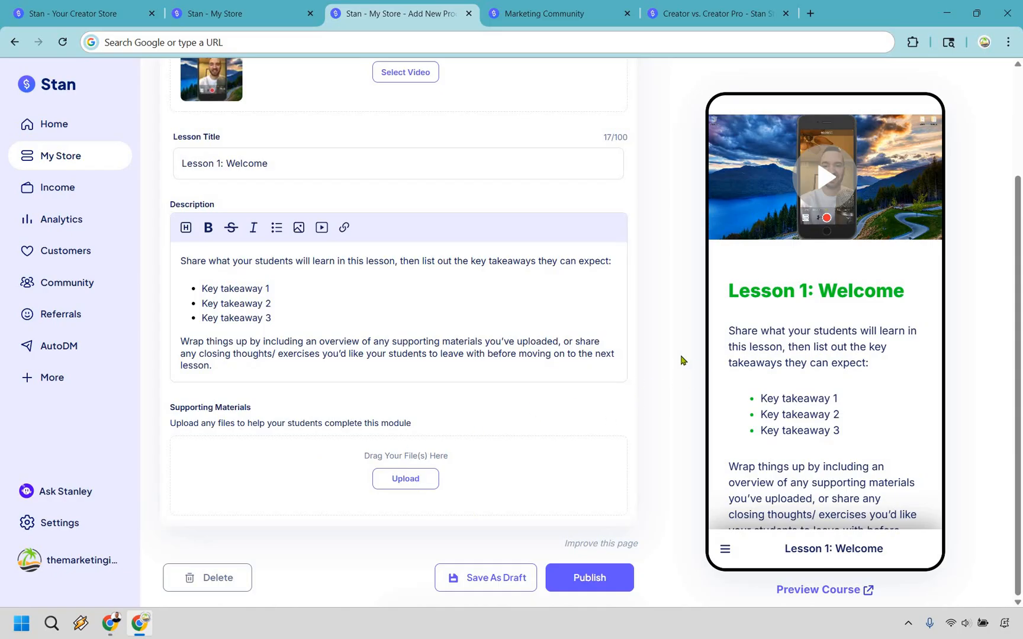
scroll("up", 3)
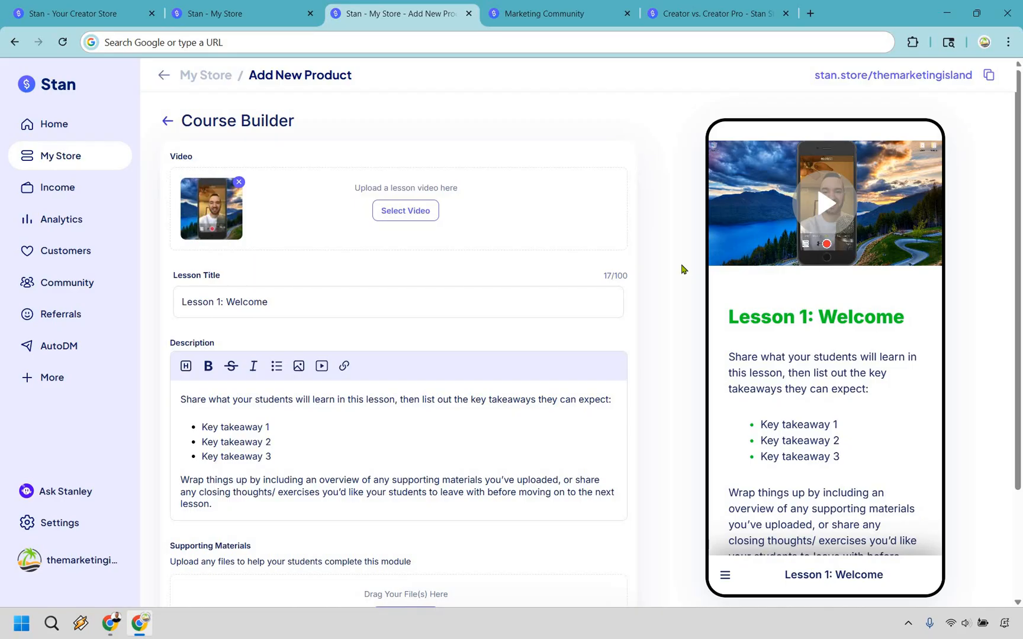
mouse_move(609, 5)
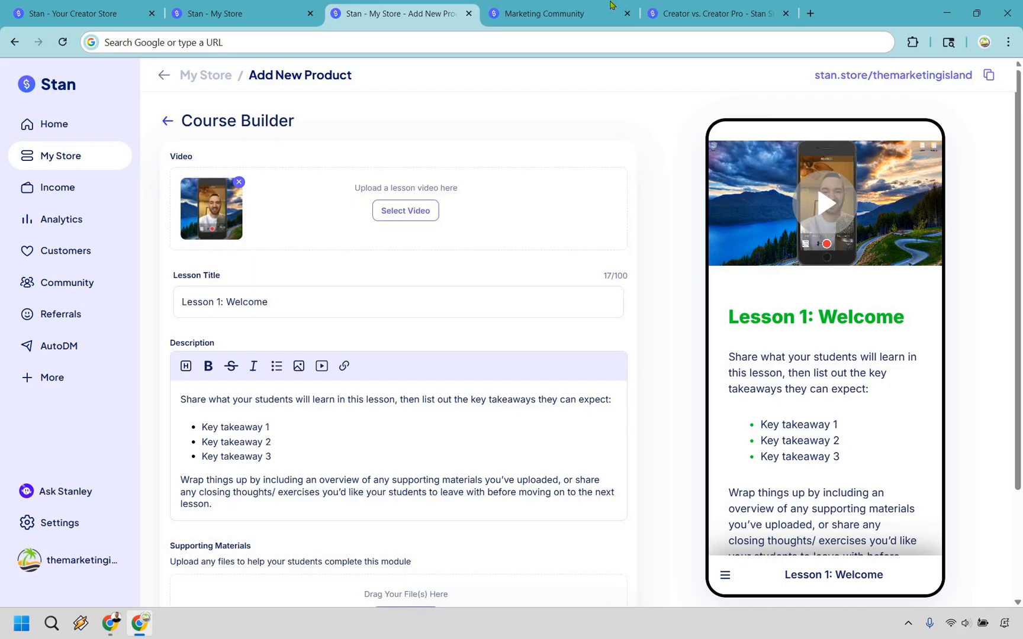
- Show the Marketing Community page with its Community, Resources and Purchases sections
left_click(559, 13)
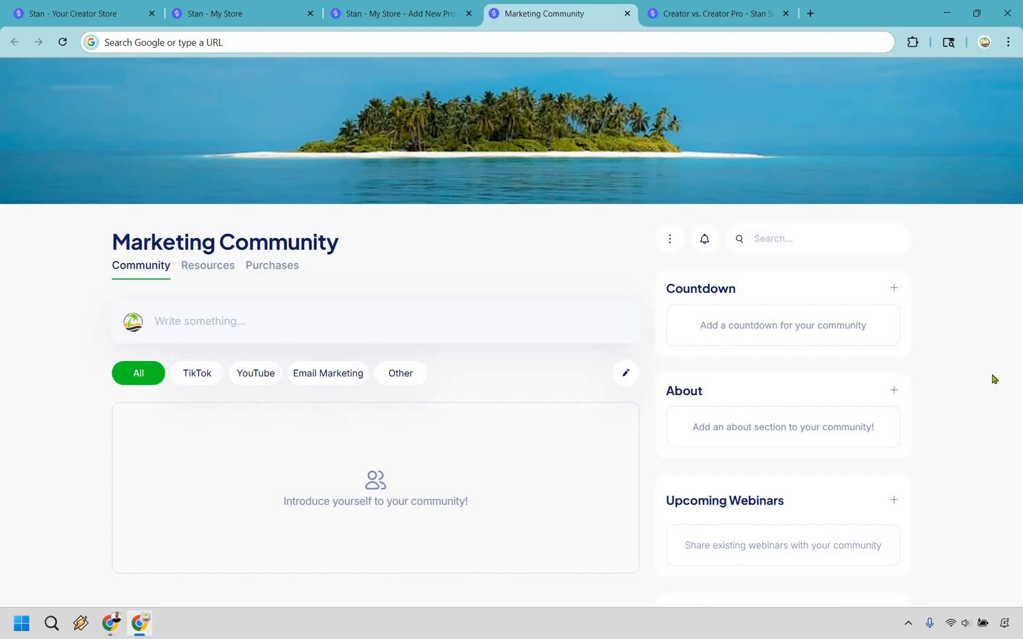
mouse_move(231, 374)
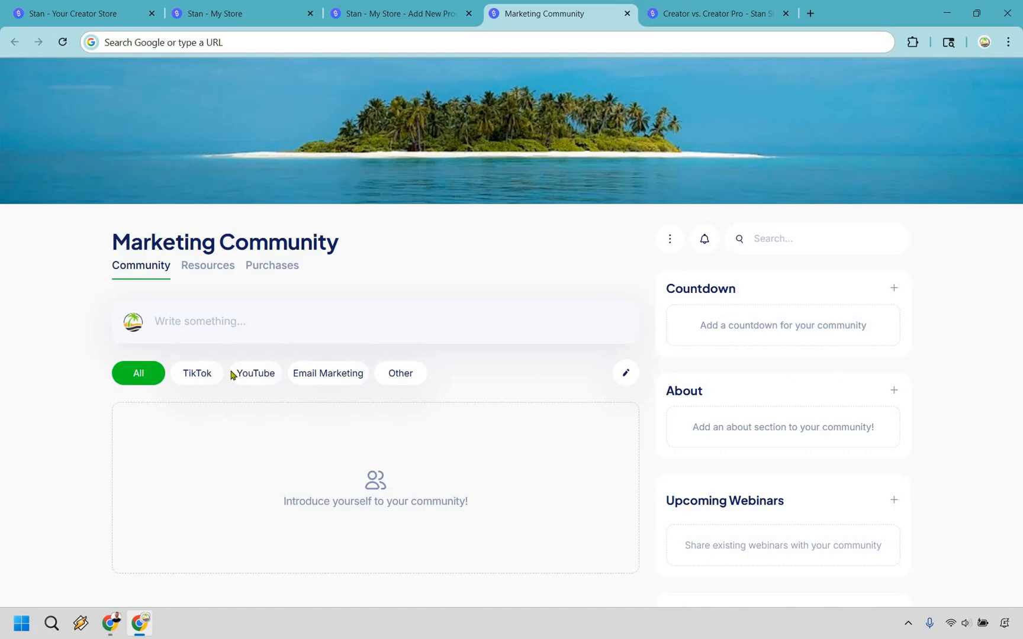
mouse_move(505, 377)
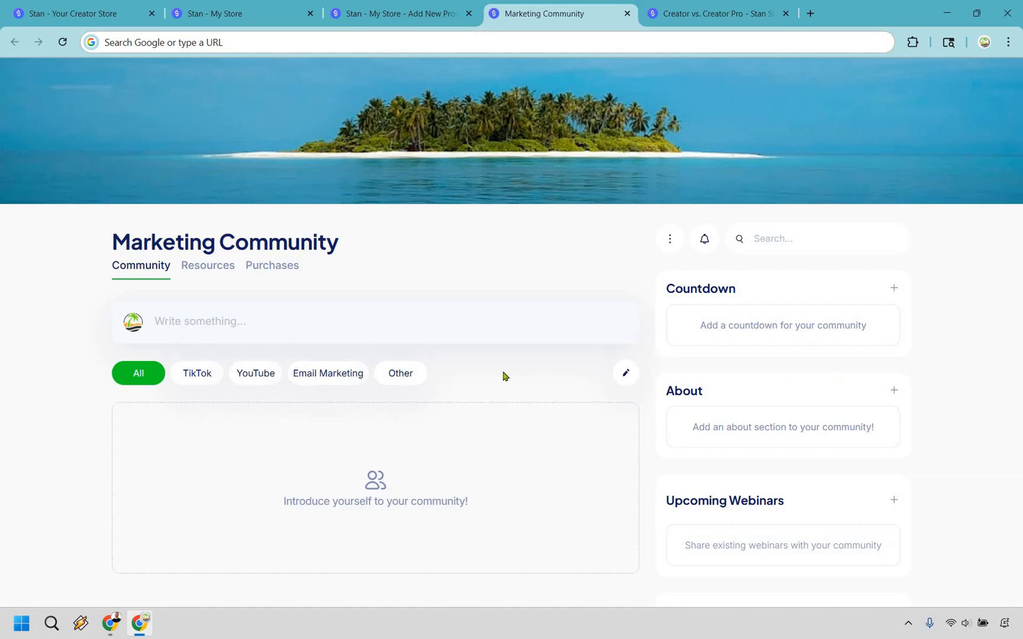
mouse_move(442, 259)
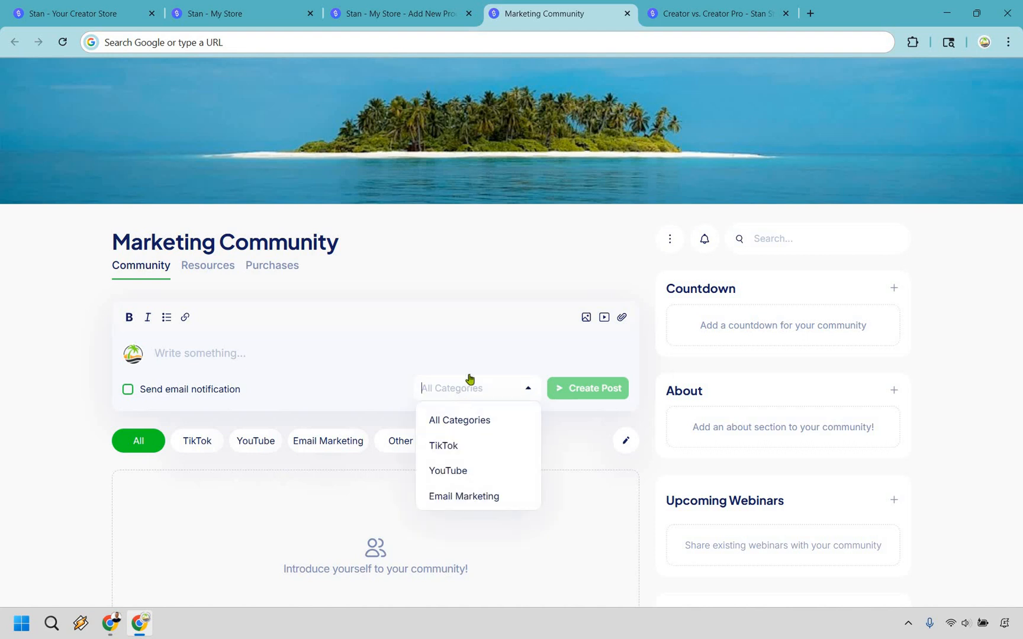
mouse_move(595, 324)
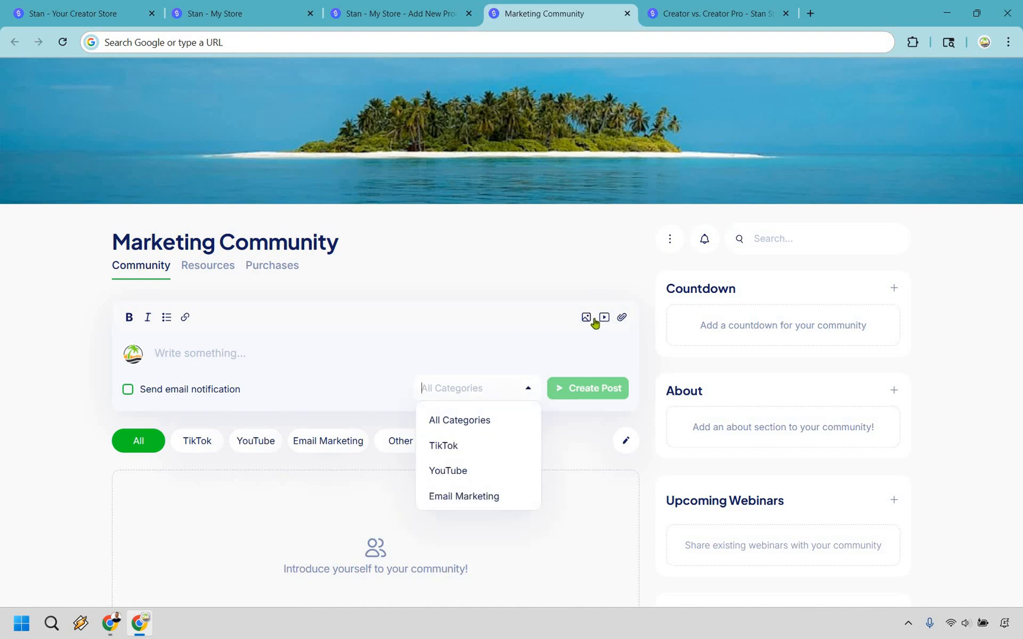
mouse_move(588, 268)
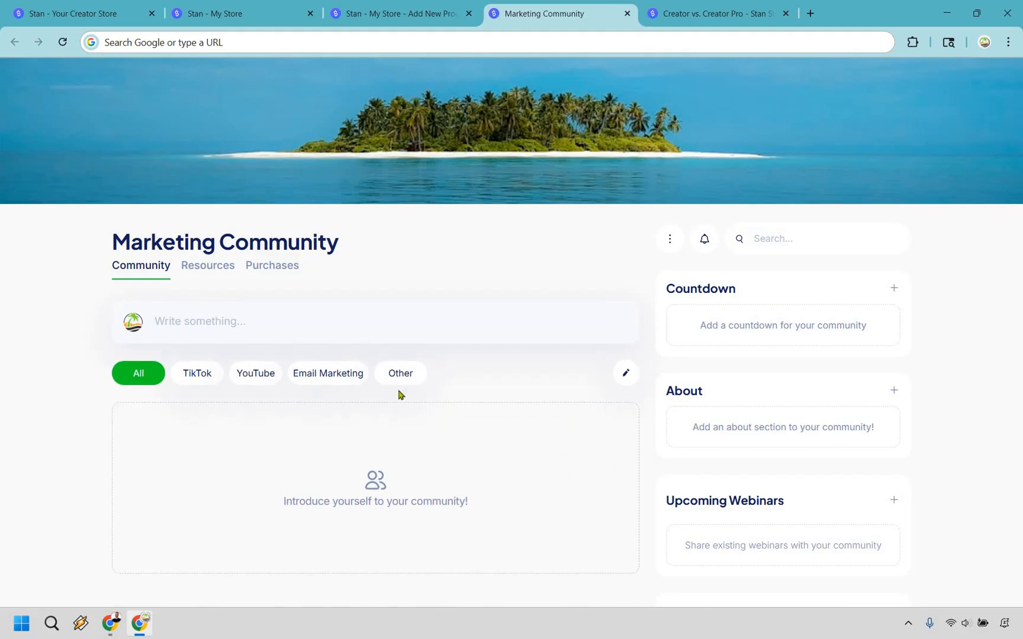
mouse_move(670, 238)
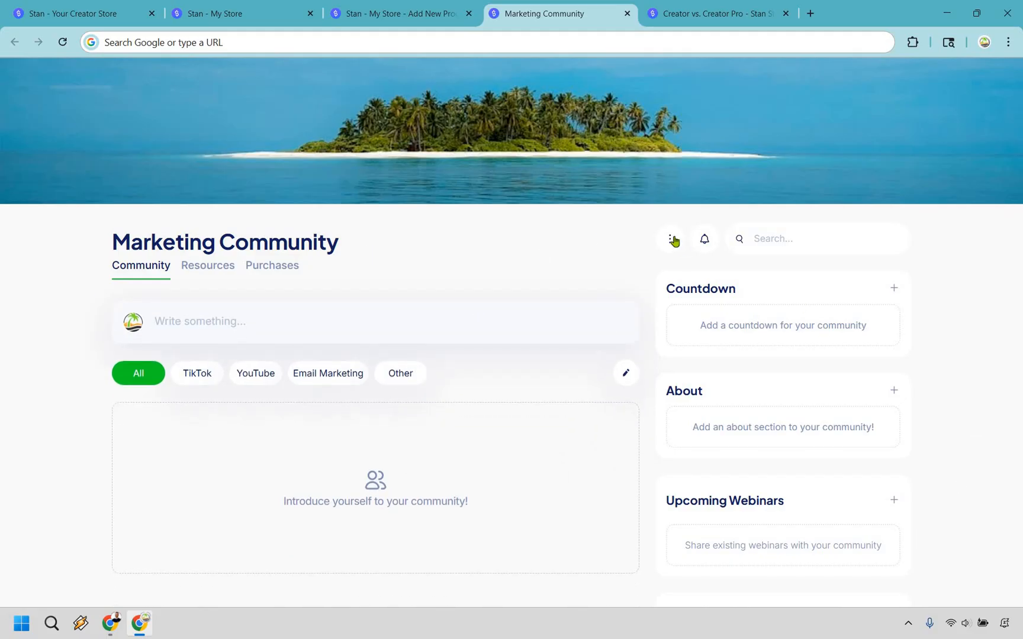
left_click(669, 238)
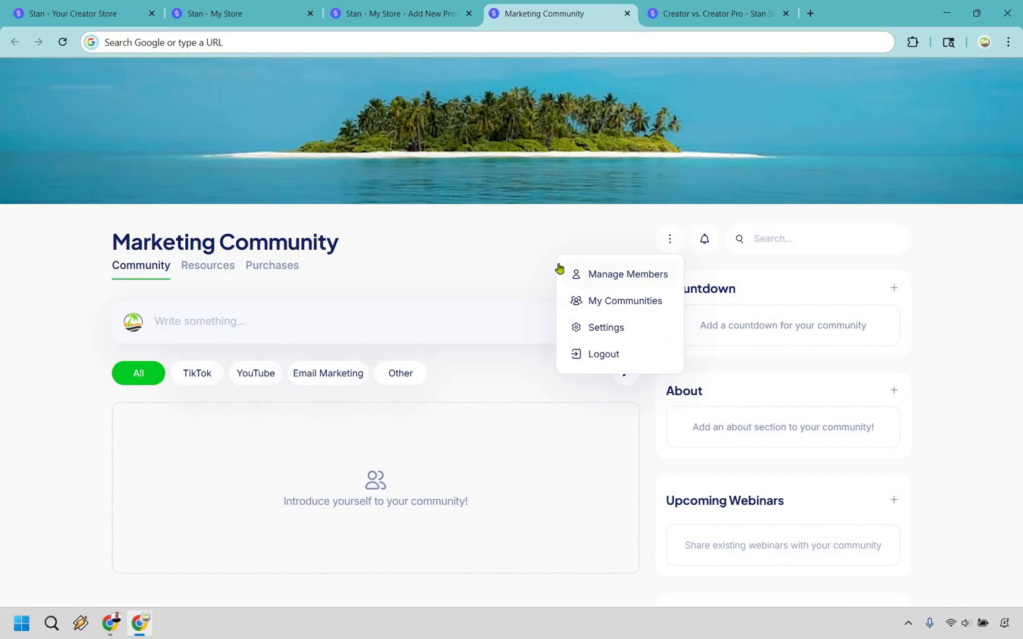
left_click(522, 254)
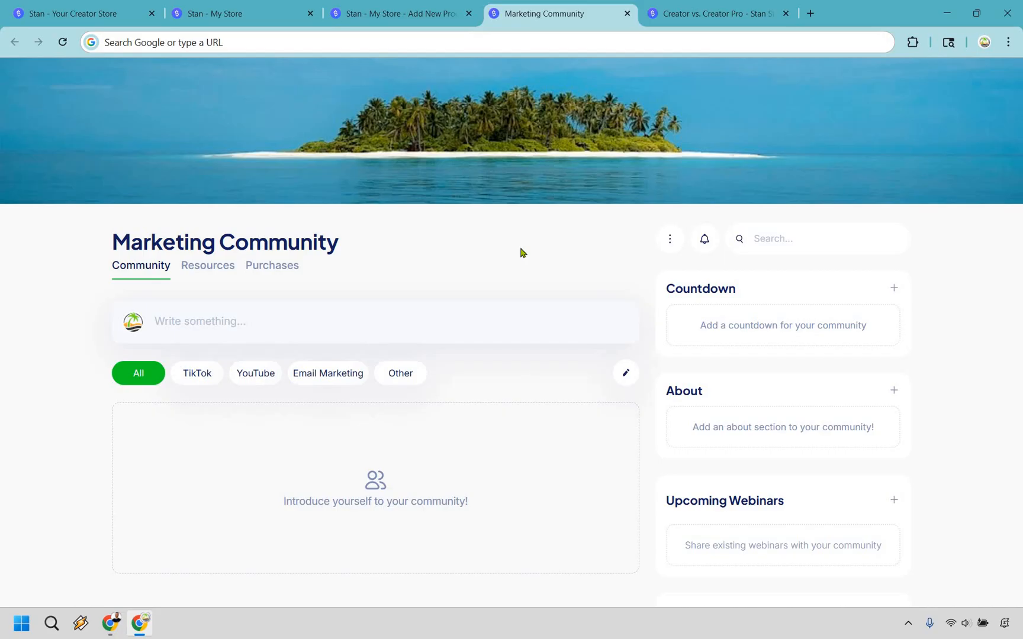
- Show the Creator ($29/mo) vs. Creator Pro ($99/mo) pricing comparison page
left_click(716, 13)
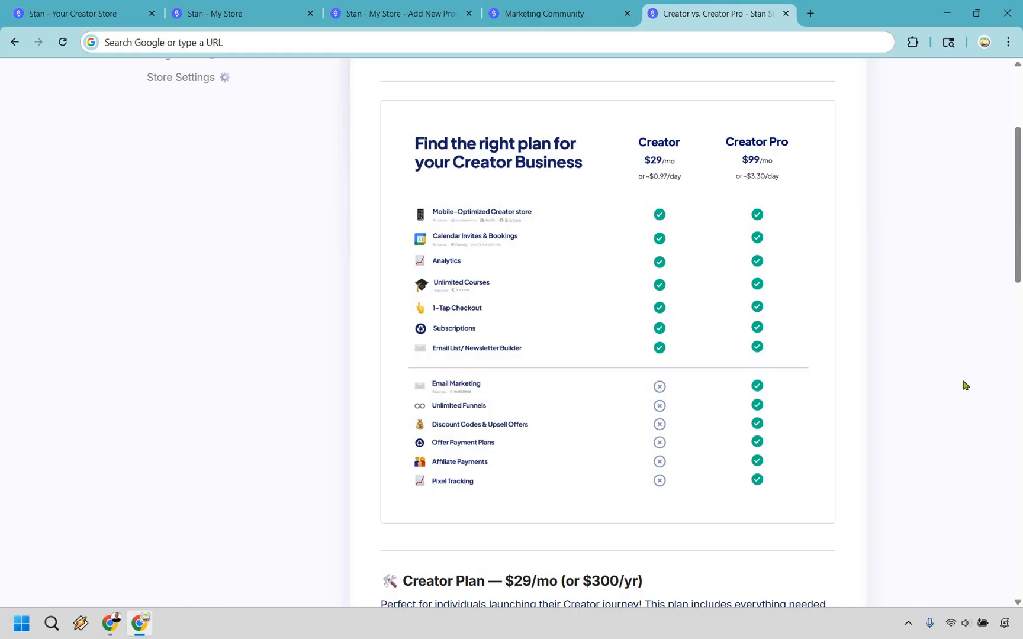
mouse_move(644, 162)
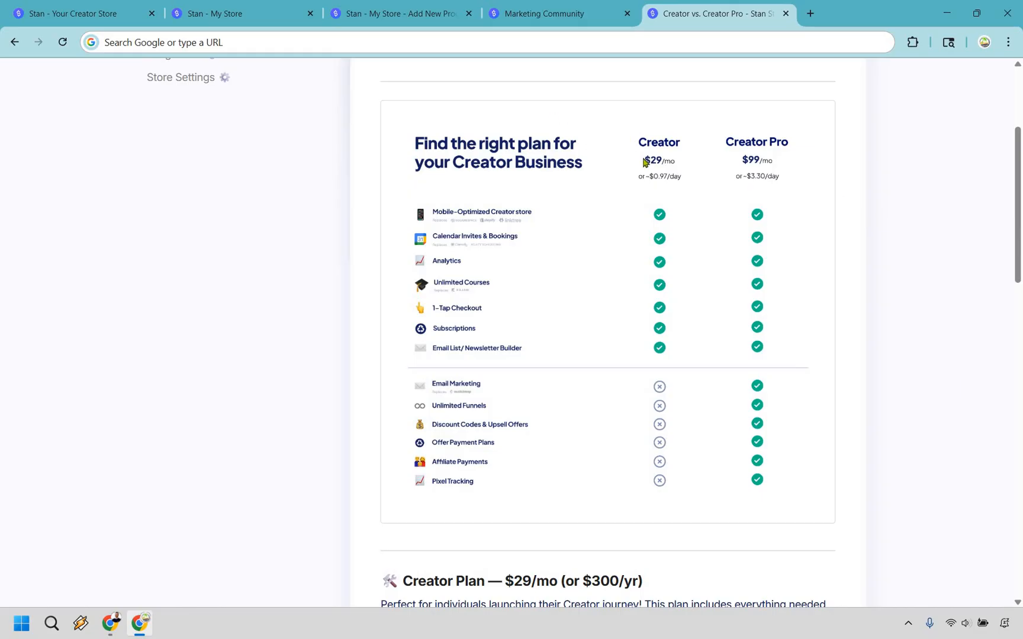
mouse_move(571, 286)
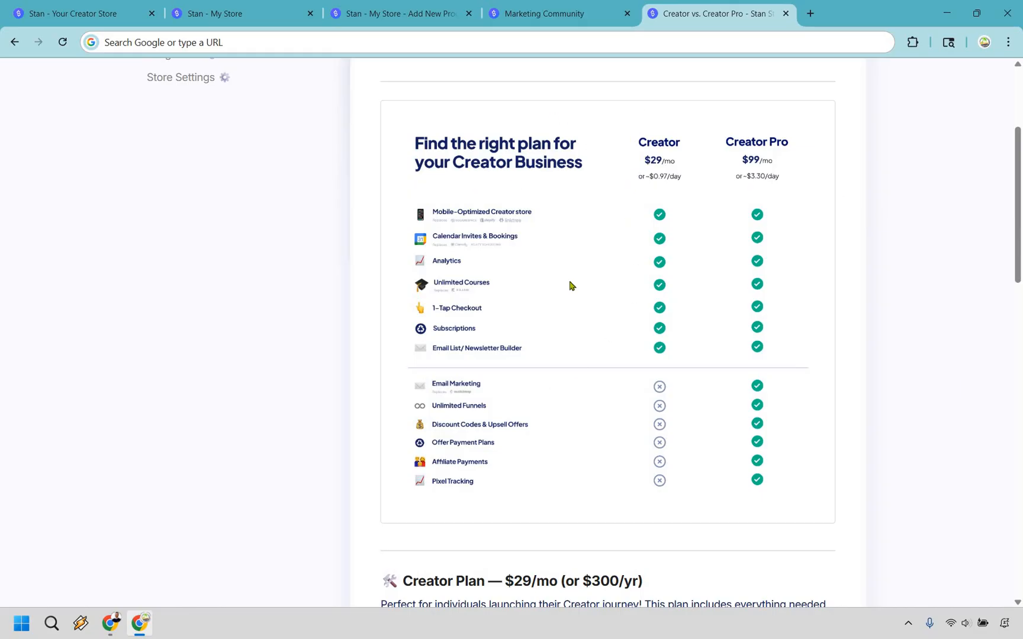
mouse_move(909, 385)
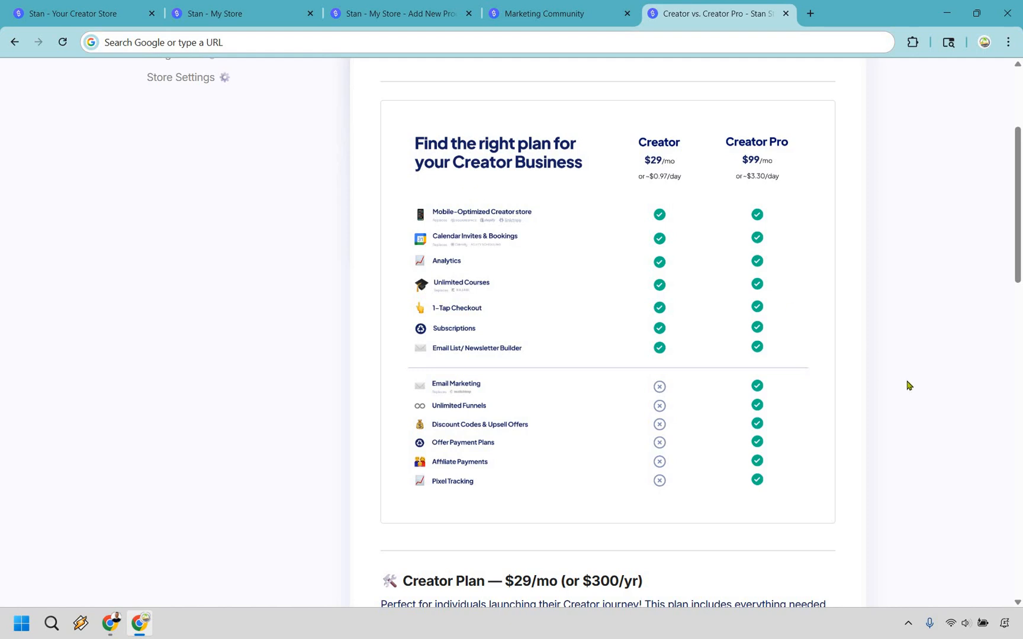
mouse_move(716, 151)
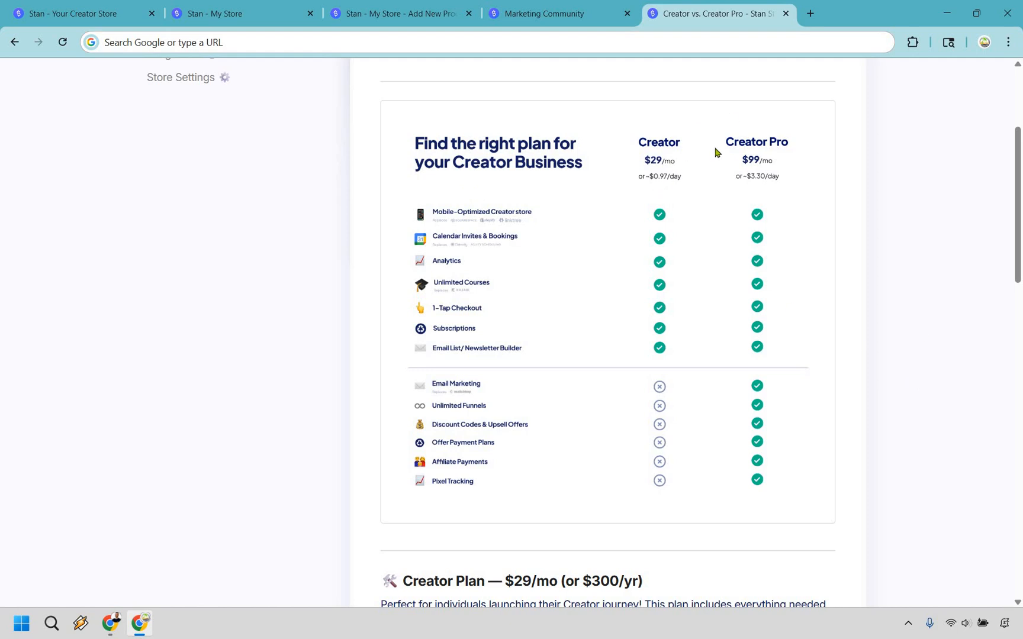
mouse_move(941, 219)
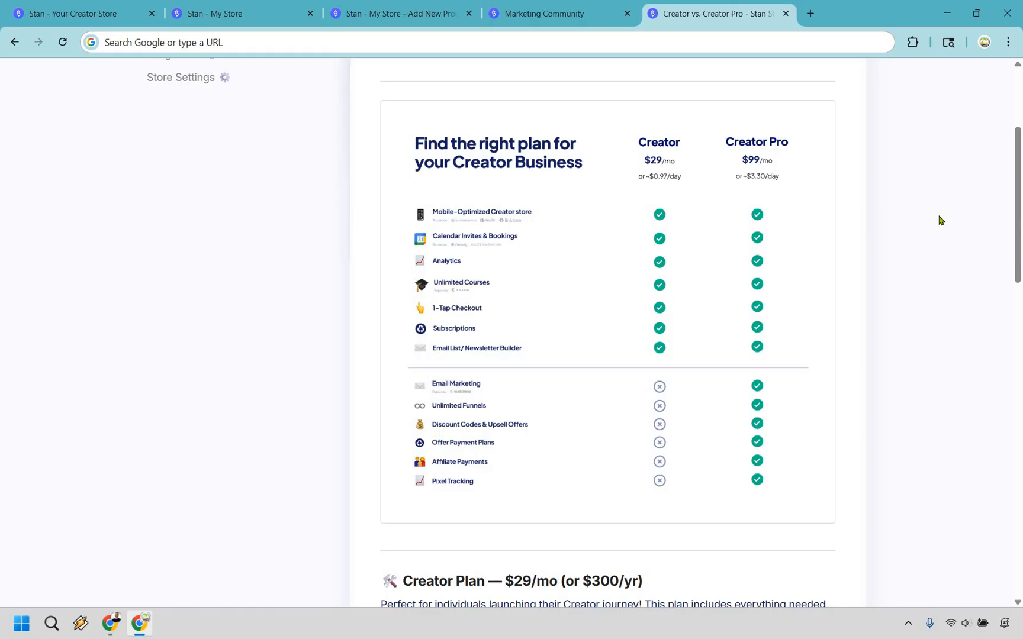
mouse_move(494, 386)
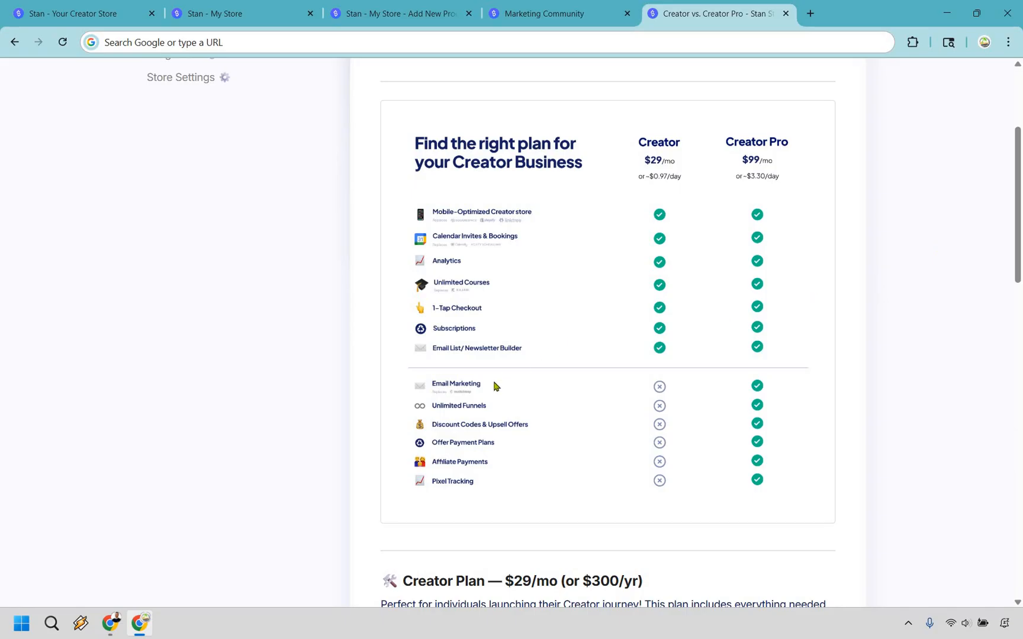
mouse_move(500, 388)
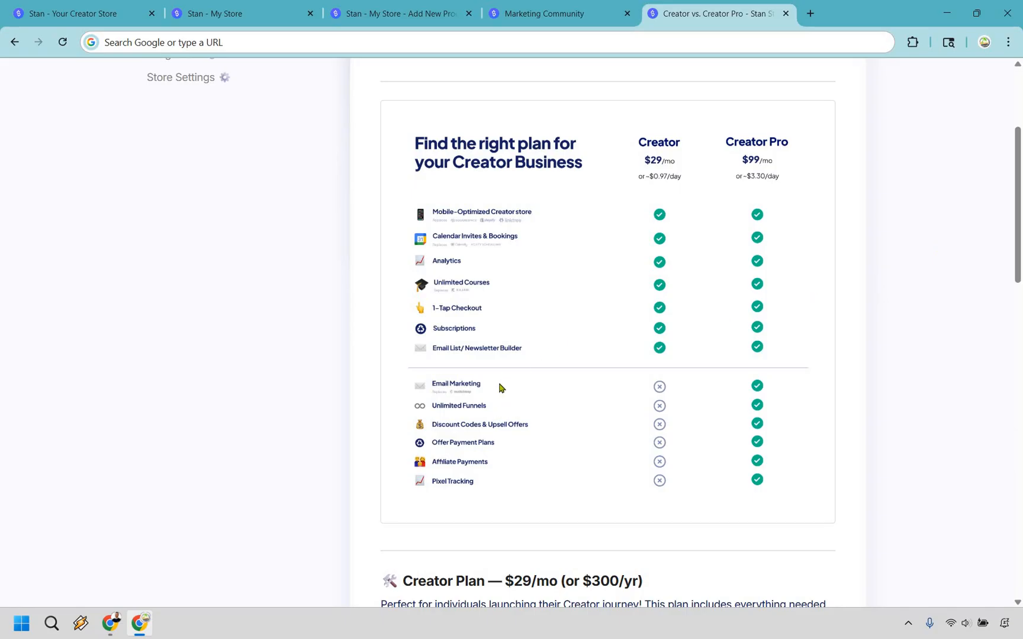
mouse_move(555, 409)
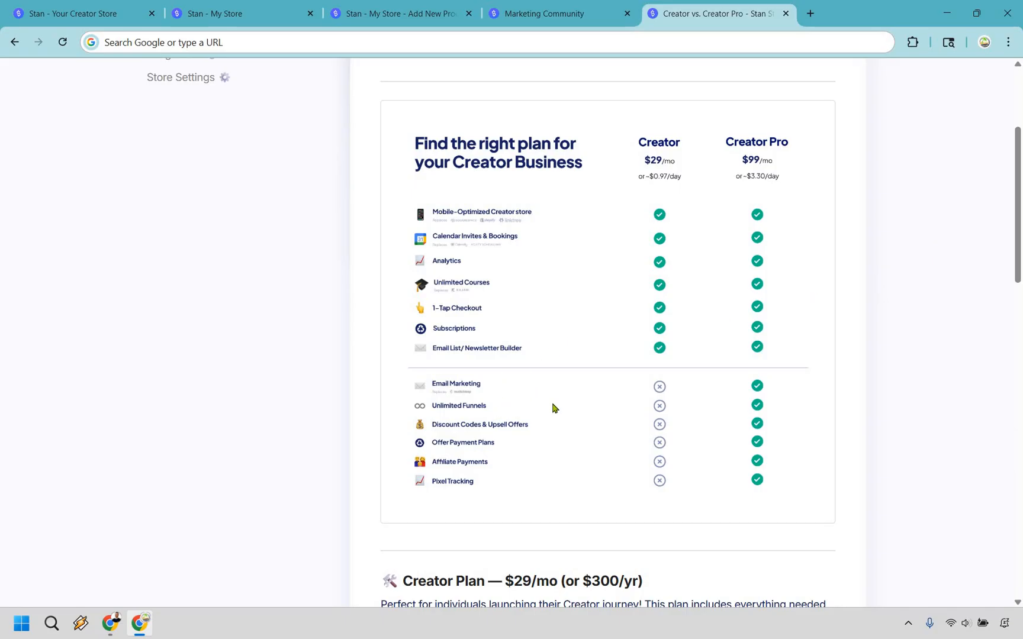
mouse_move(527, 431)
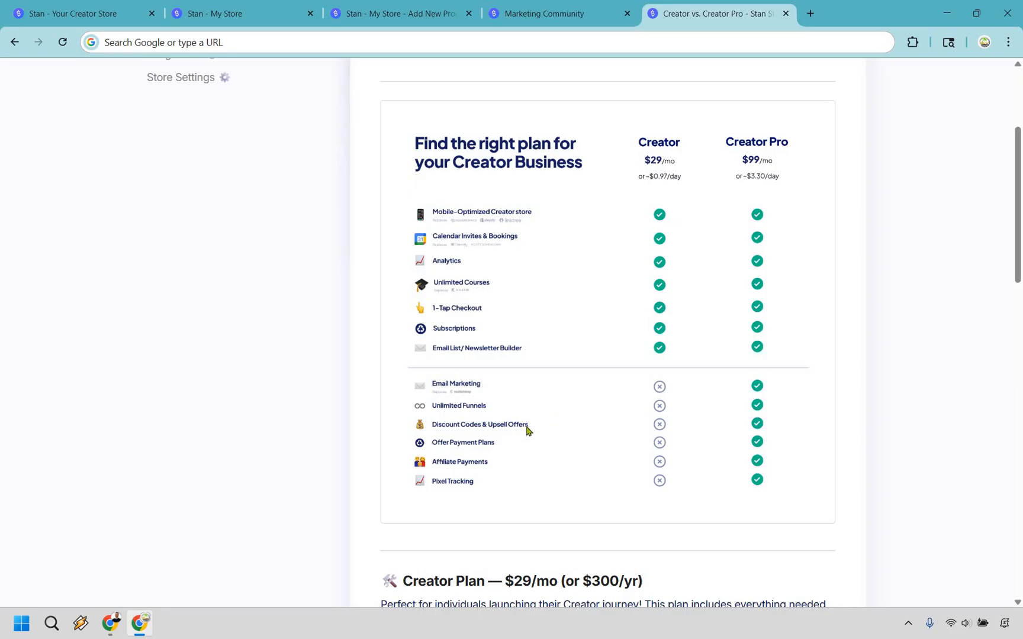
mouse_move(554, 423)
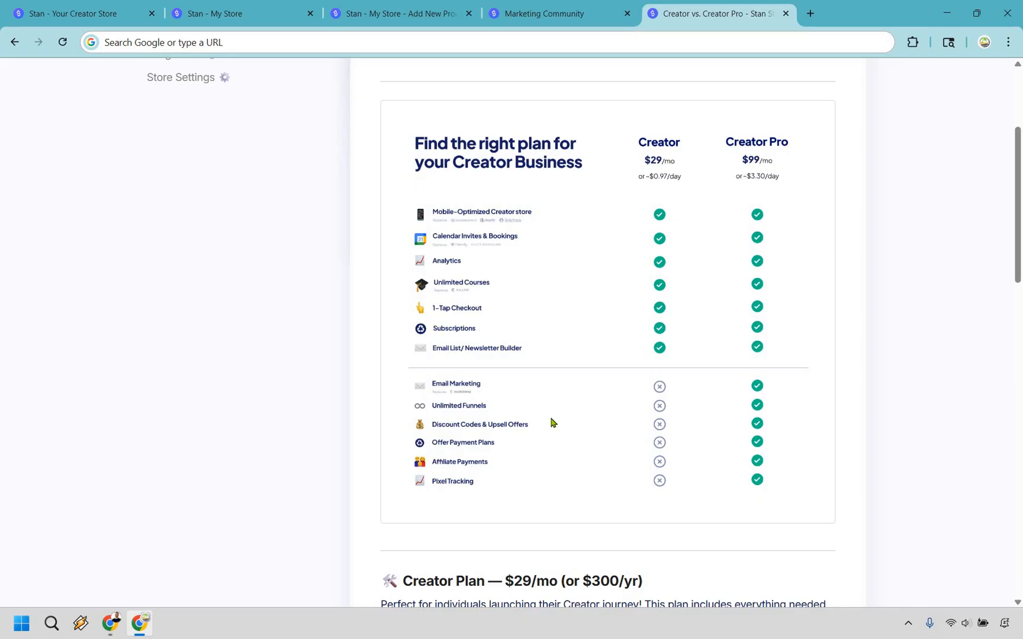
mouse_move(548, 429)
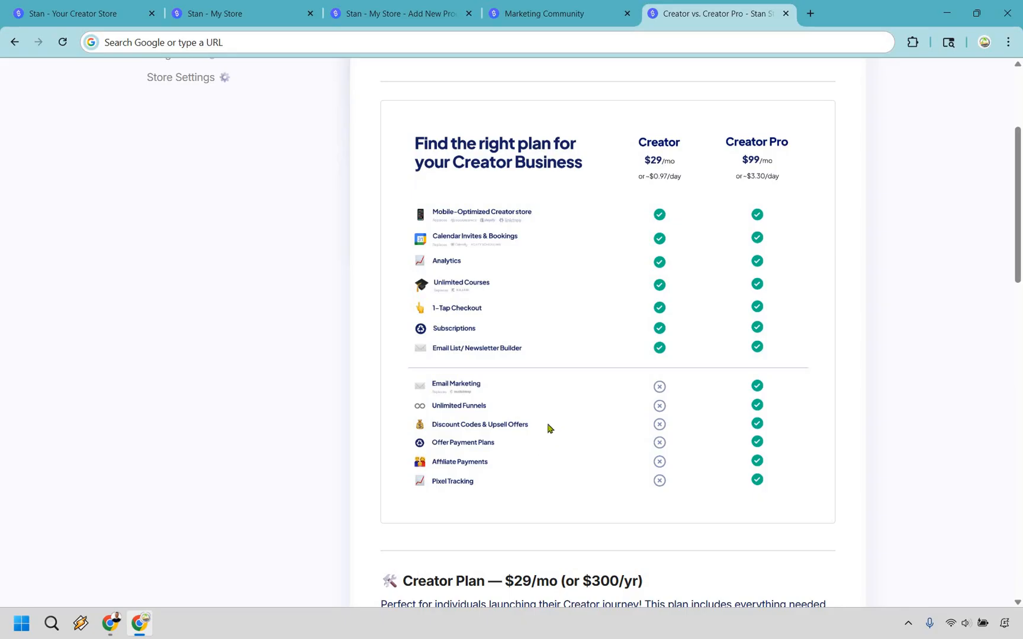
mouse_move(502, 448)
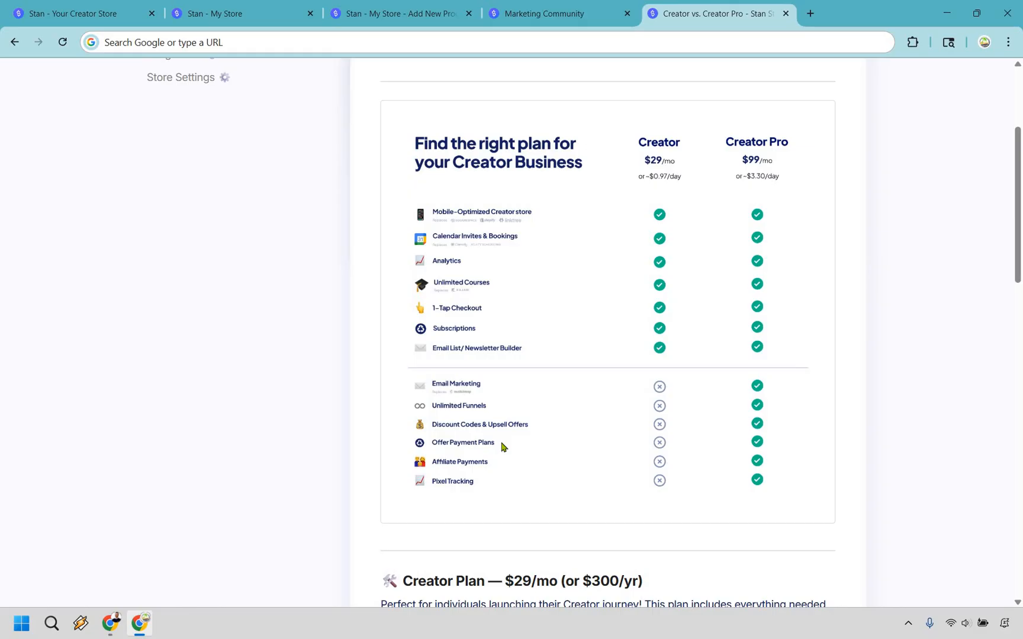
mouse_move(507, 467)
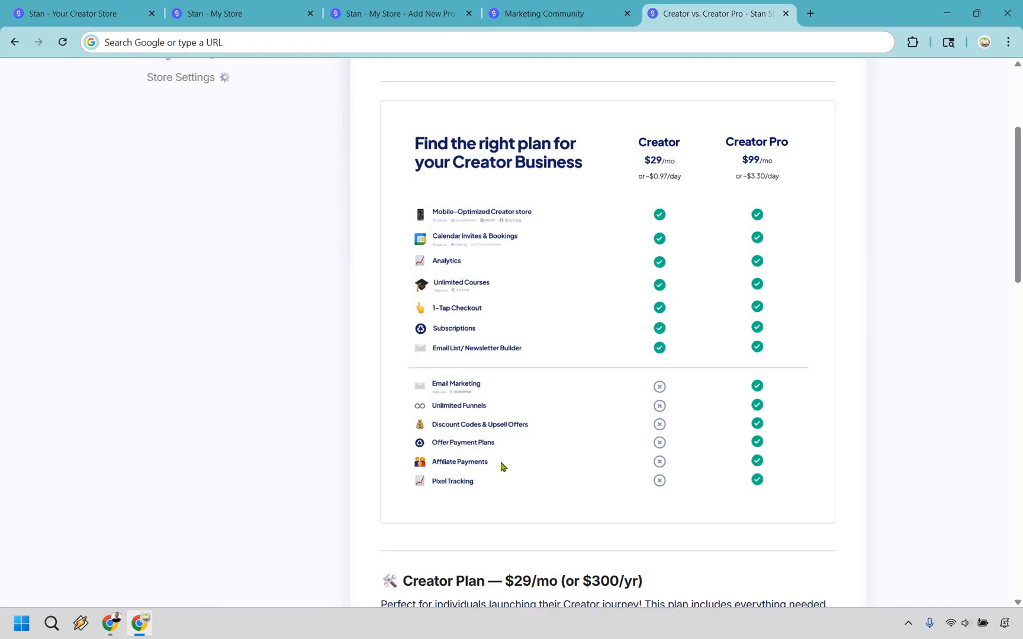
mouse_move(874, 404)
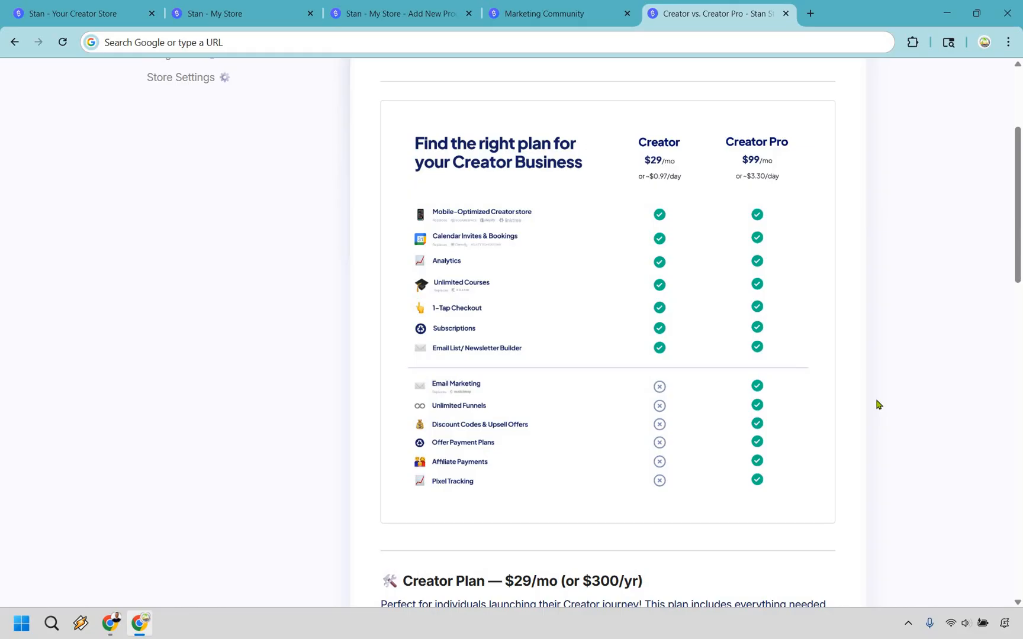
mouse_move(707, 242)
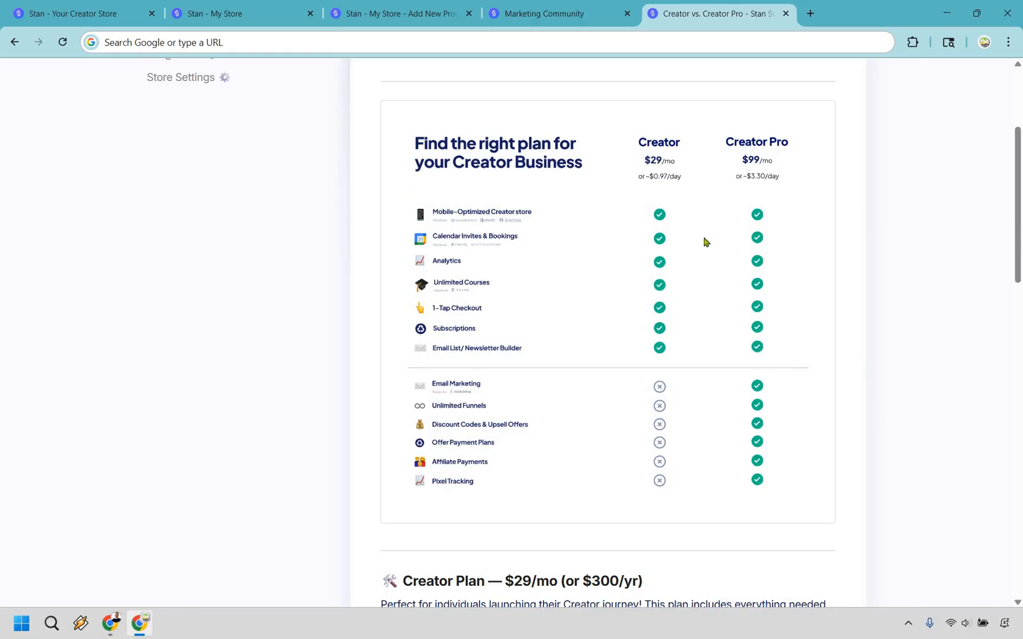
mouse_move(829, 178)
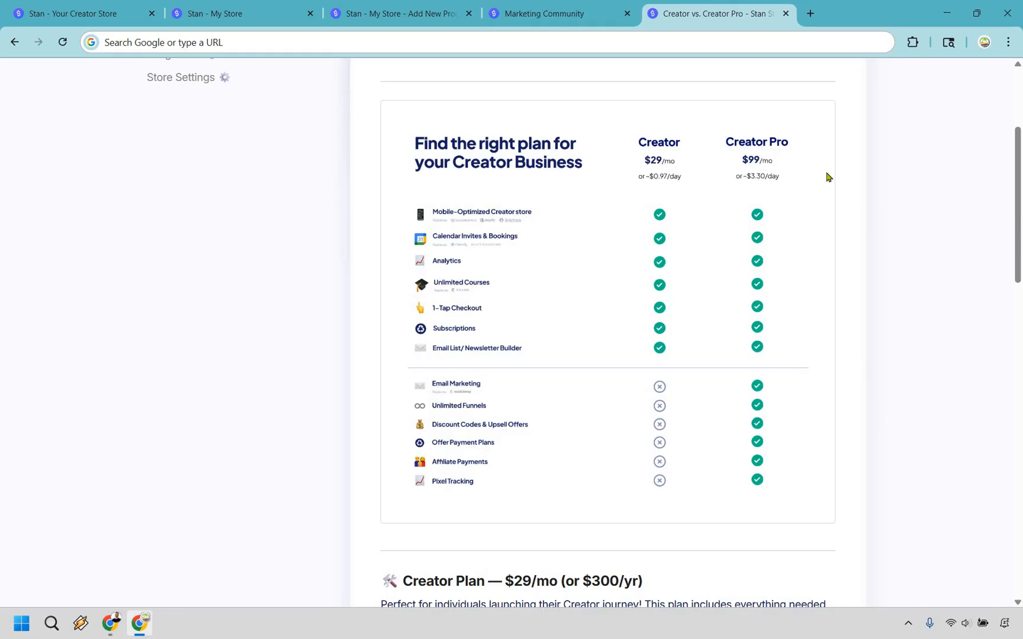
mouse_move(982, 405)
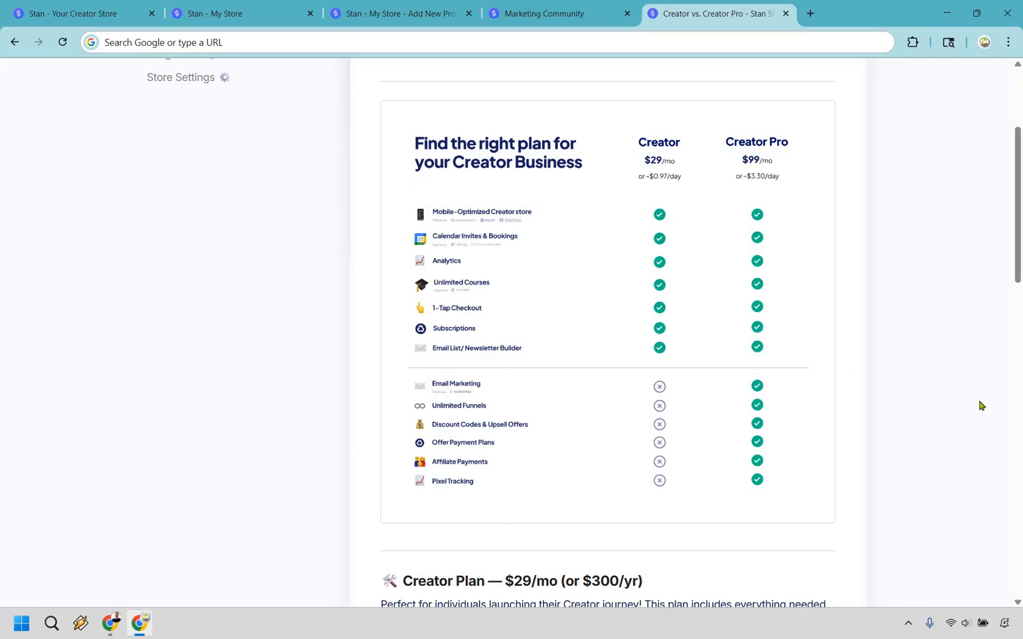
mouse_move(973, 396)
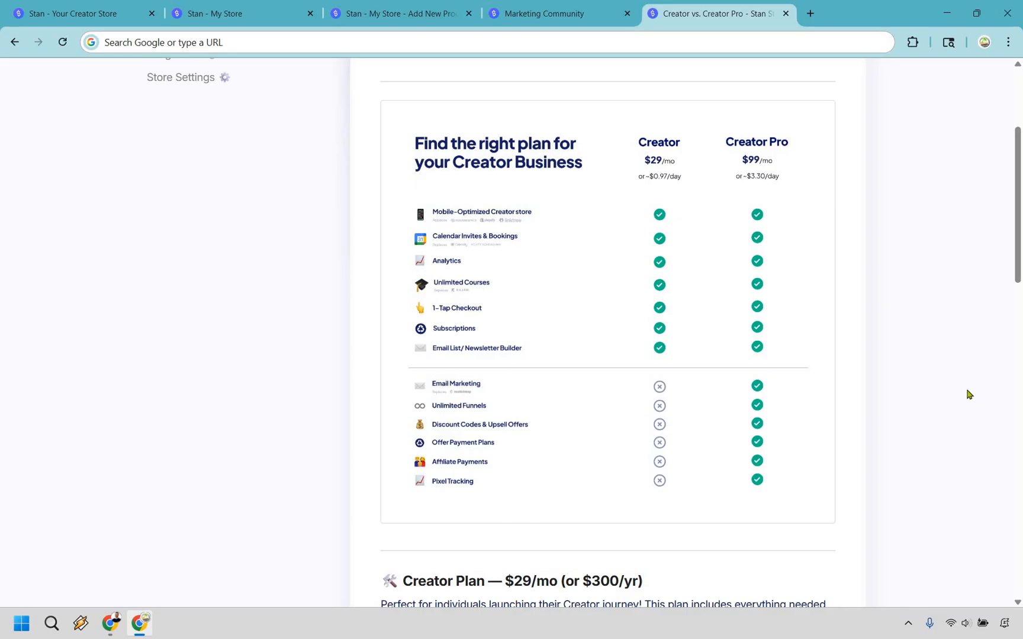
mouse_move(133, 6)
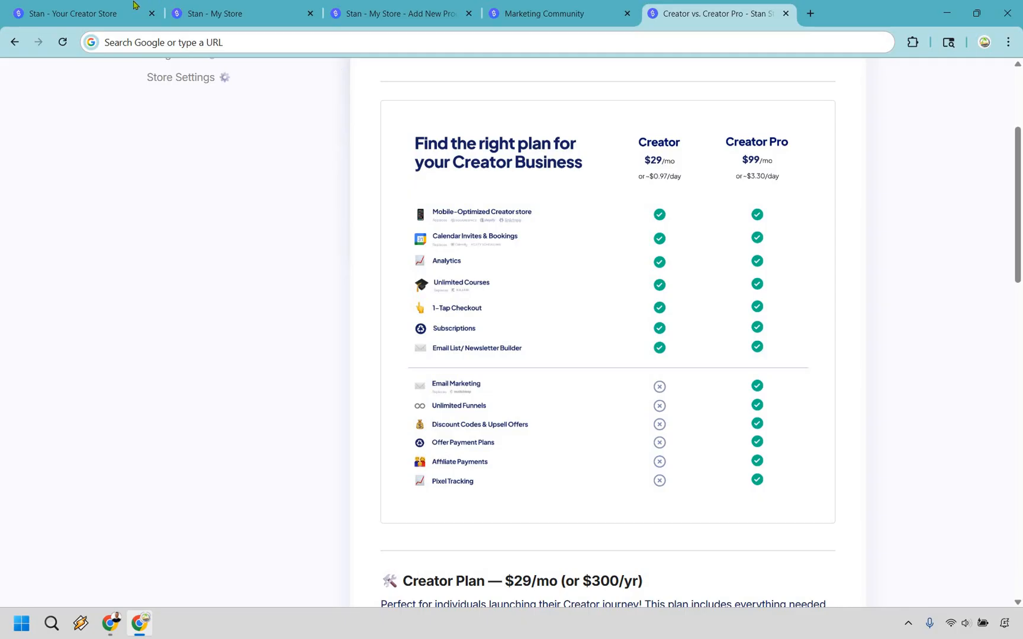
left_click(74, 13)
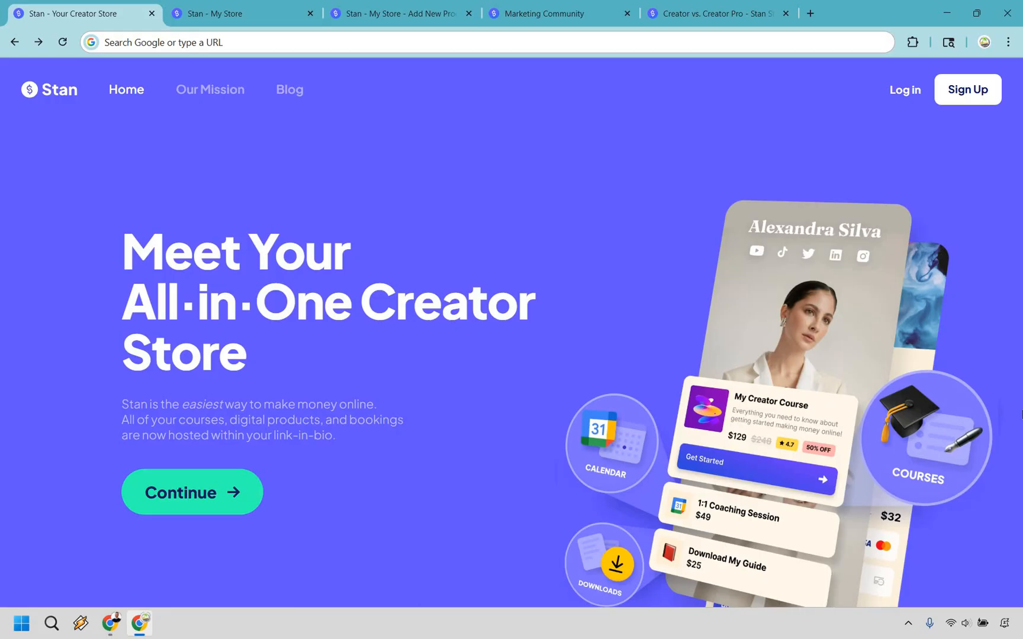
left_click(229, 13)
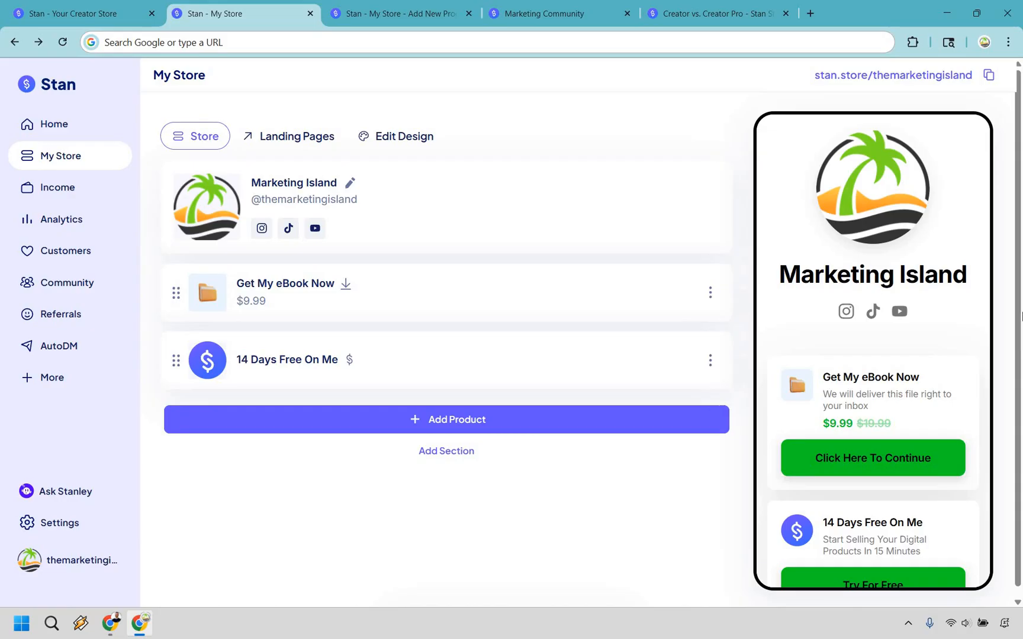
left_click(554, 13)
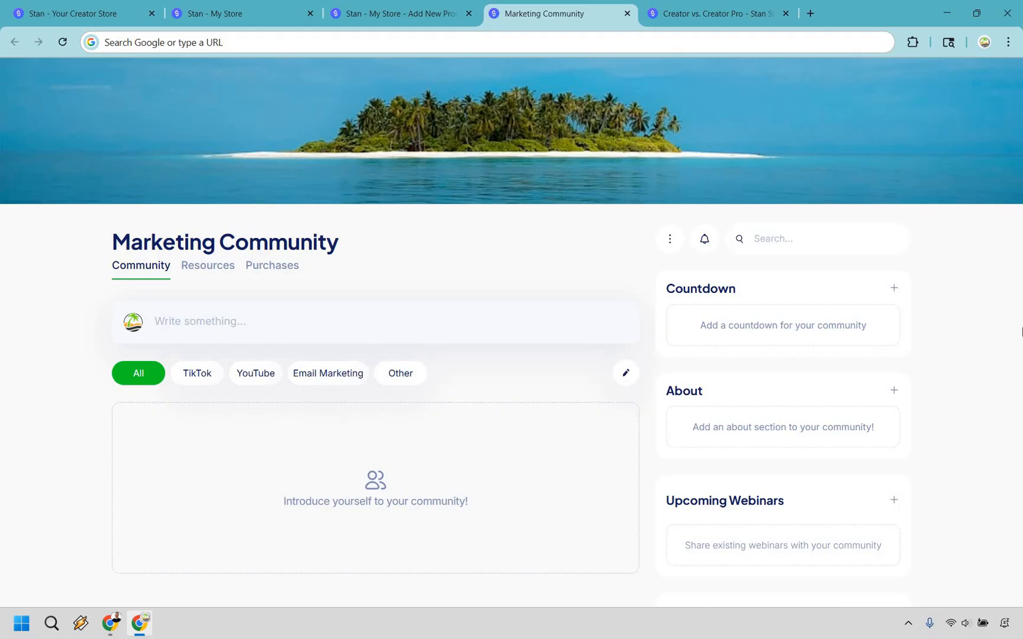
left_click(398, 13)
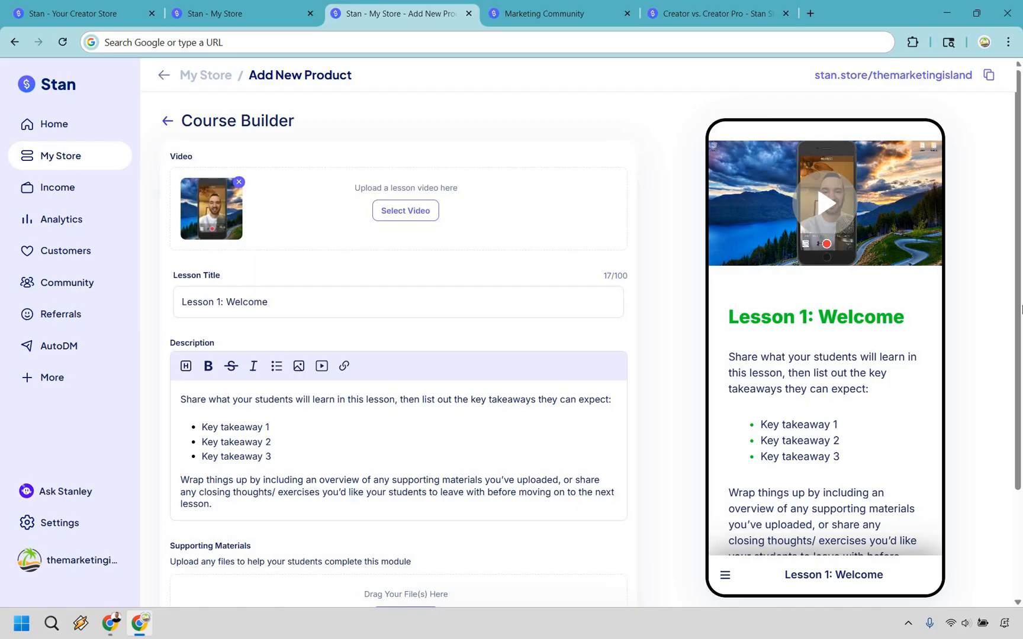
left_click(716, 13)
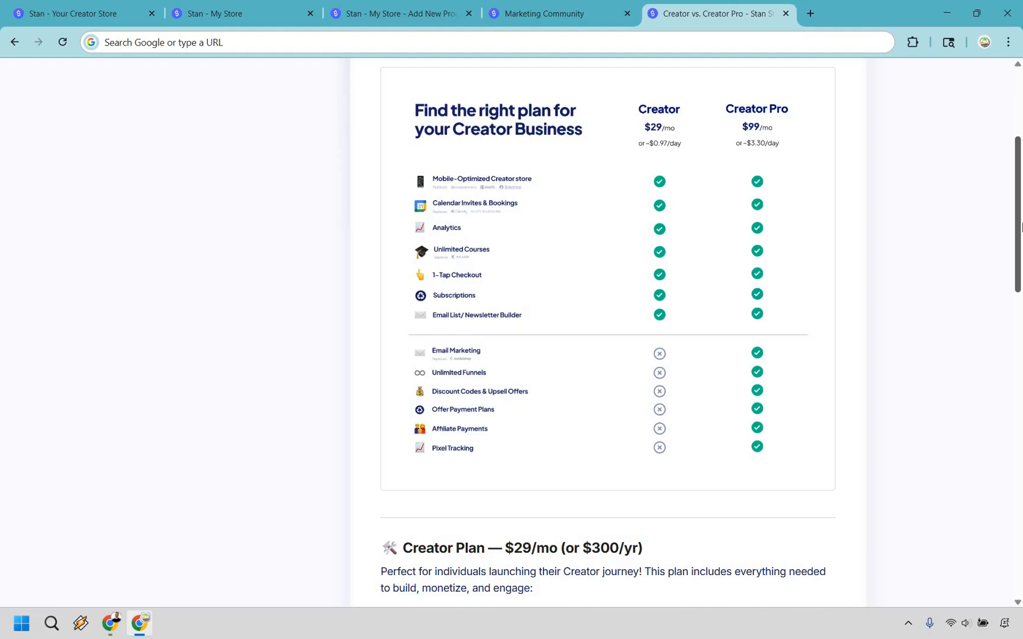
mouse_move(629, 5)
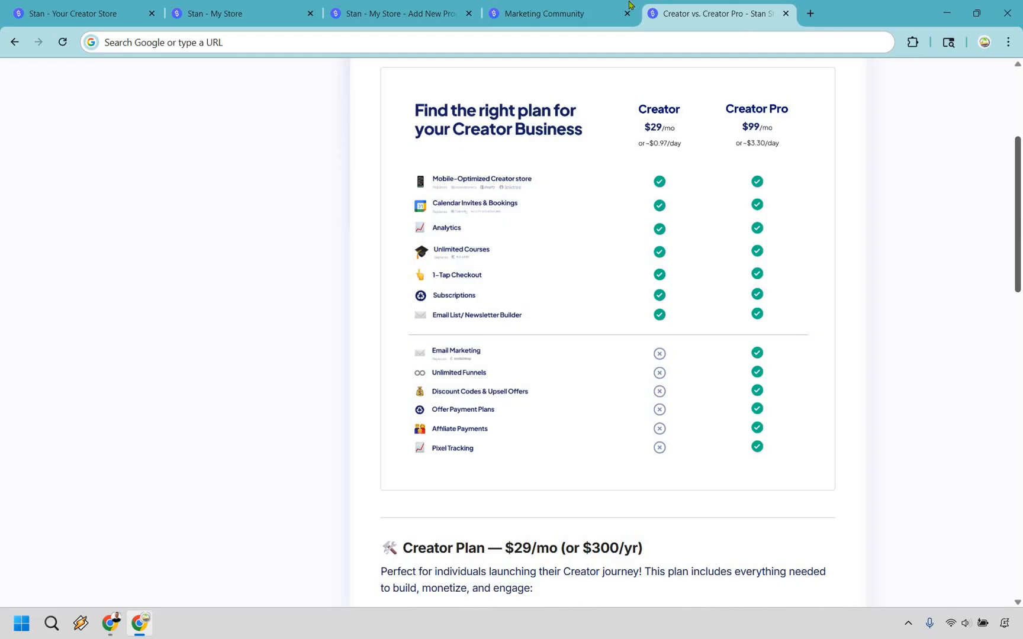